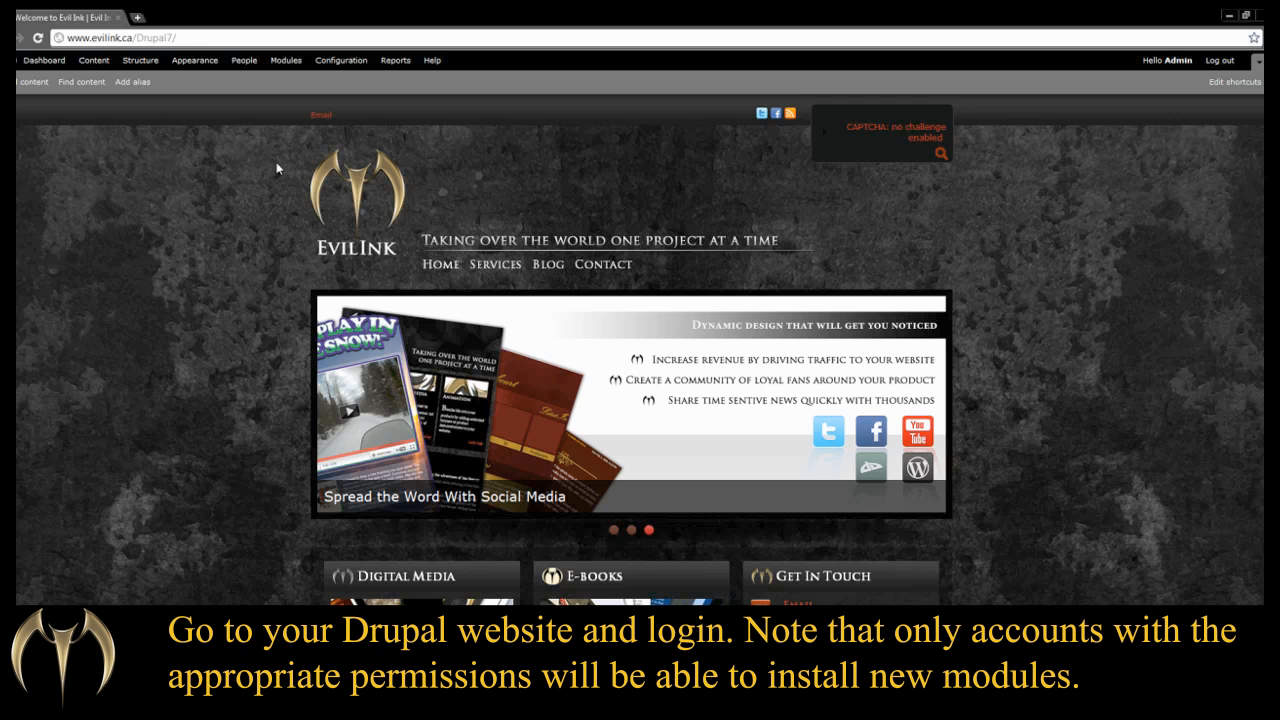
mouse_move(285, 60)
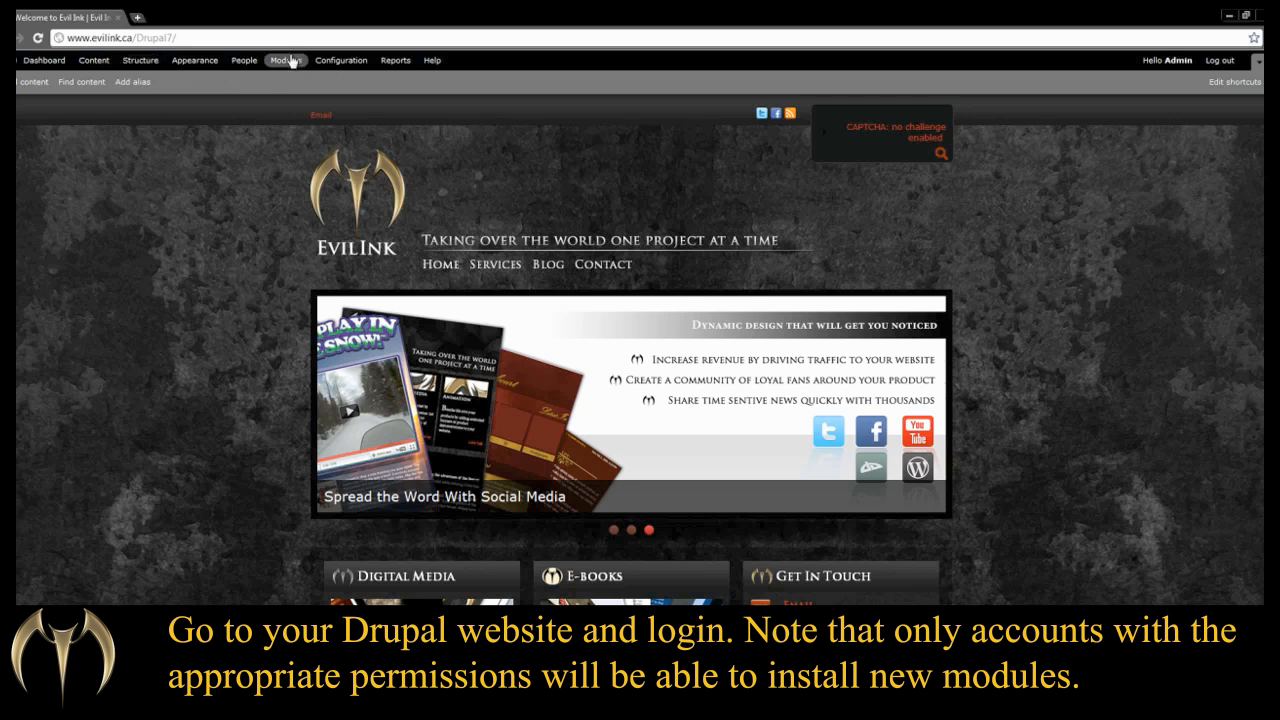
Open the Modules page from the admin toolbar on the Evil Ink site.
left_click(285, 60)
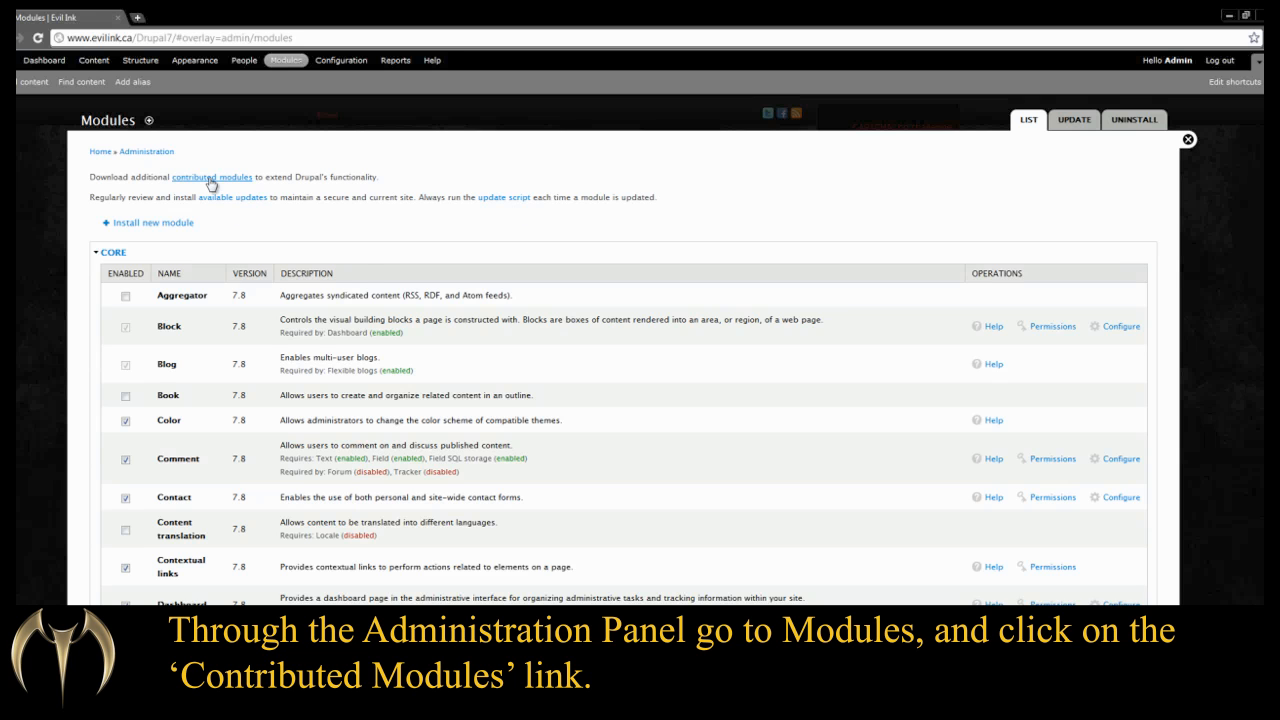
Search drupal.org's module directory for ShareThis, filtered to 7.x compatibility.
left_click(213, 176)
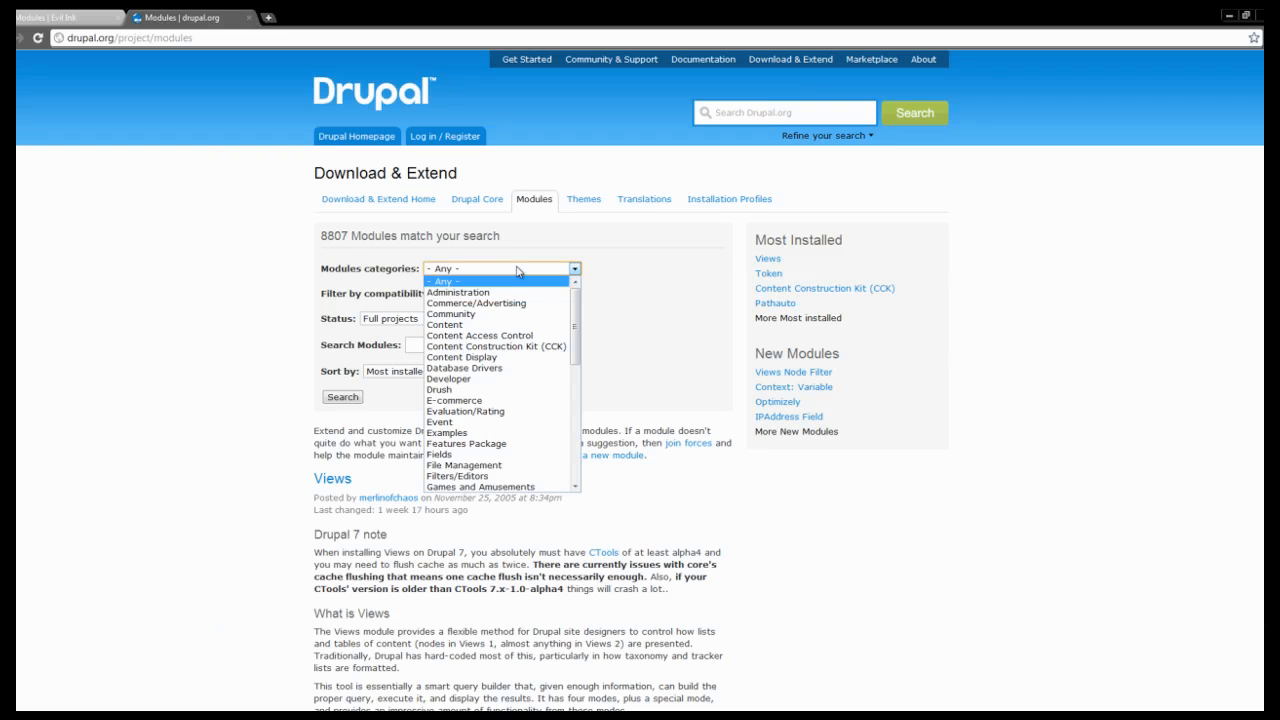
left_click(458, 293)
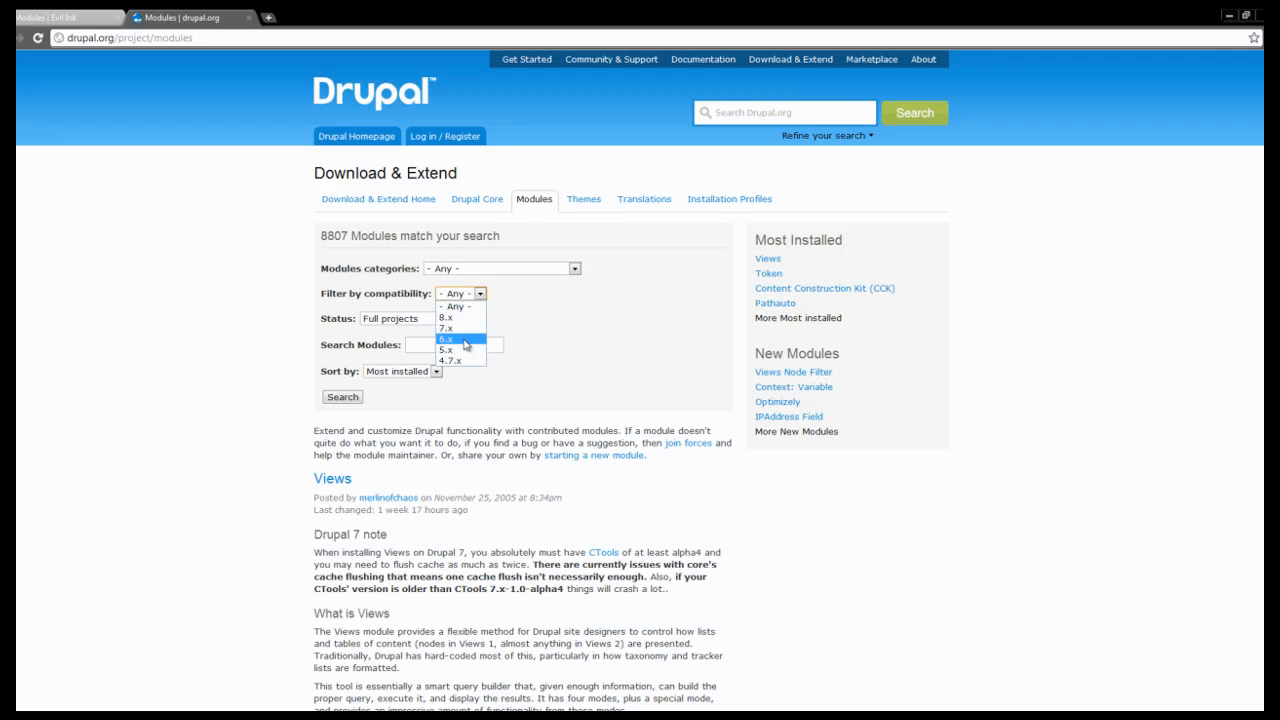
left_click(442, 328)
type("ShareThis")
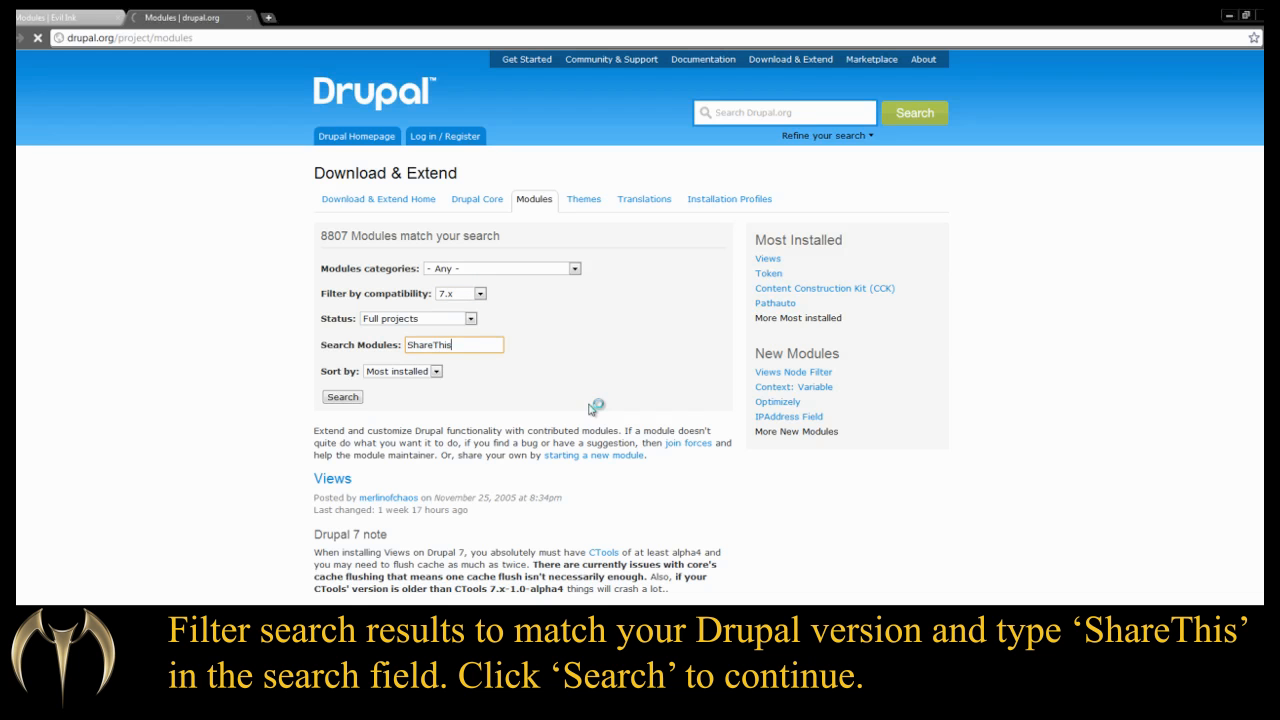
left_click(342, 397)
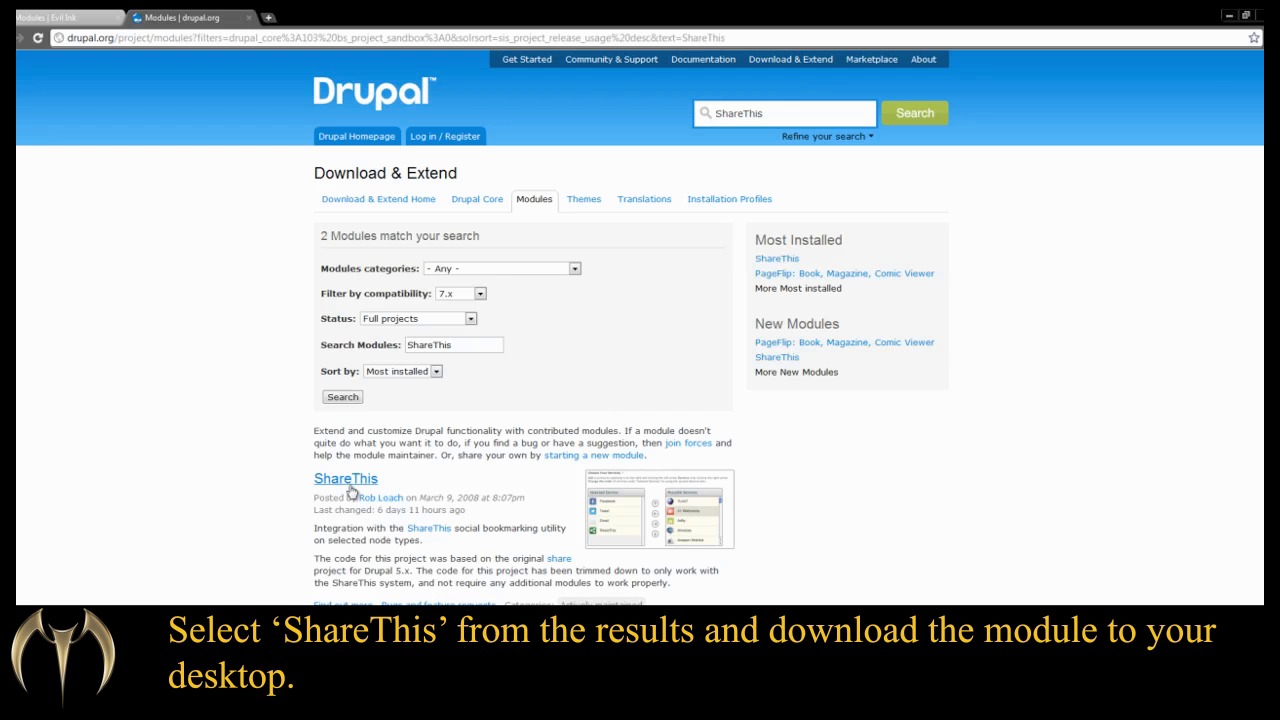
Save the ShareThis 7.x-2.2 tar.gz release from its project page to the Desktop.
left_click(345, 479)
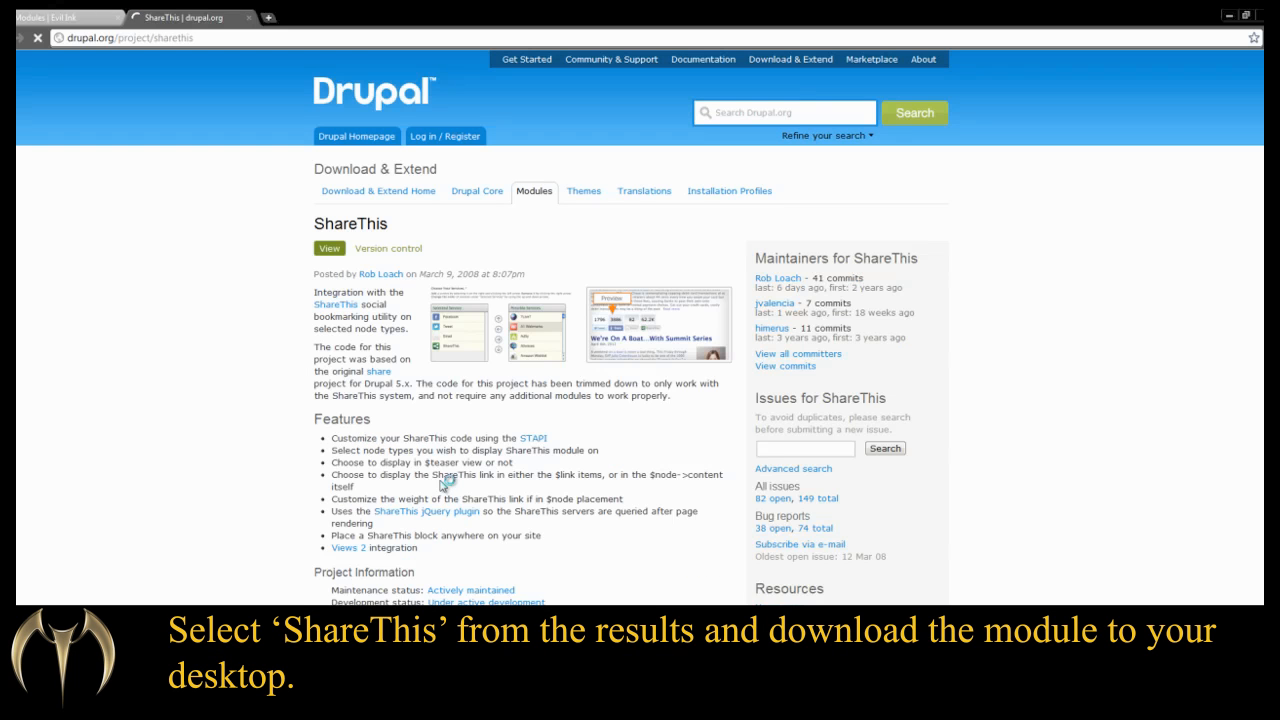
scroll("down", 3)
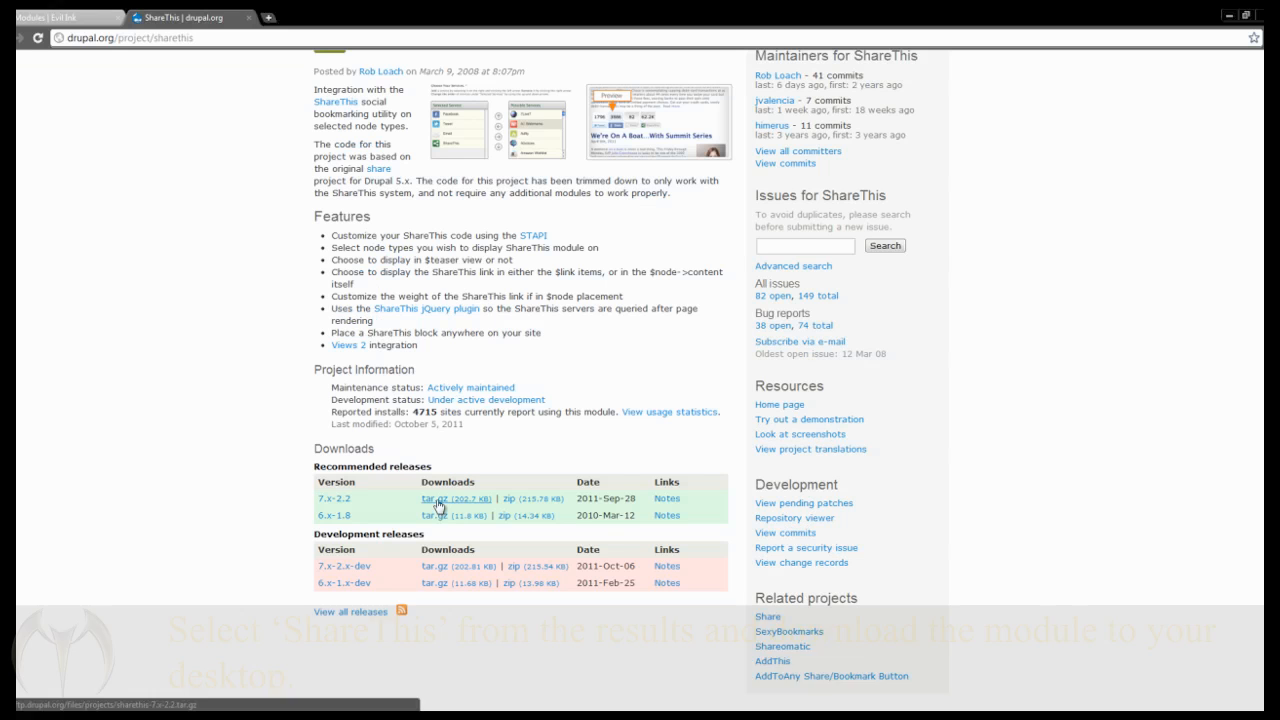
right_click(449, 498)
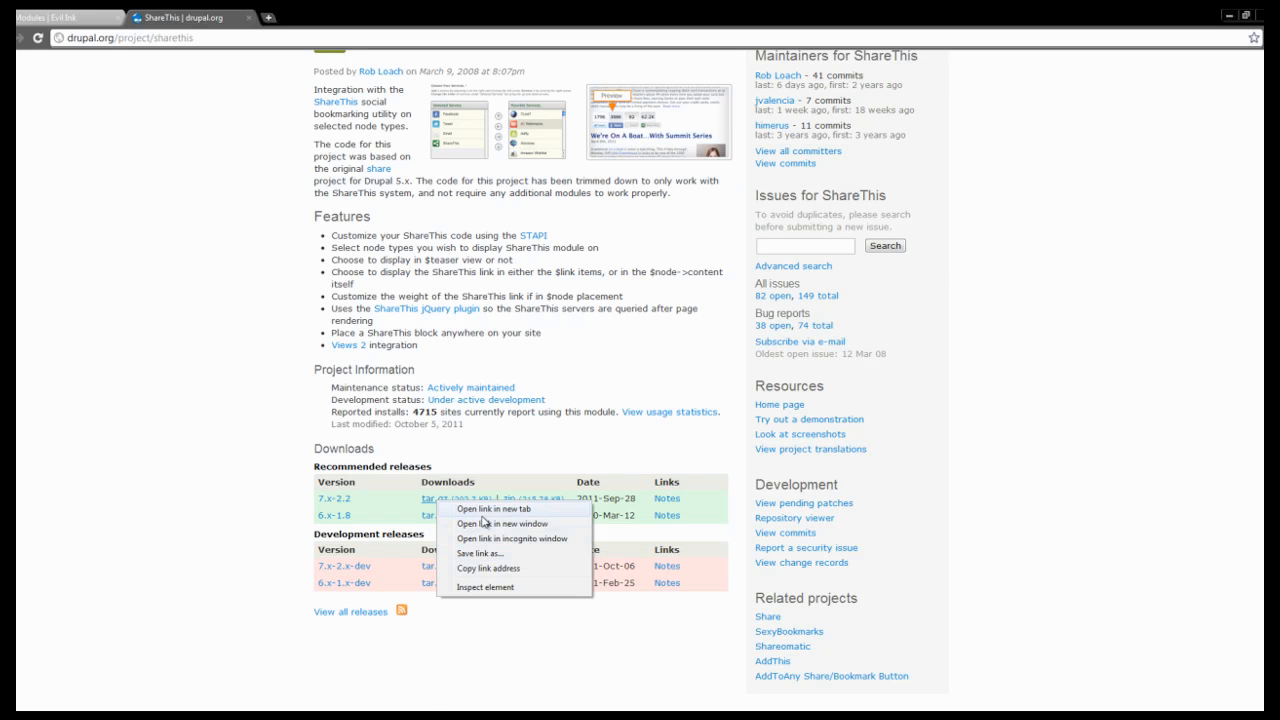
mouse_move(476, 553)
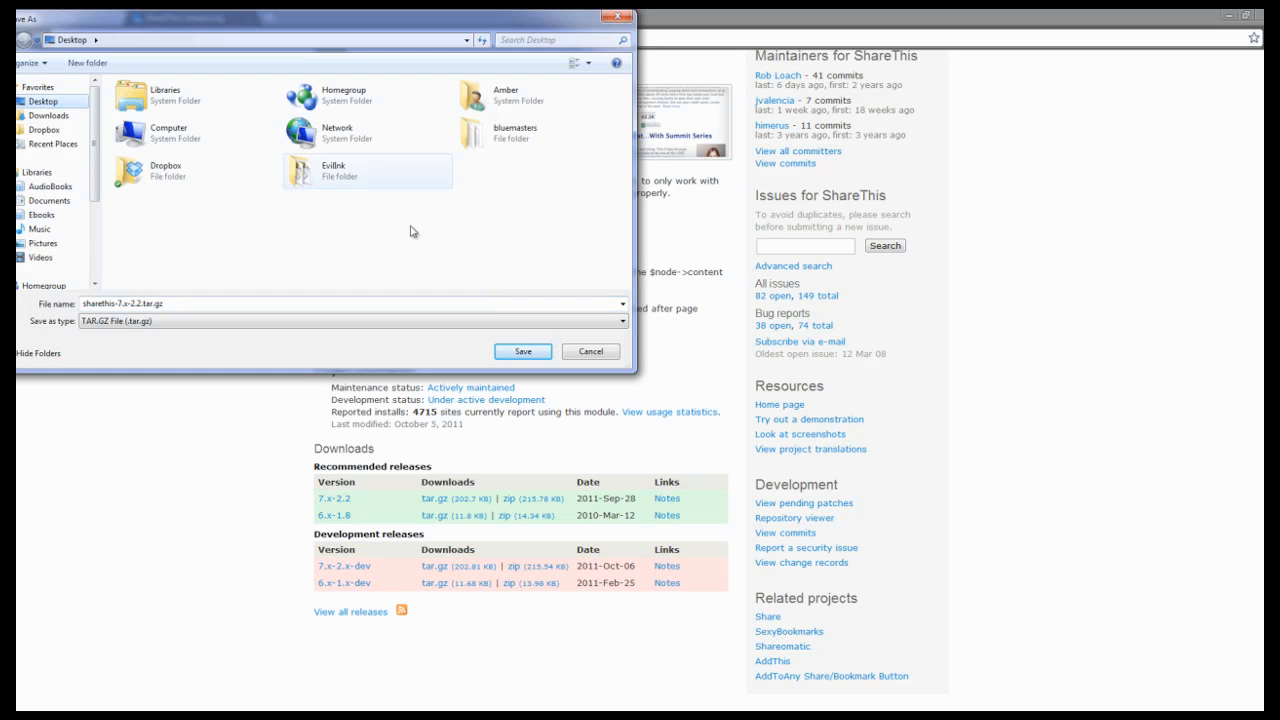
left_click(522, 351)
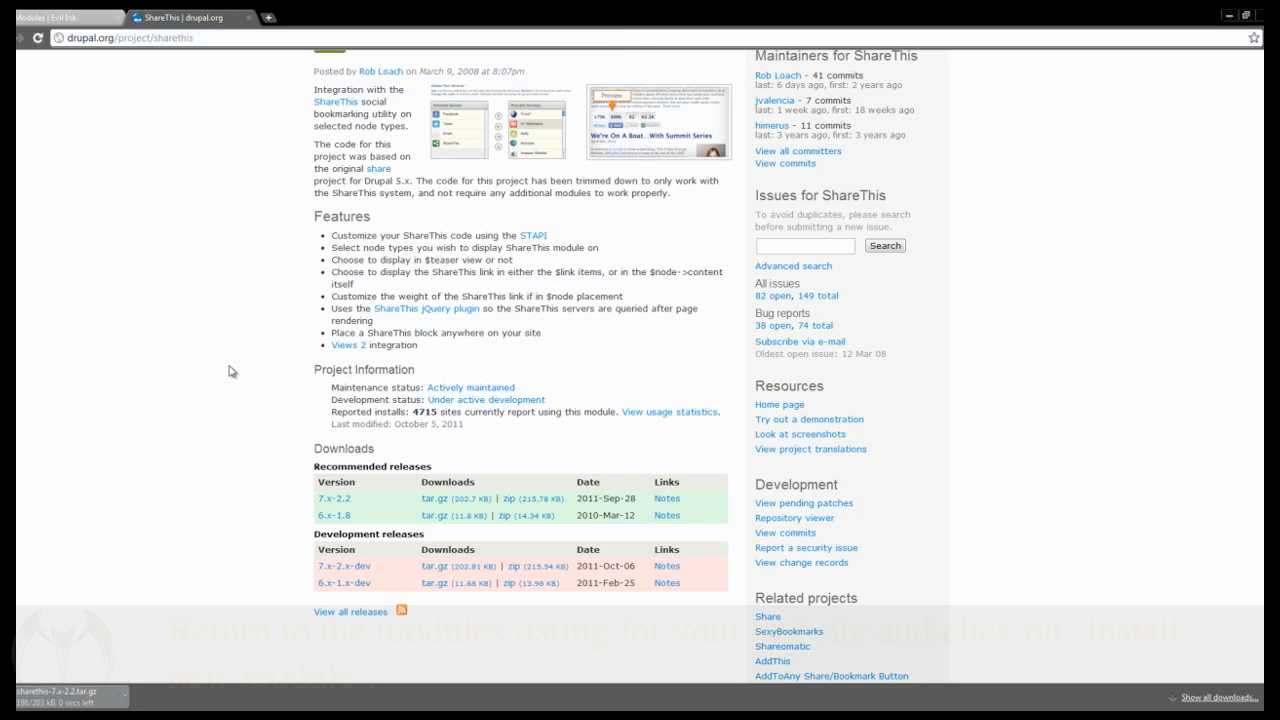
Upload sharethis-7.x-2.2.tar.gz from the Desktop through Install new module and install it.
left_click(55, 17)
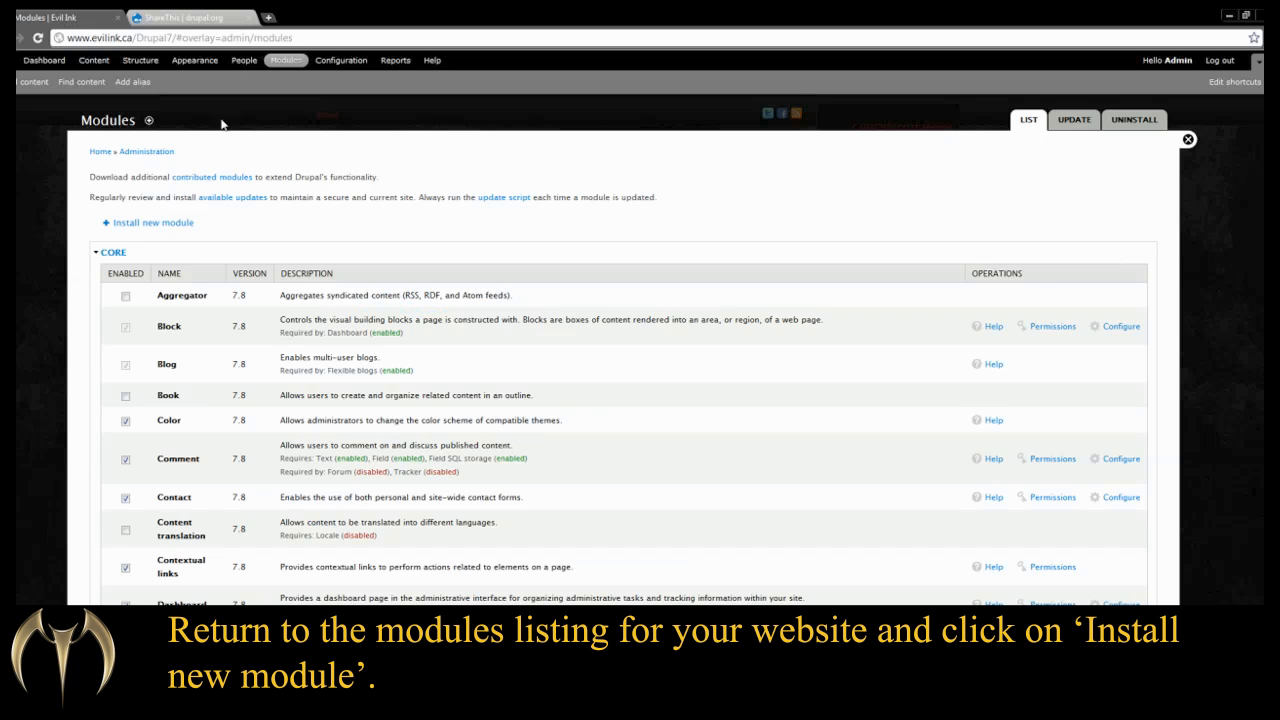
left_click(152, 222)
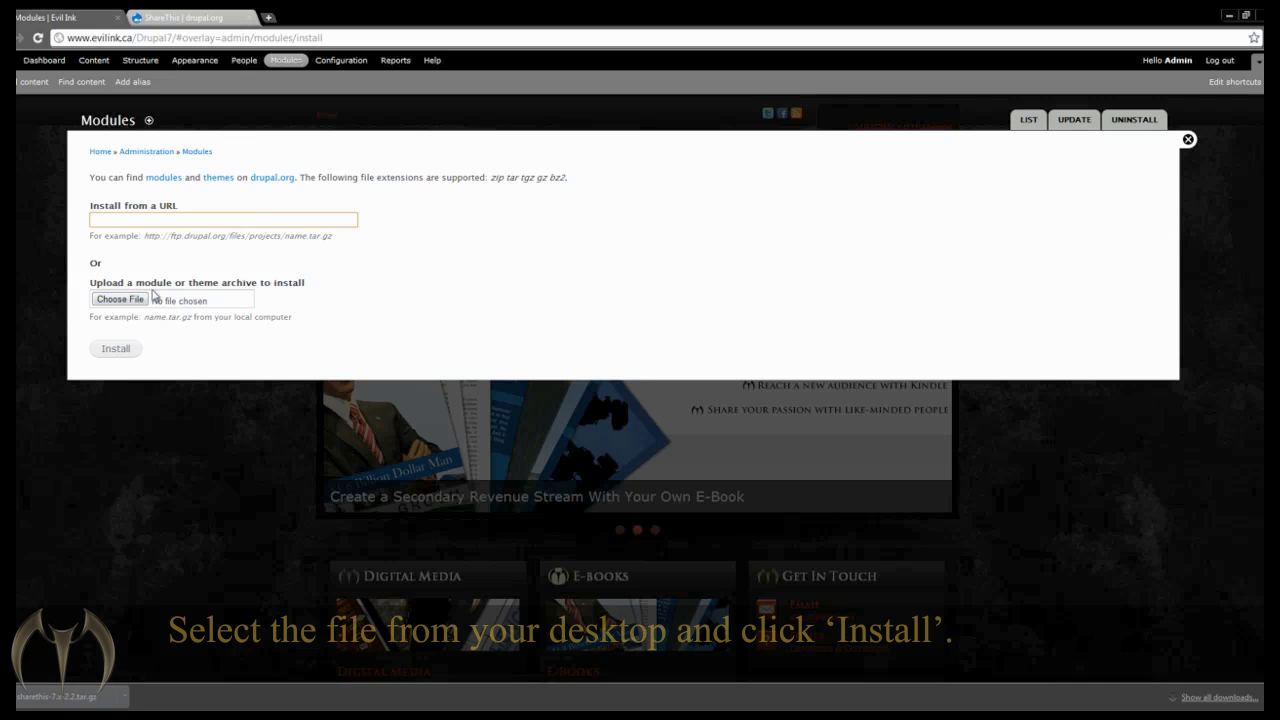
left_click(118, 299)
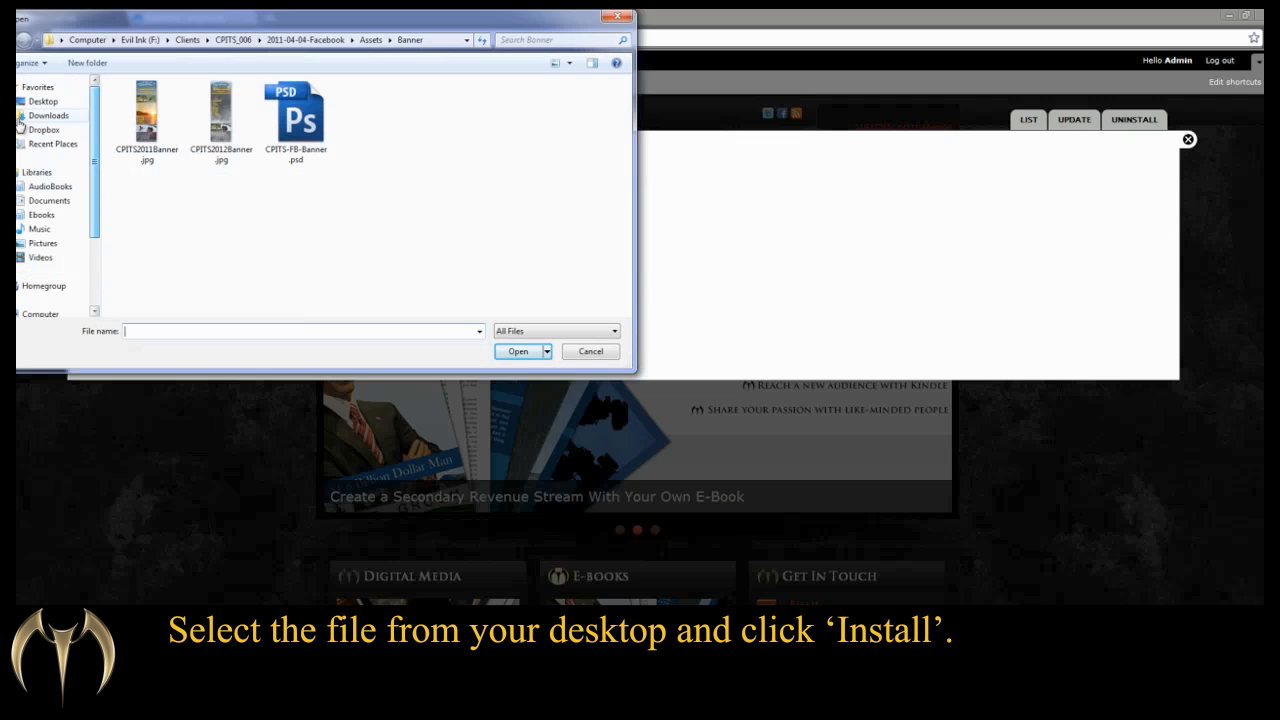
left_click(41, 100)
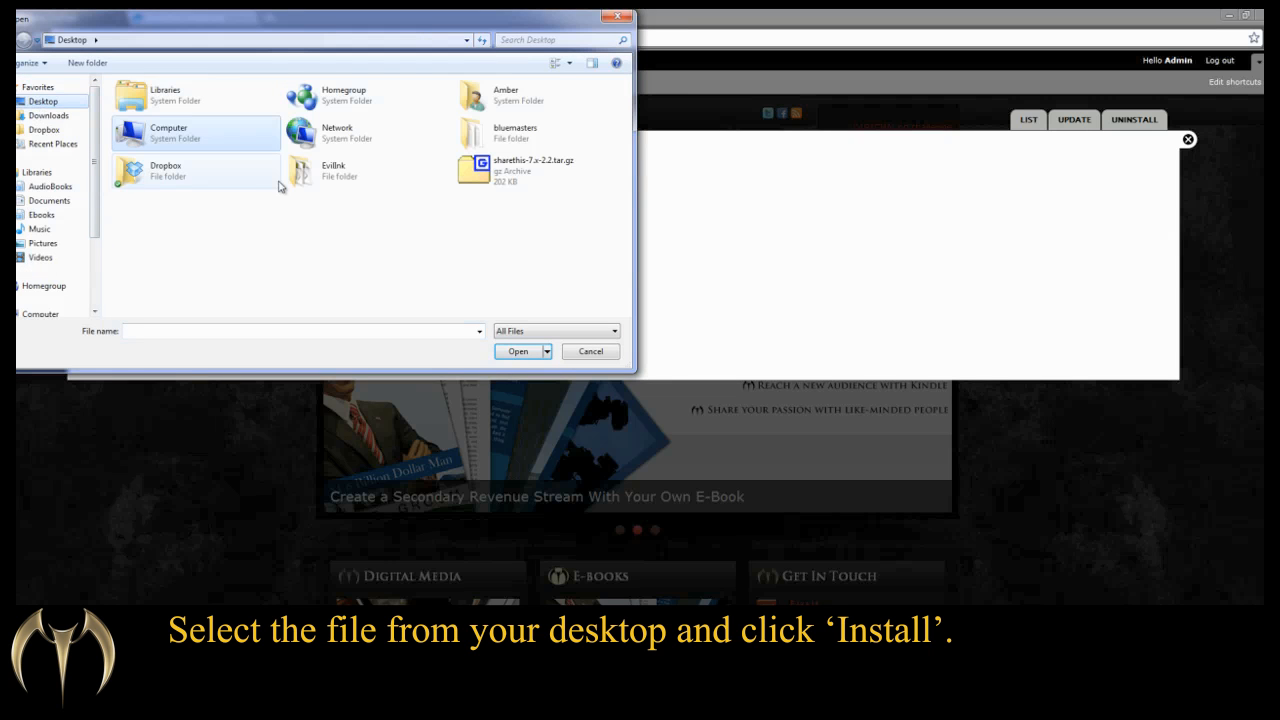
left_click(531, 170)
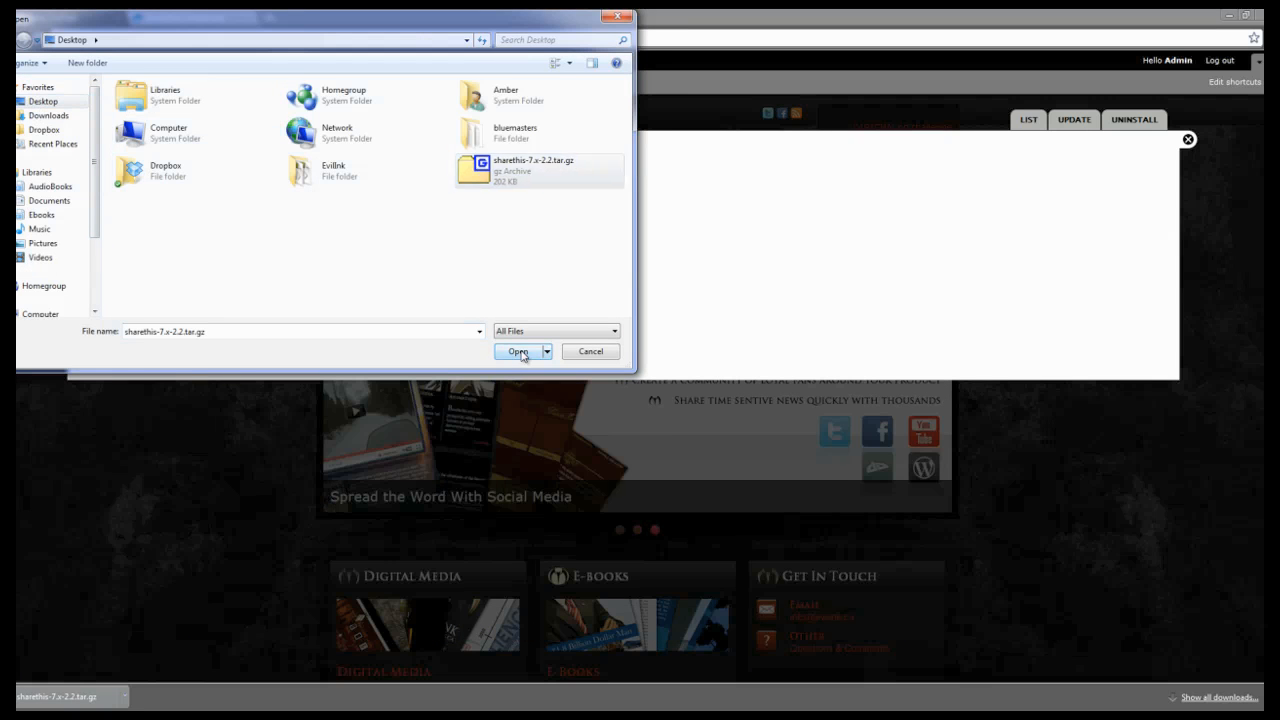
left_click(516, 351)
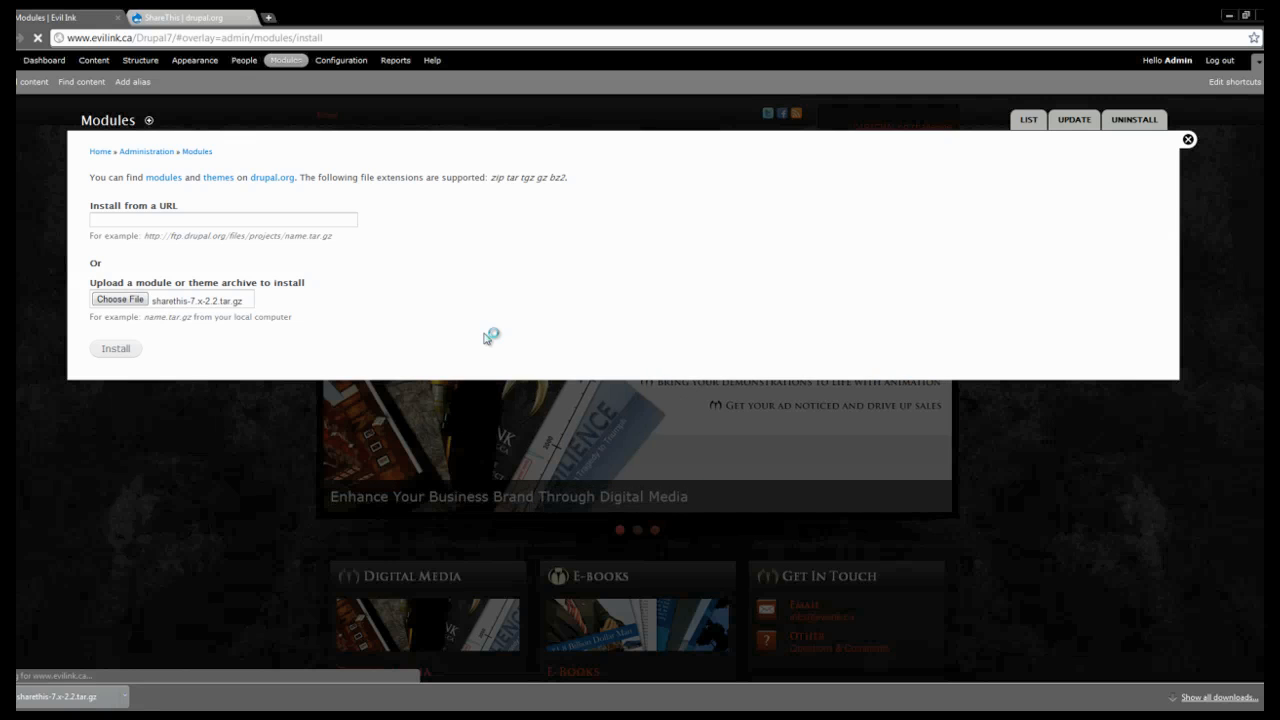
left_click(115, 348)
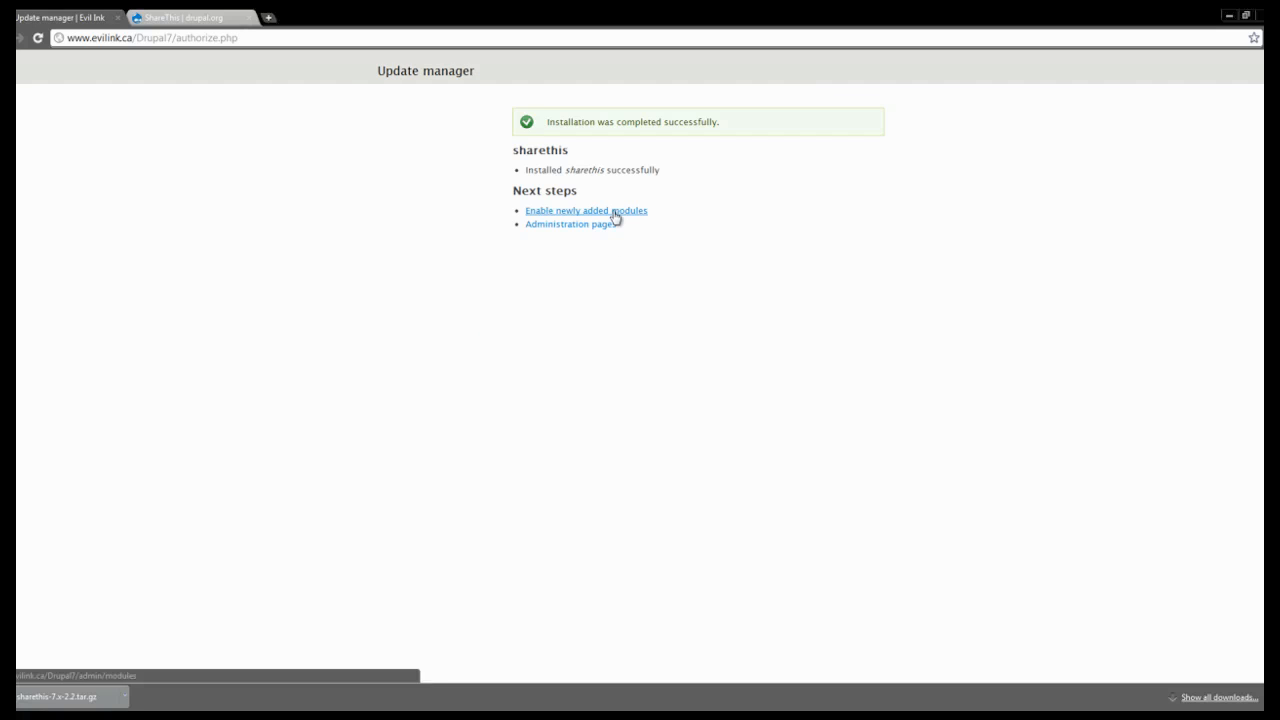
Tick ShareThis and ShareThis Block under Sharing and save the module configuration.
left_click(584, 210)
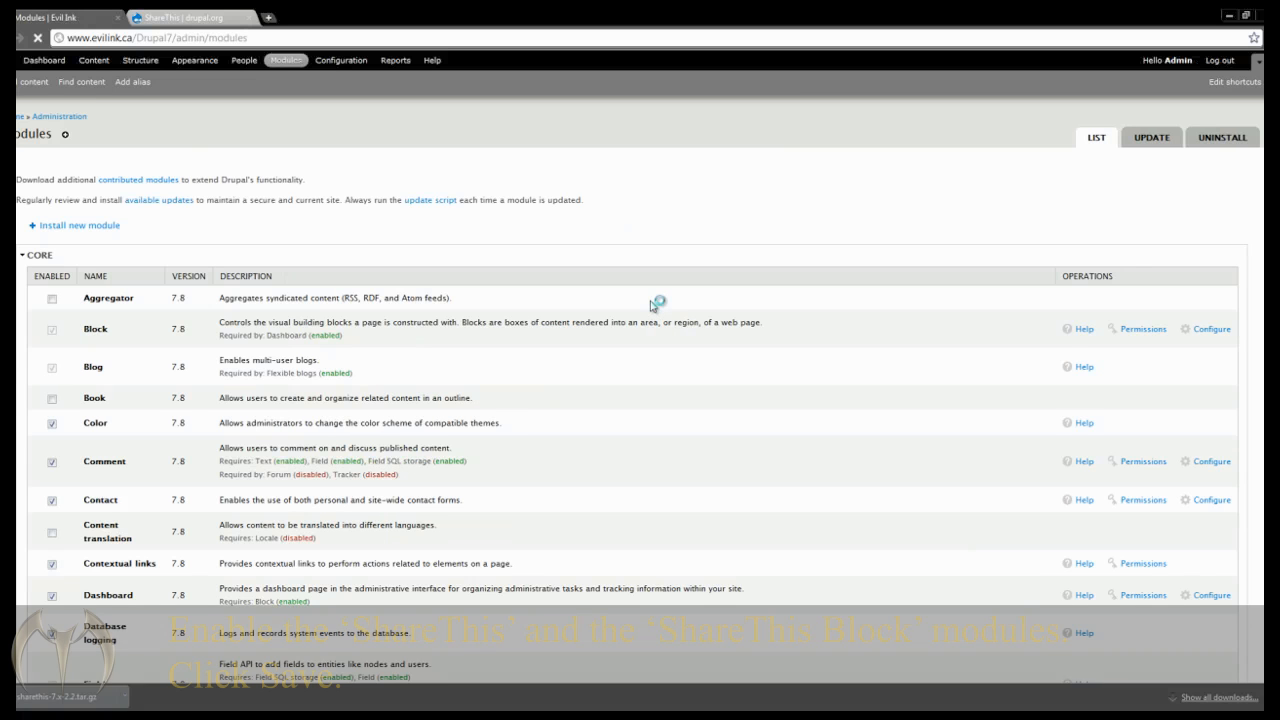
scroll("down", 3)
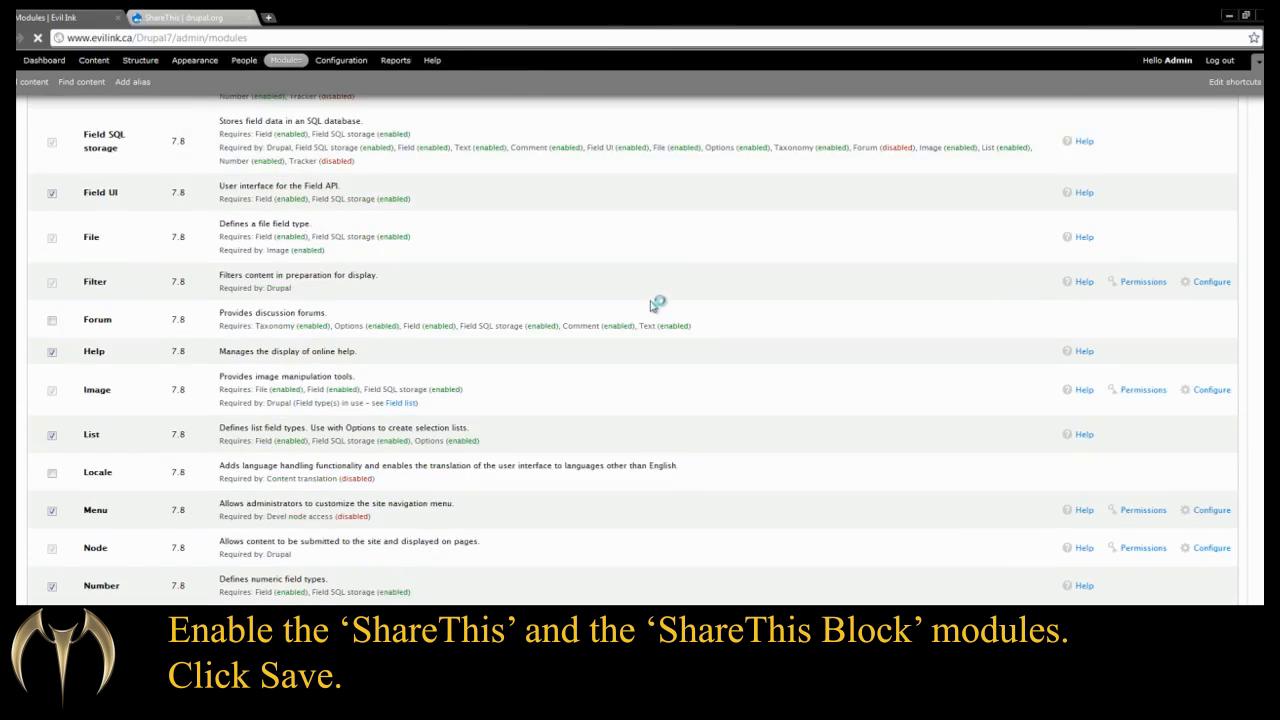
scroll("down", 3)
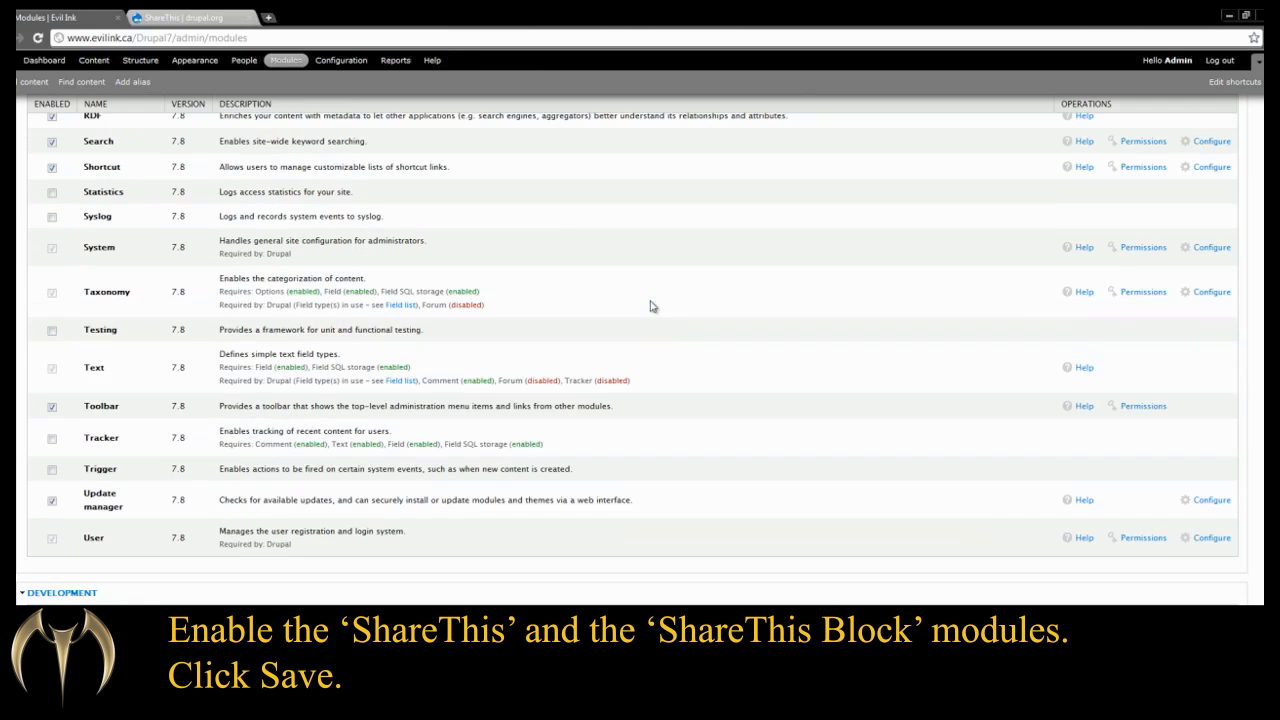
scroll("down", 3)
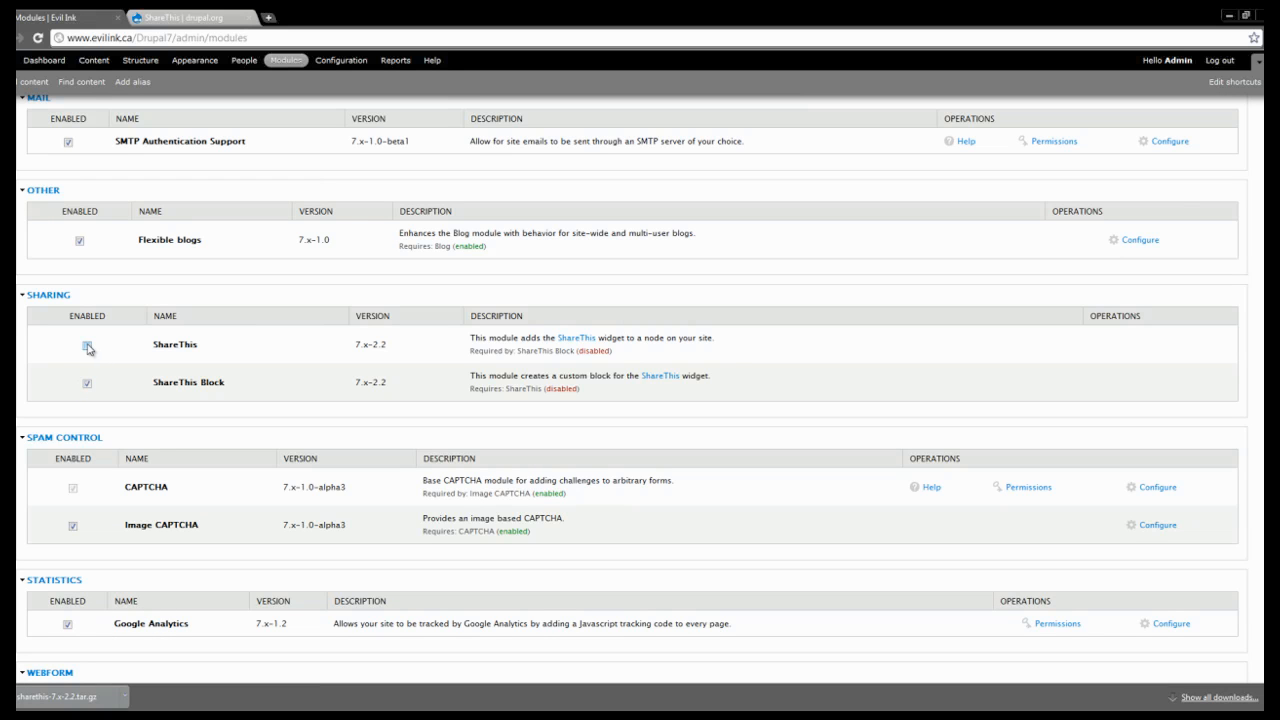
left_click(86, 344)
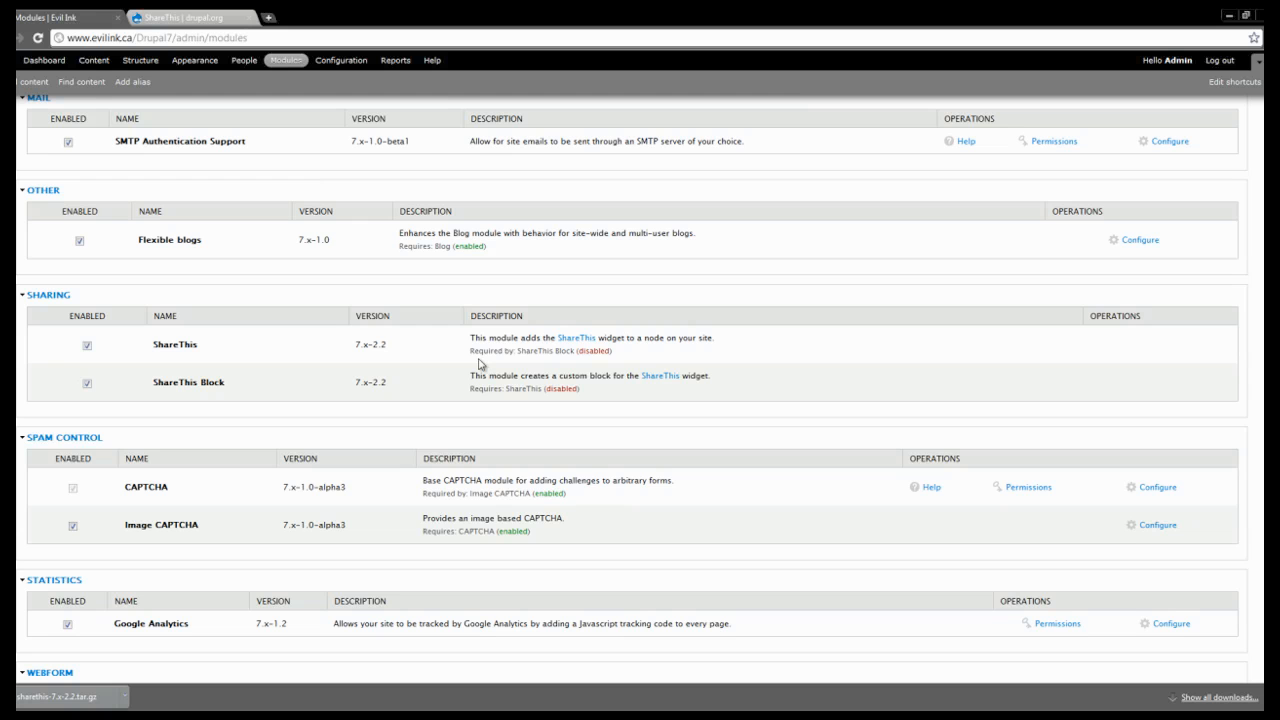
mouse_move(249, 405)
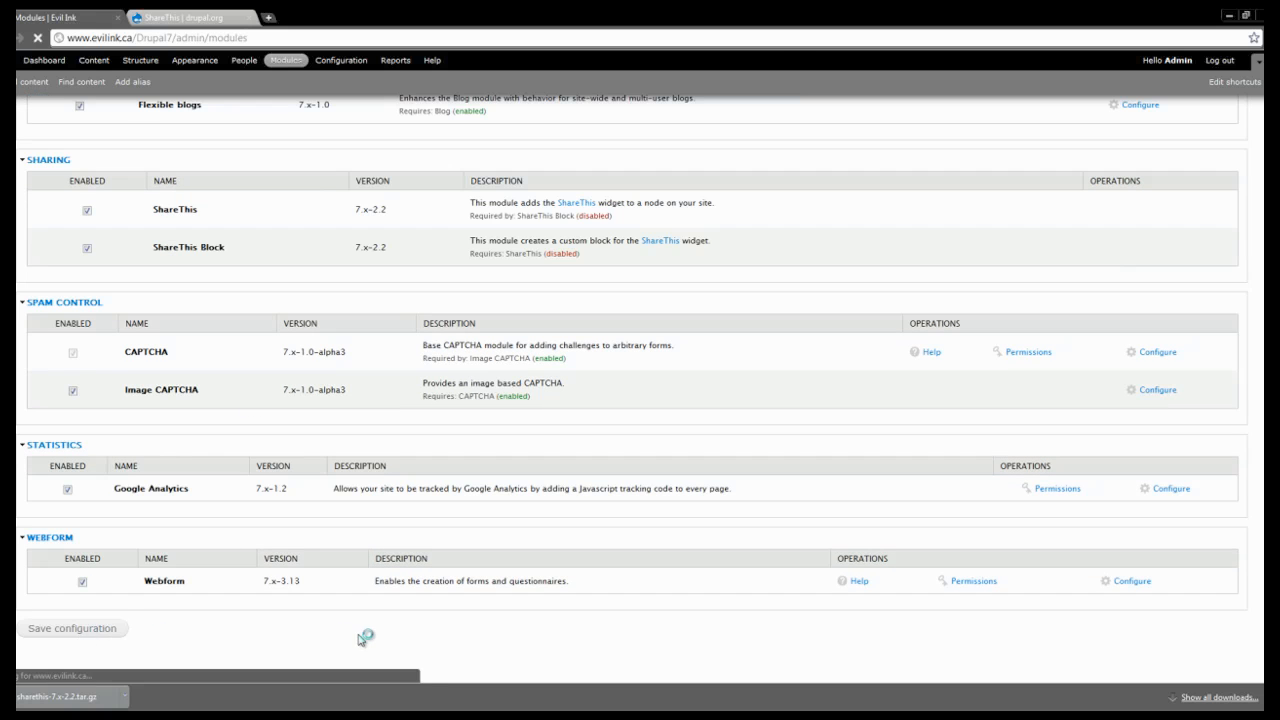
left_click(74, 628)
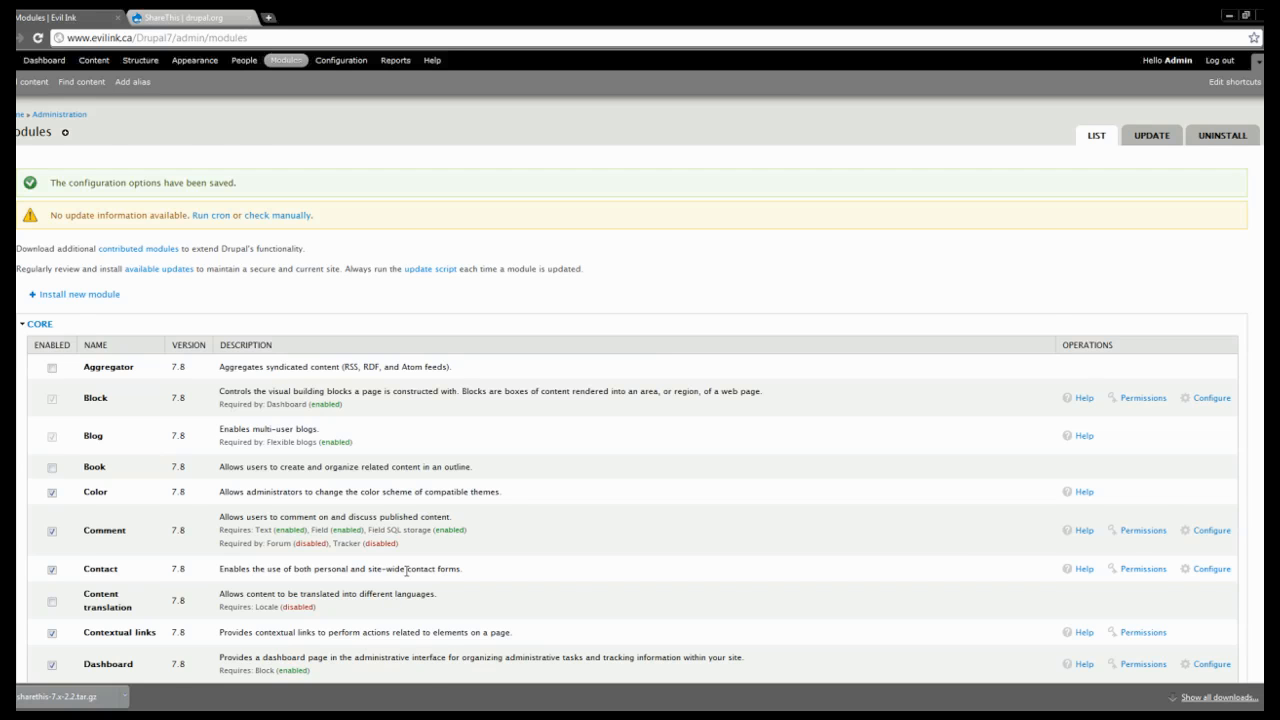
Open the Configure link for ShareThis in the Sharing section of Modules.
scroll("down", 3)
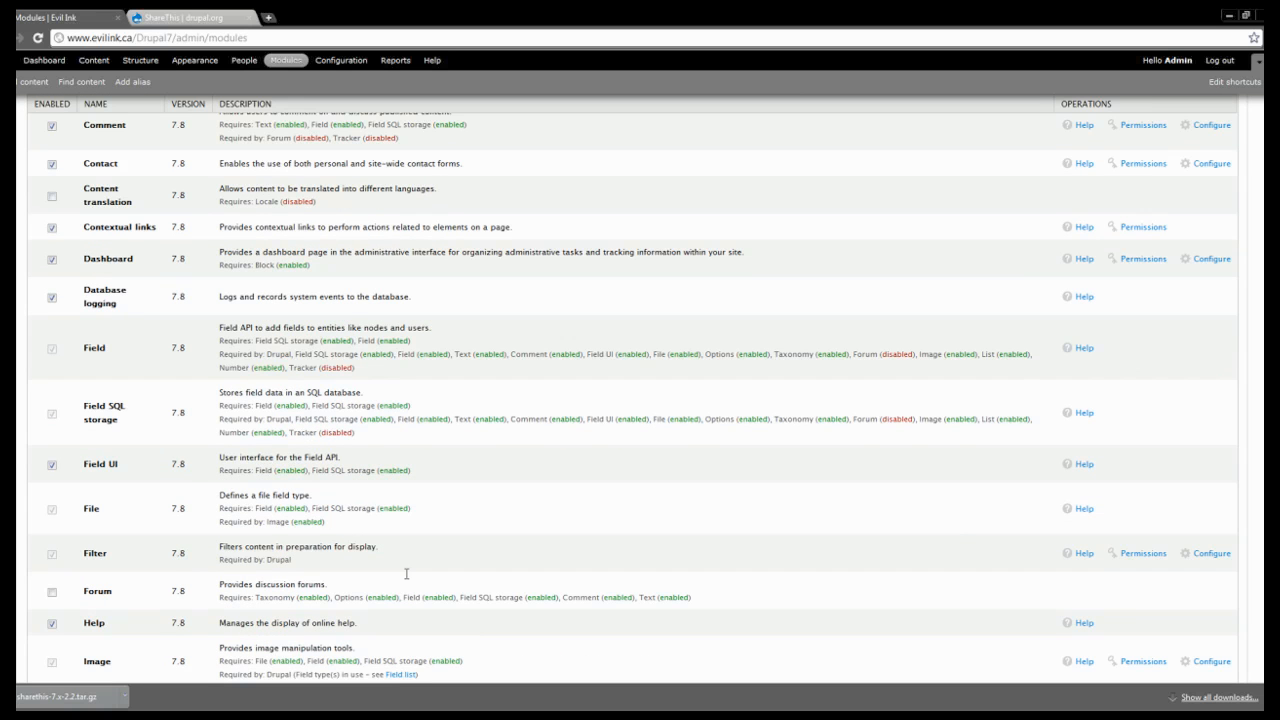
scroll("down", 3)
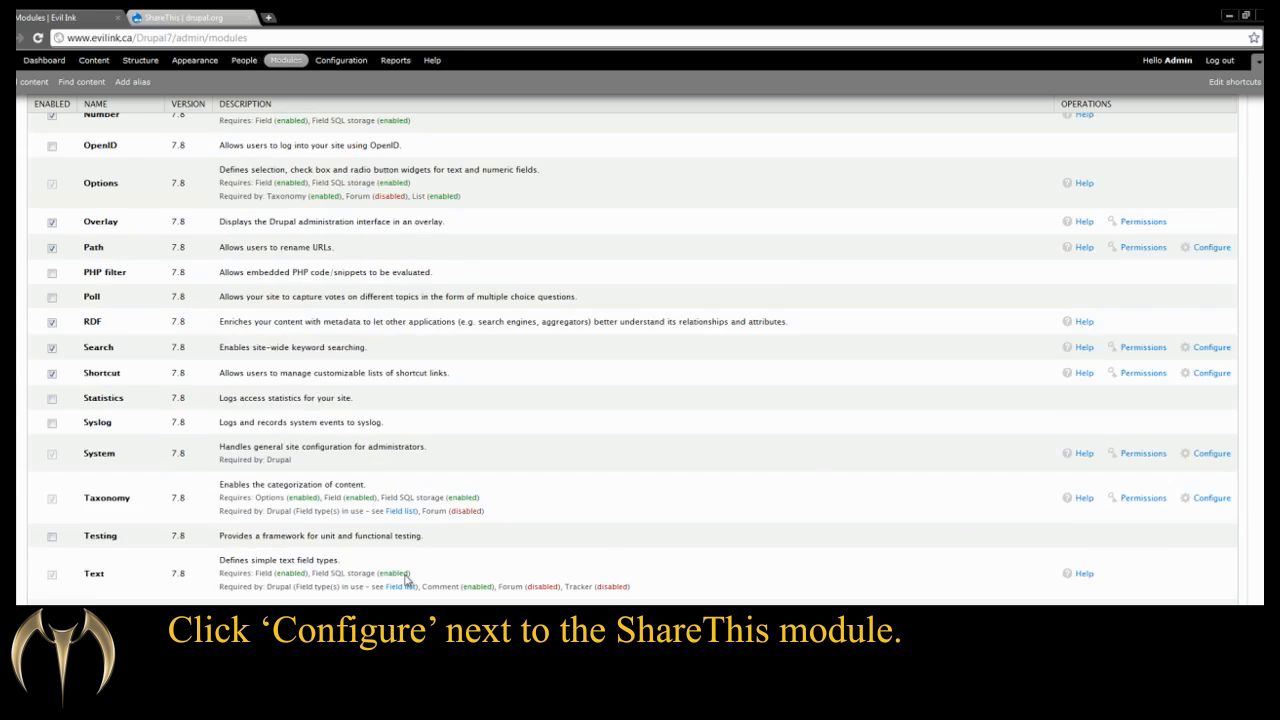
scroll("down", 3)
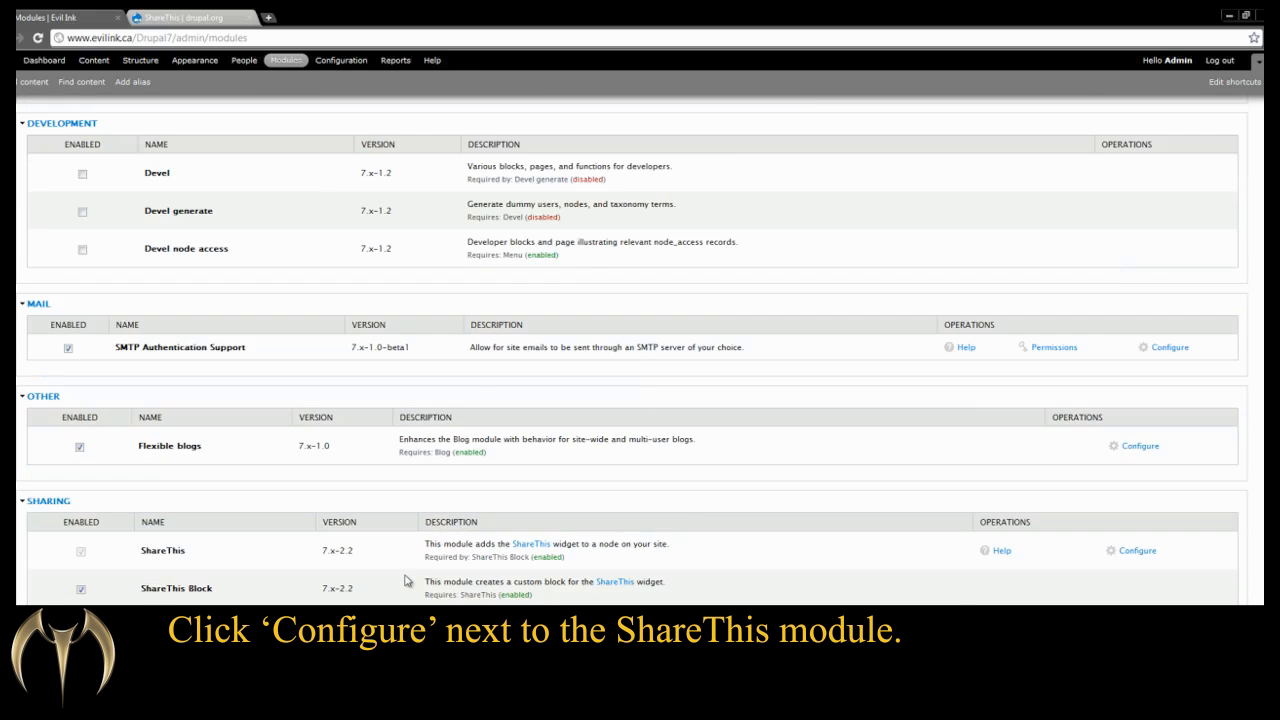
left_click(1137, 415)
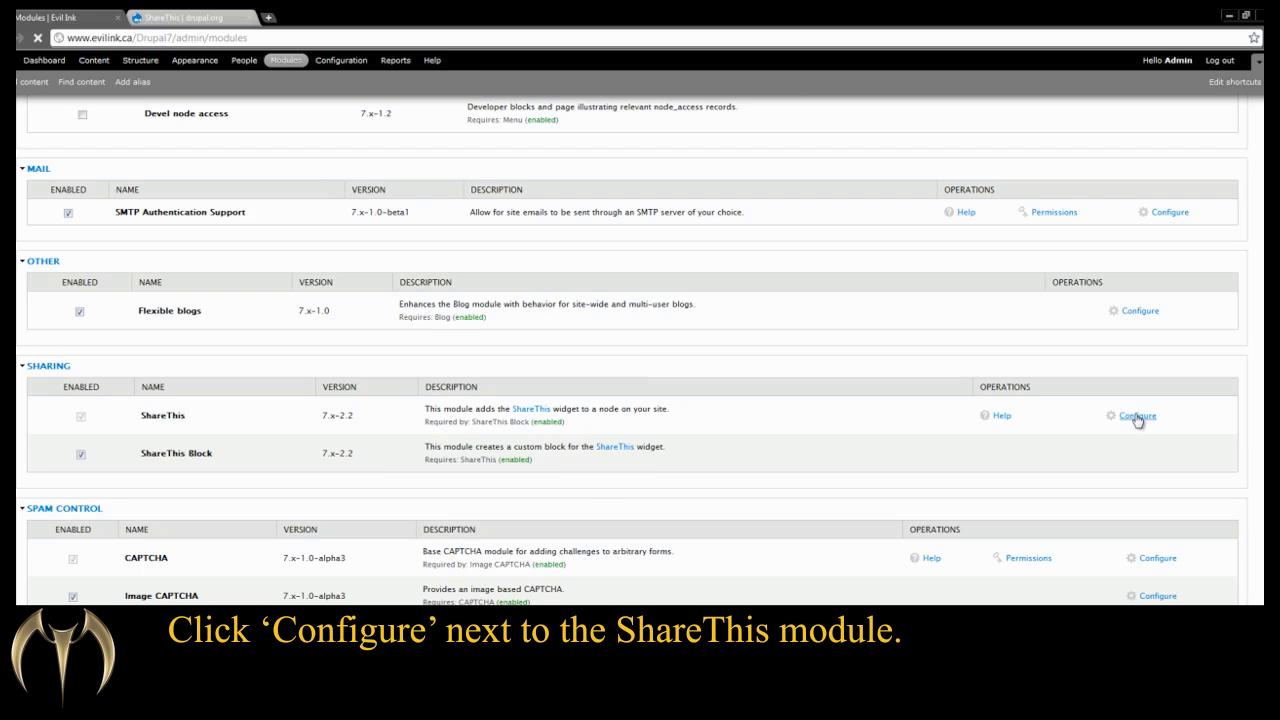
left_click(1139, 416)
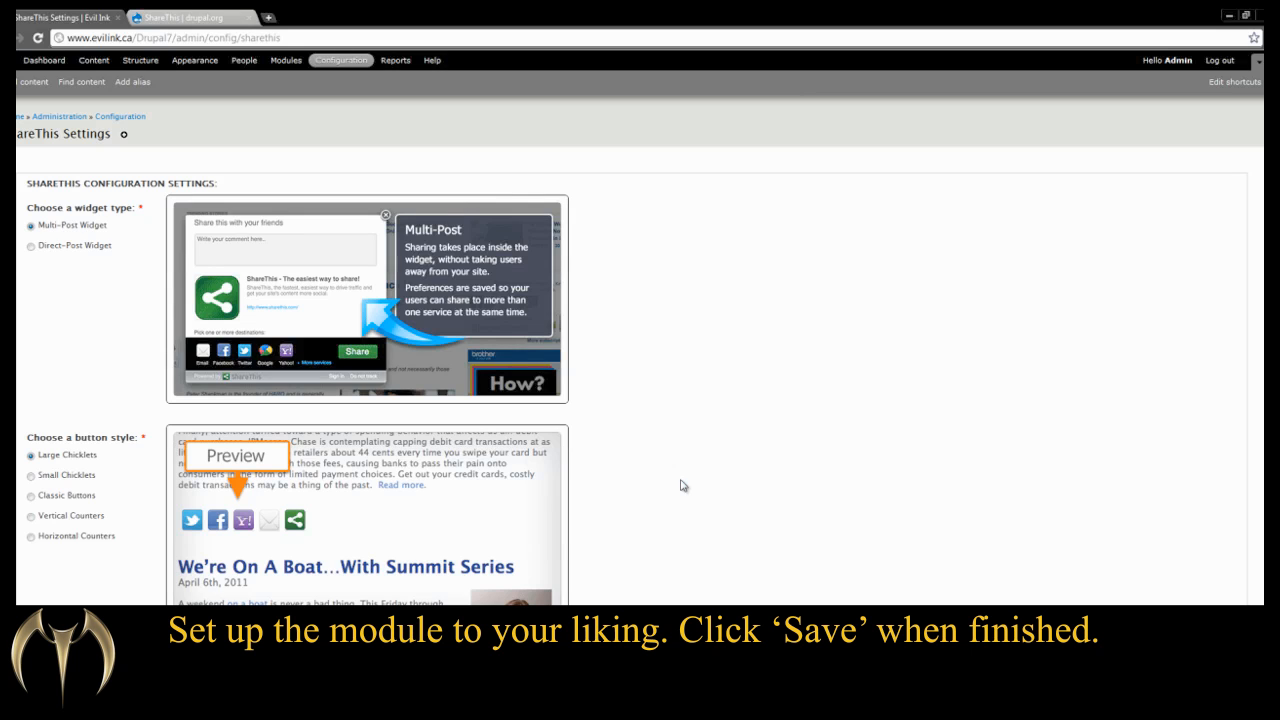
Choose the Multi-Post widget type and the Small Chicklets button style.
left_click(31, 246)
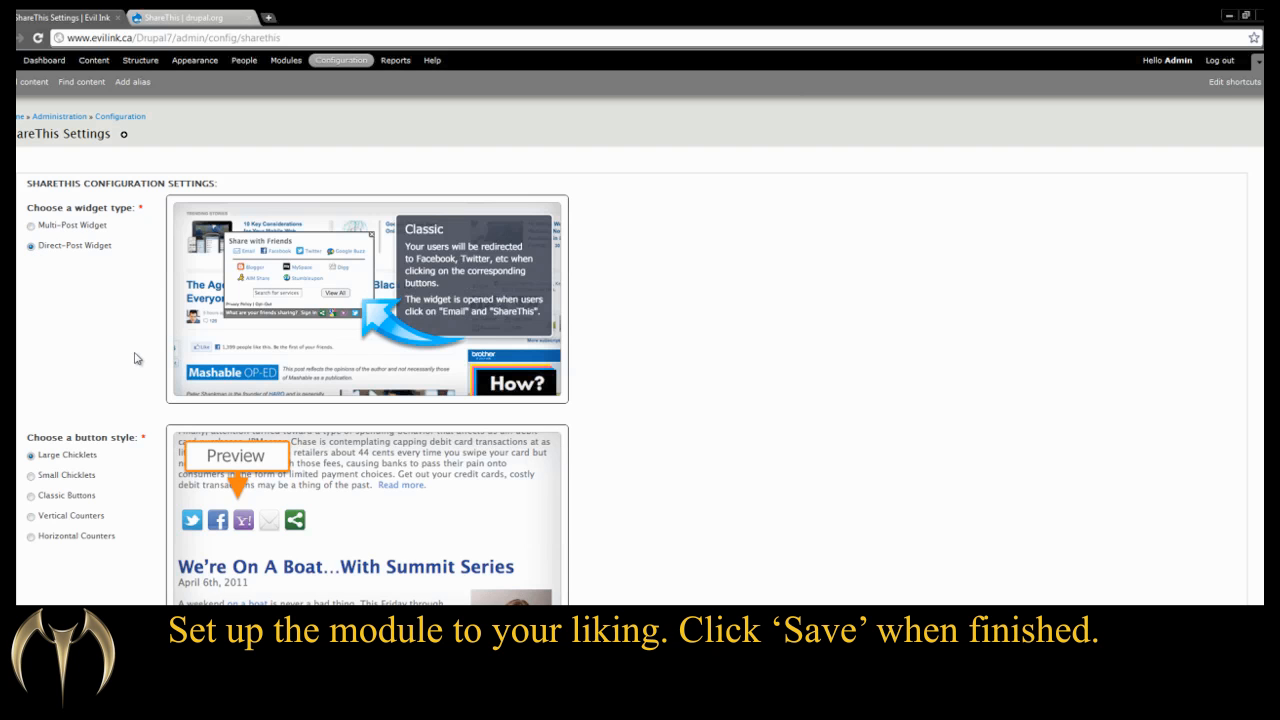
left_click(31, 225)
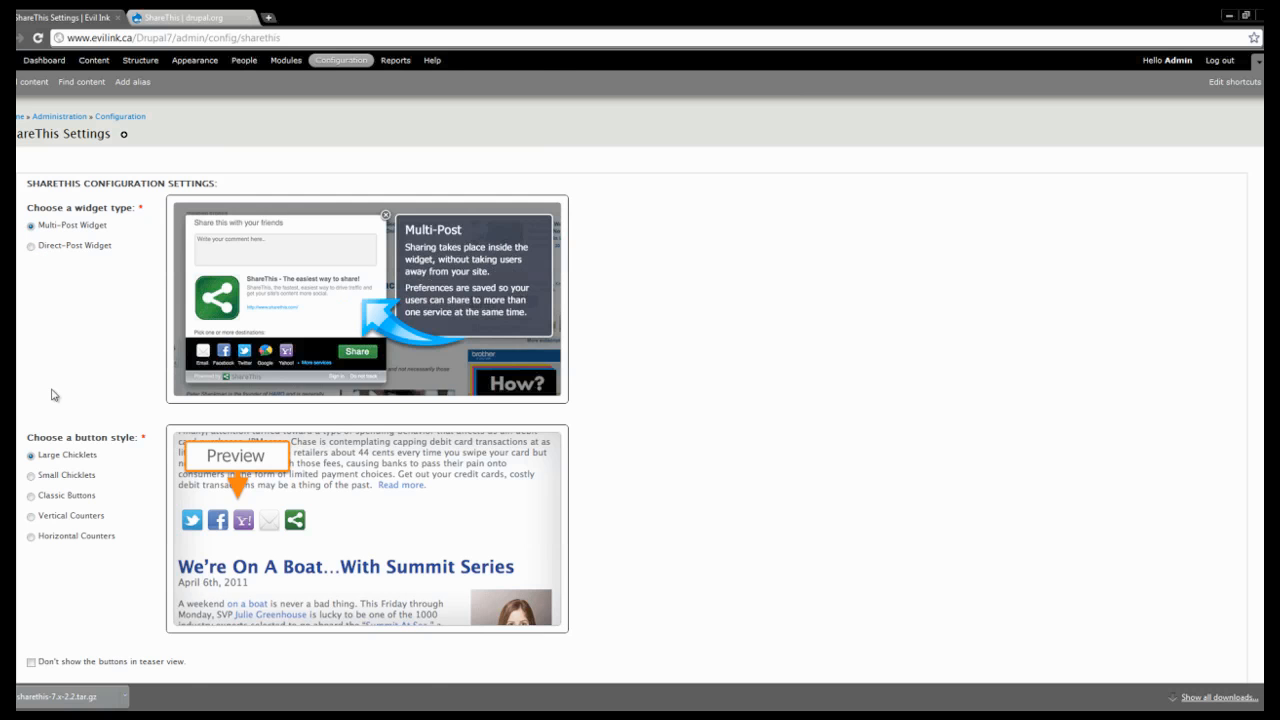
scroll("down", 3)
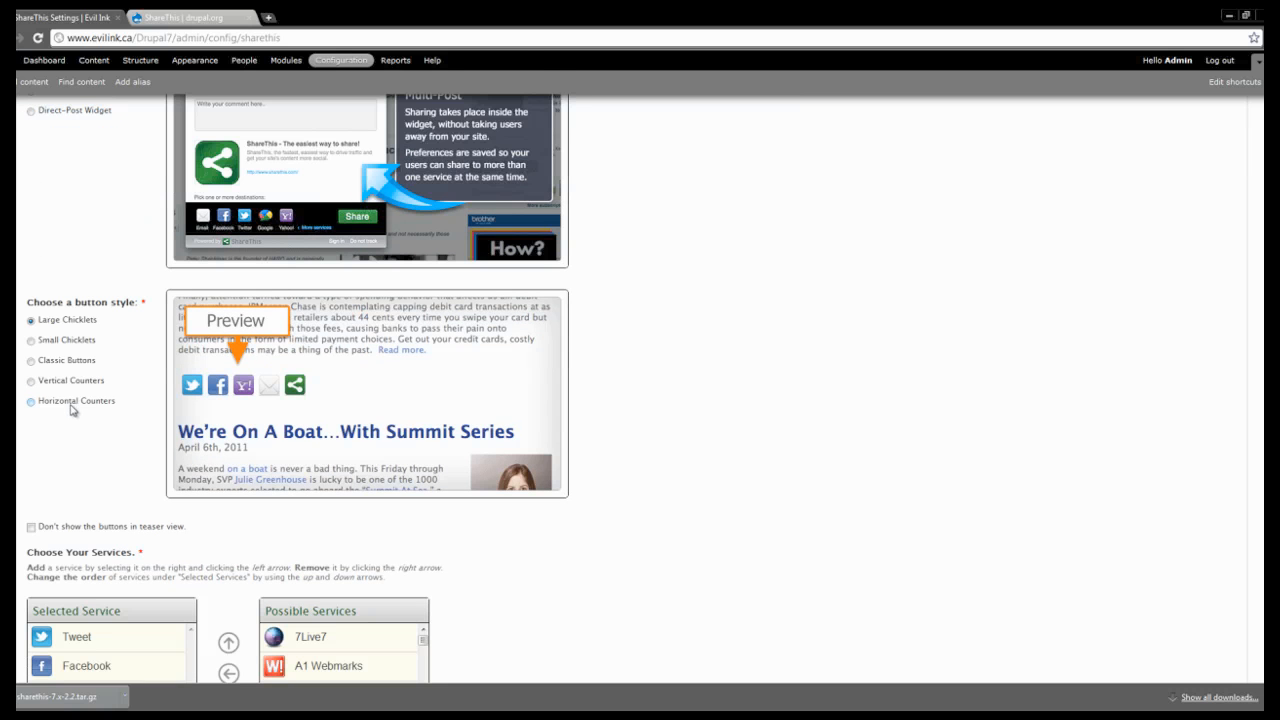
left_click(28, 340)
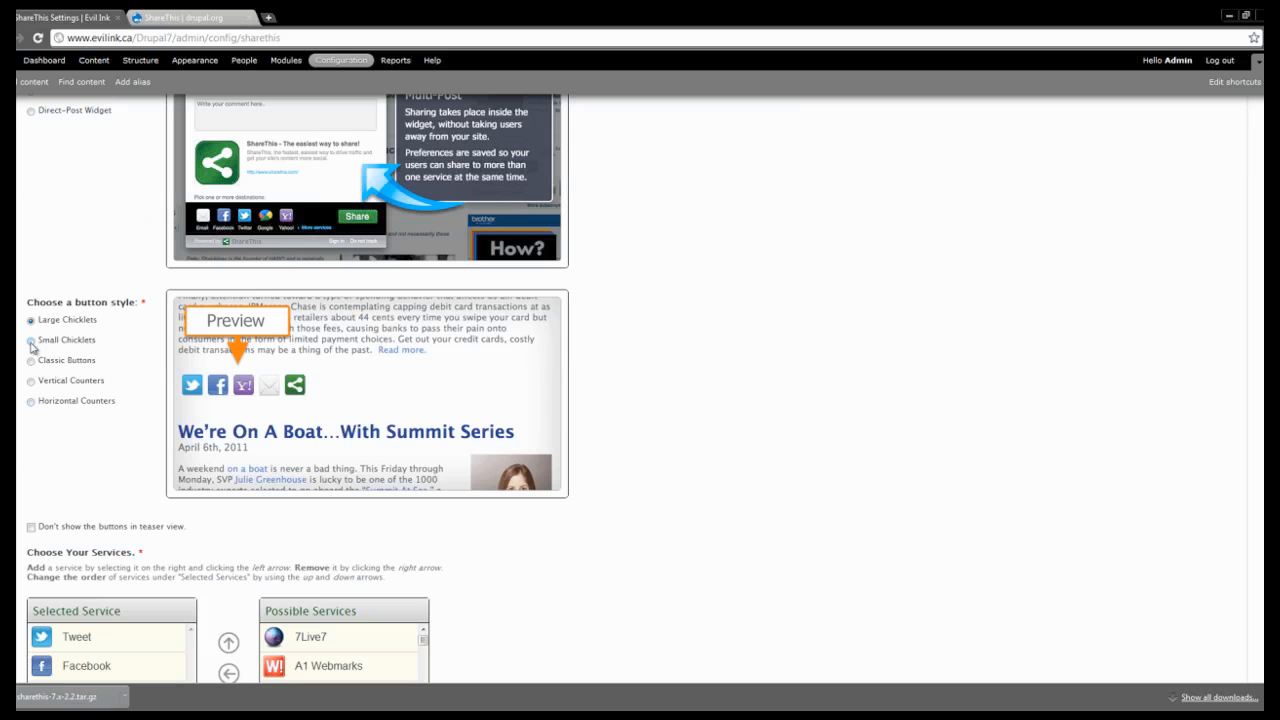
left_click(31, 360)
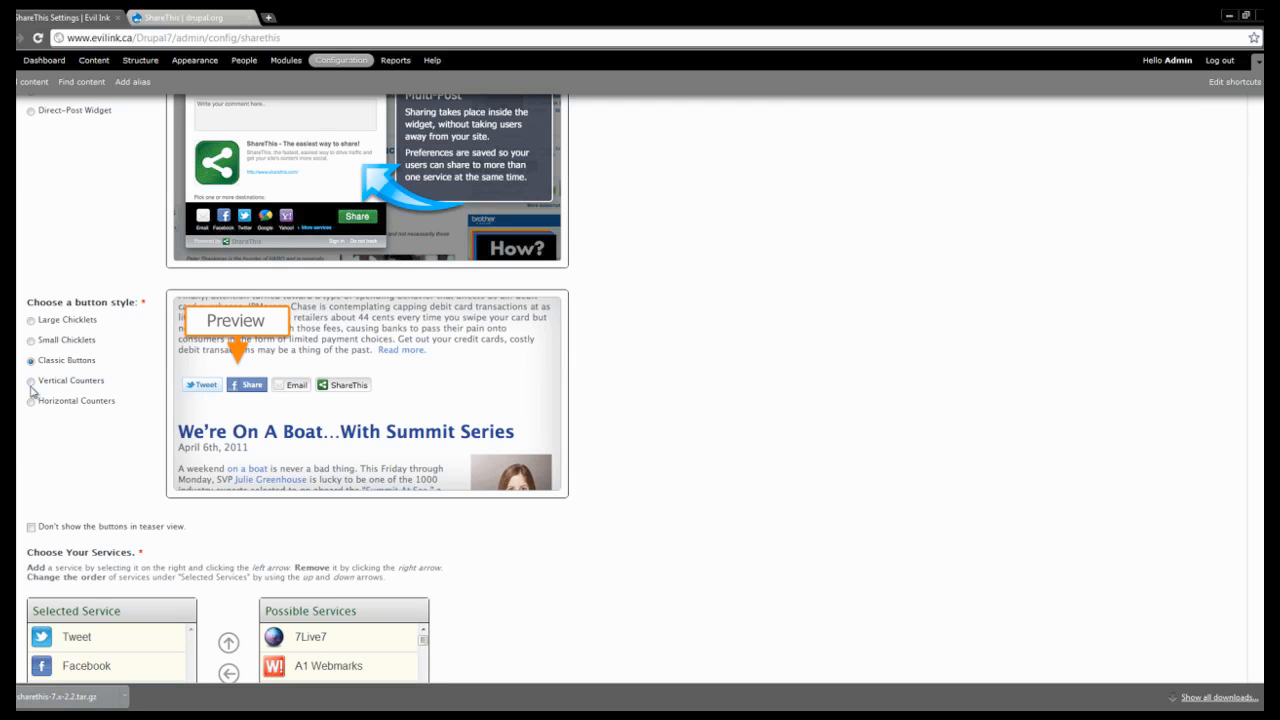
left_click(30, 381)
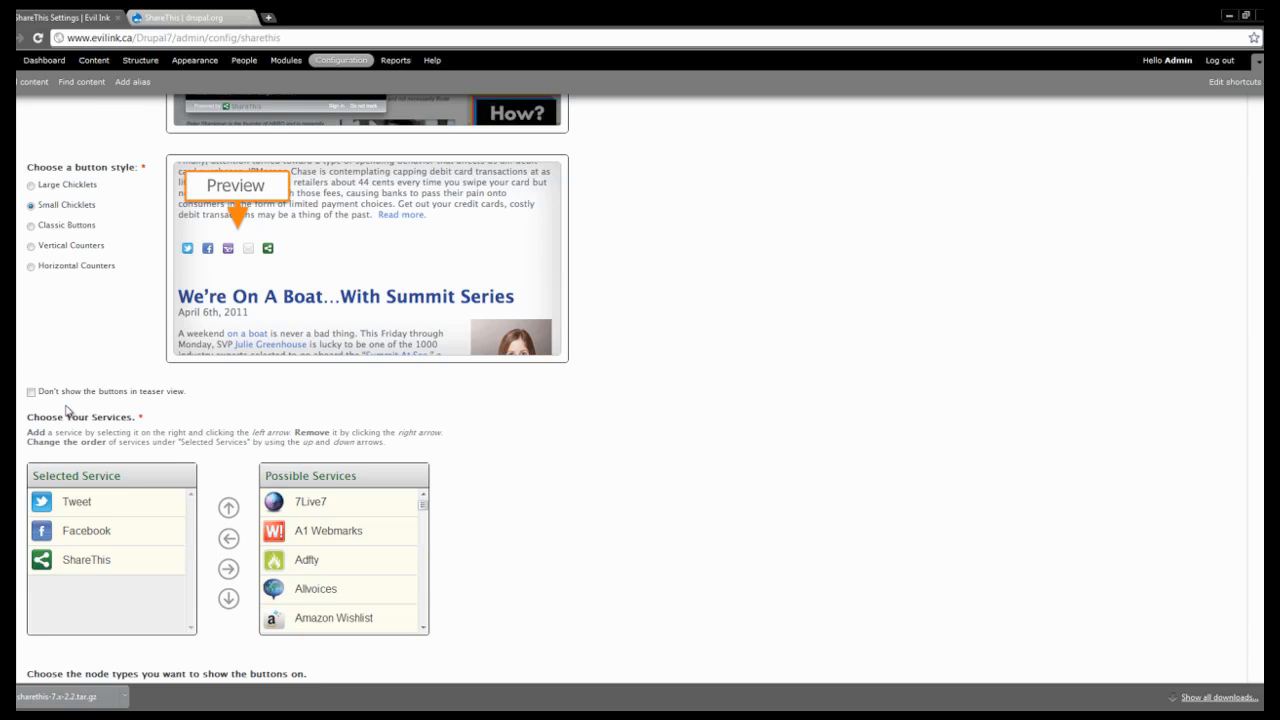
Add and reorder services so Tweet, Facebook, LinkedIn, StumbleUpon, WordPress are selected.
scroll("down", 3)
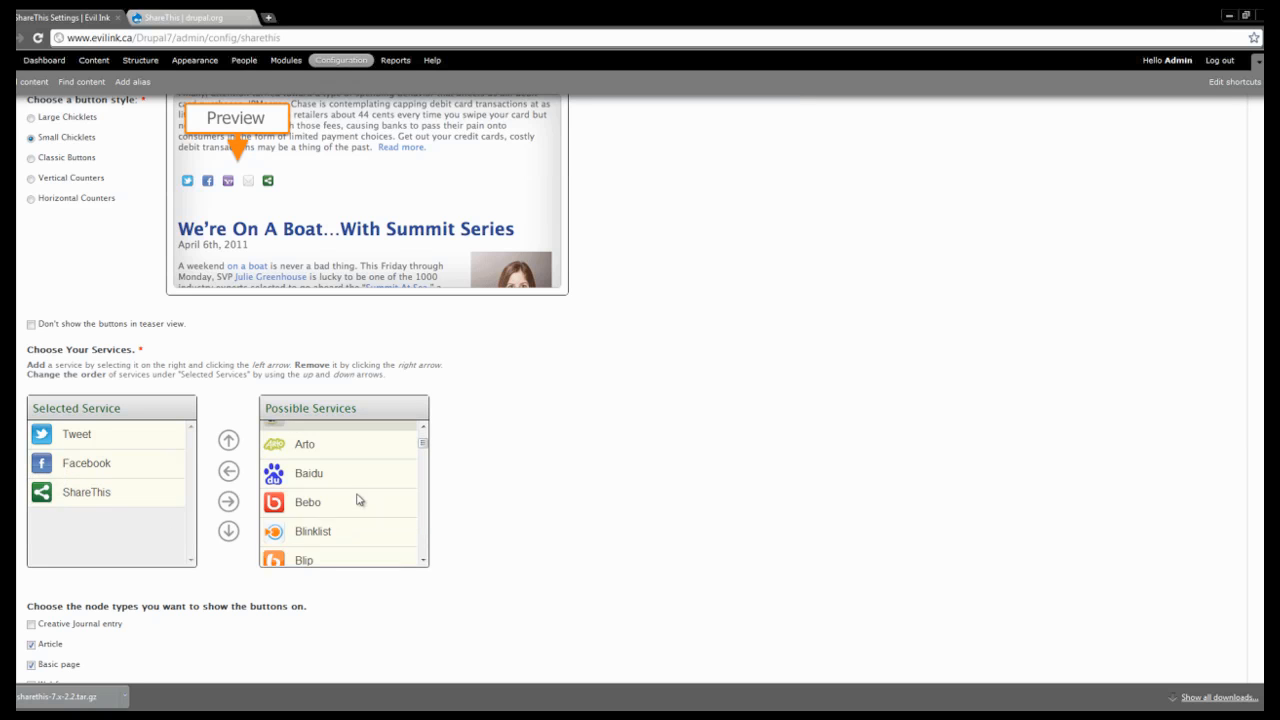
scroll("down", 3)
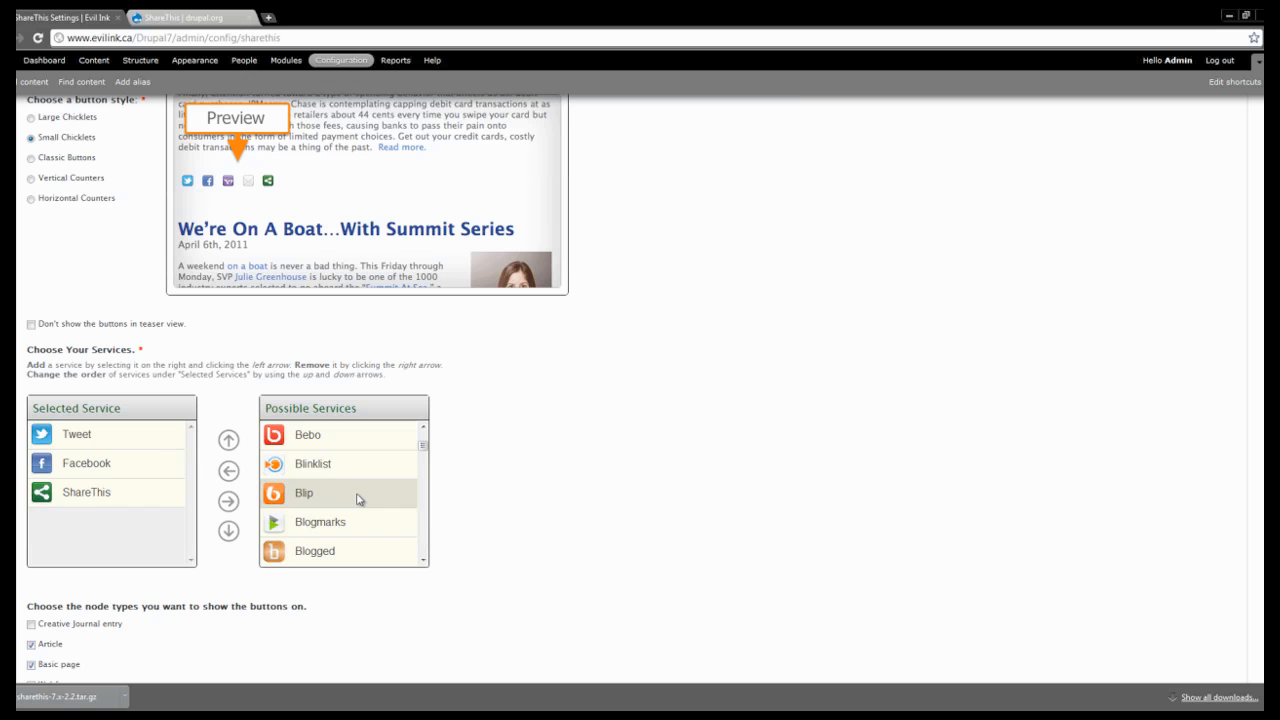
scroll("down", 3)
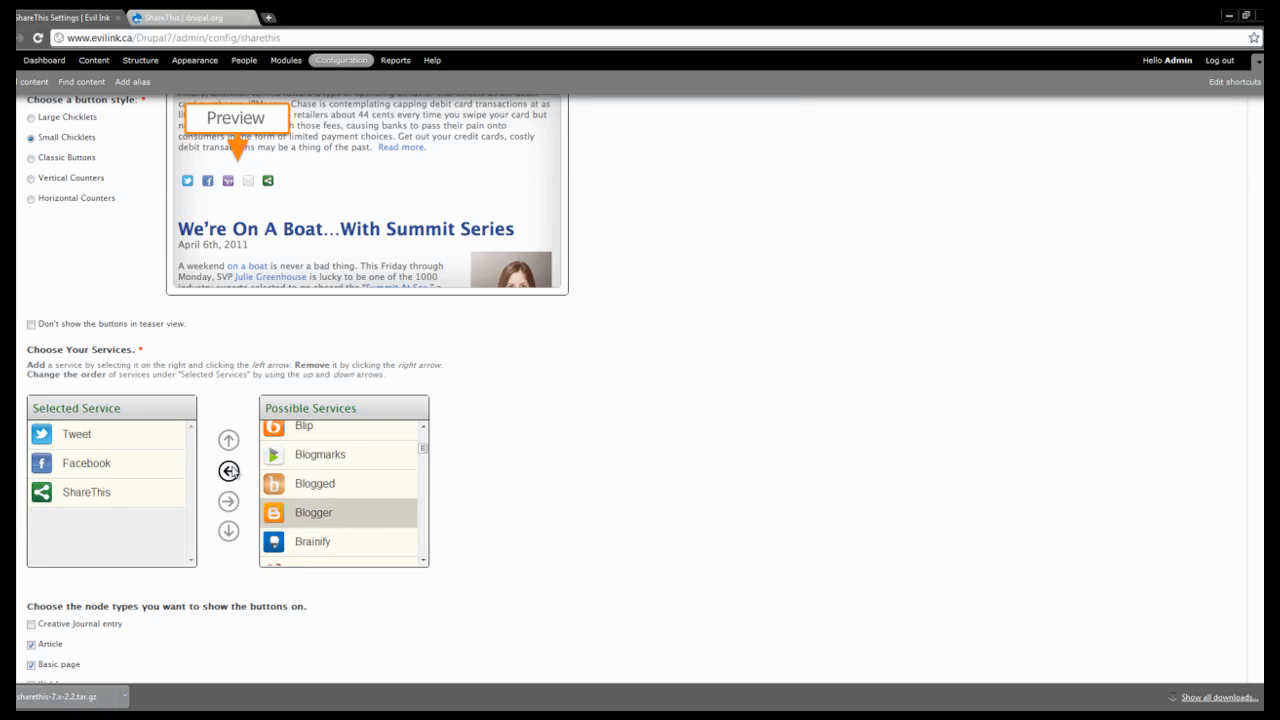
left_click(227, 471)
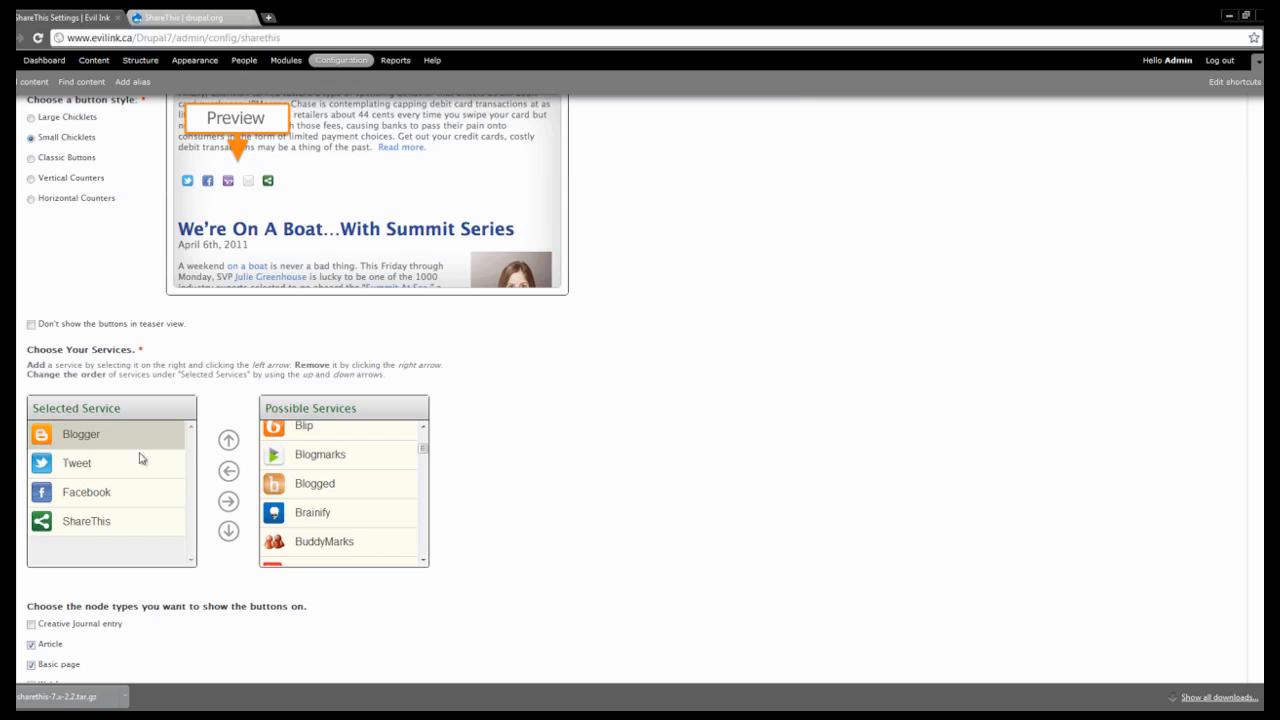
left_click(228, 531)
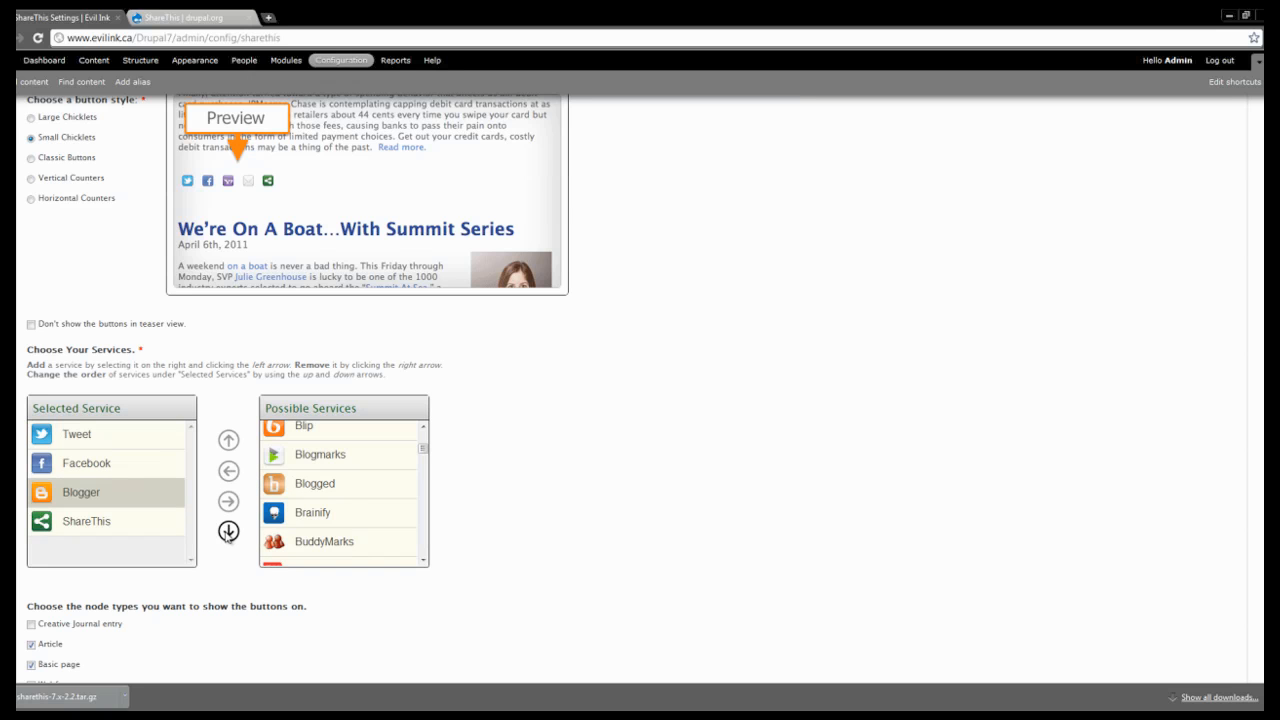
mouse_move(358, 520)
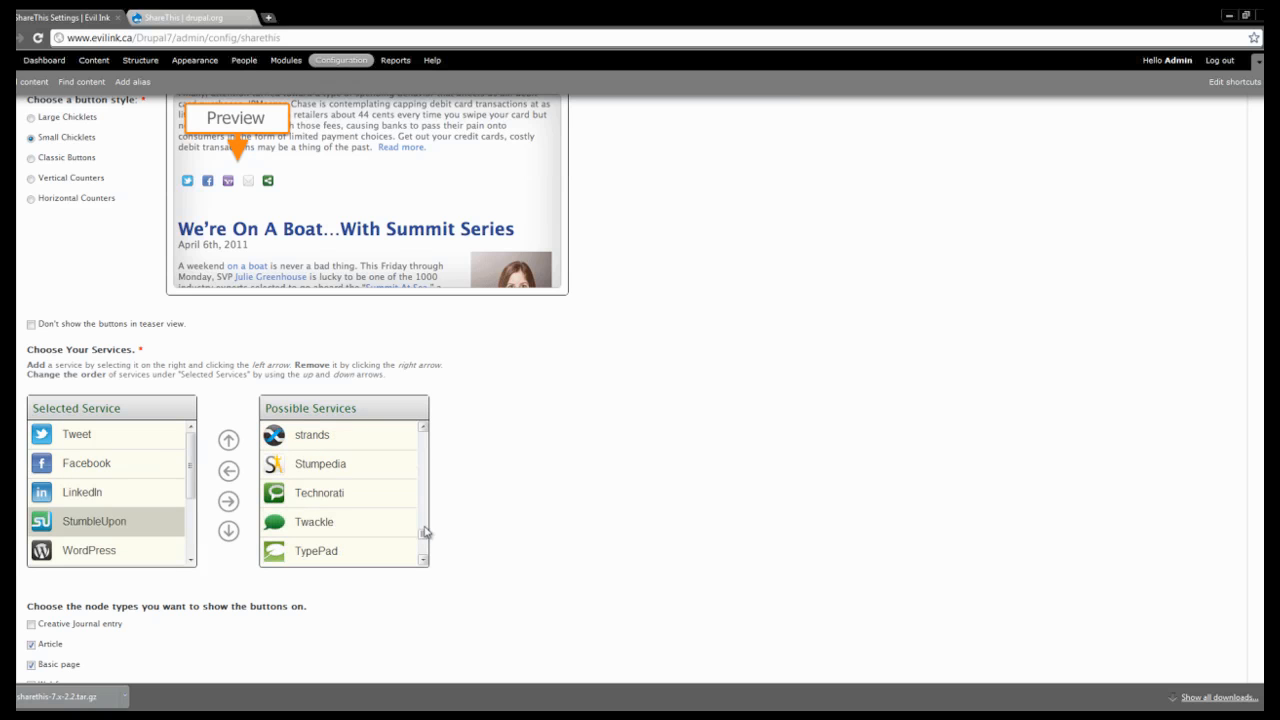
scroll("down", 3)
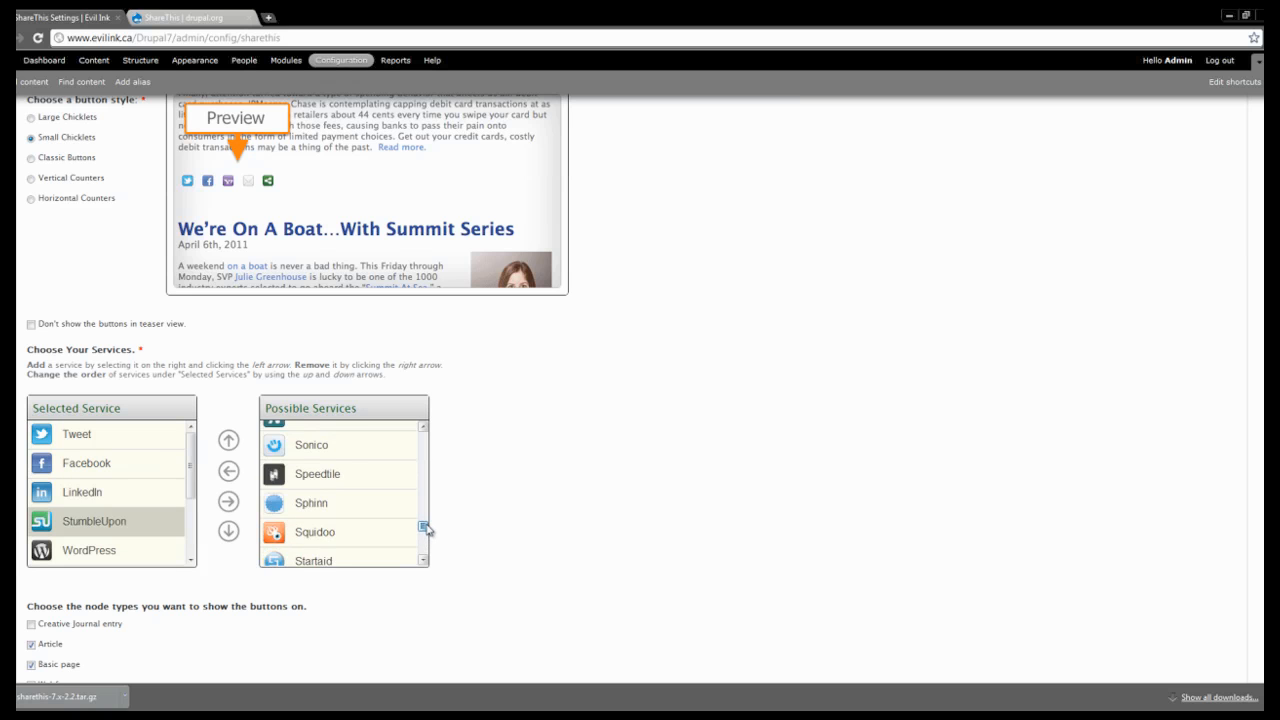
scroll("down", 3)
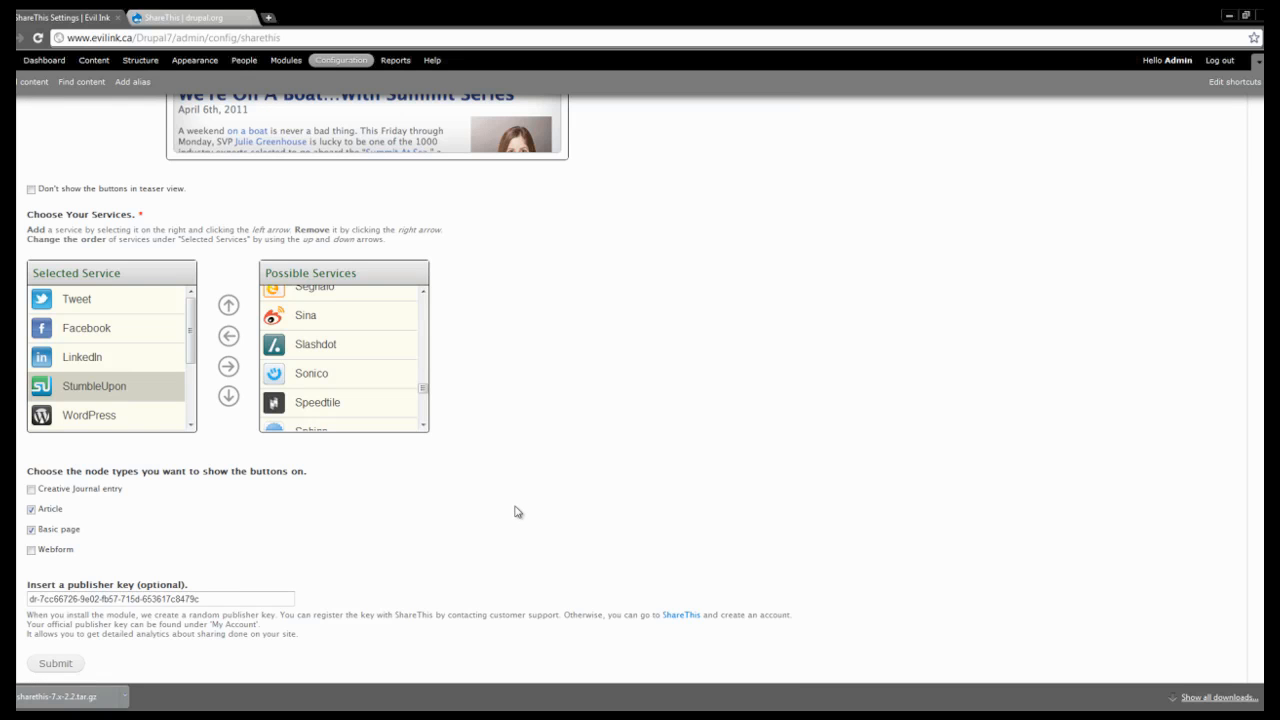
Check Creative Journal entry under node types and submit the ShareThis settings.
left_click(25, 479)
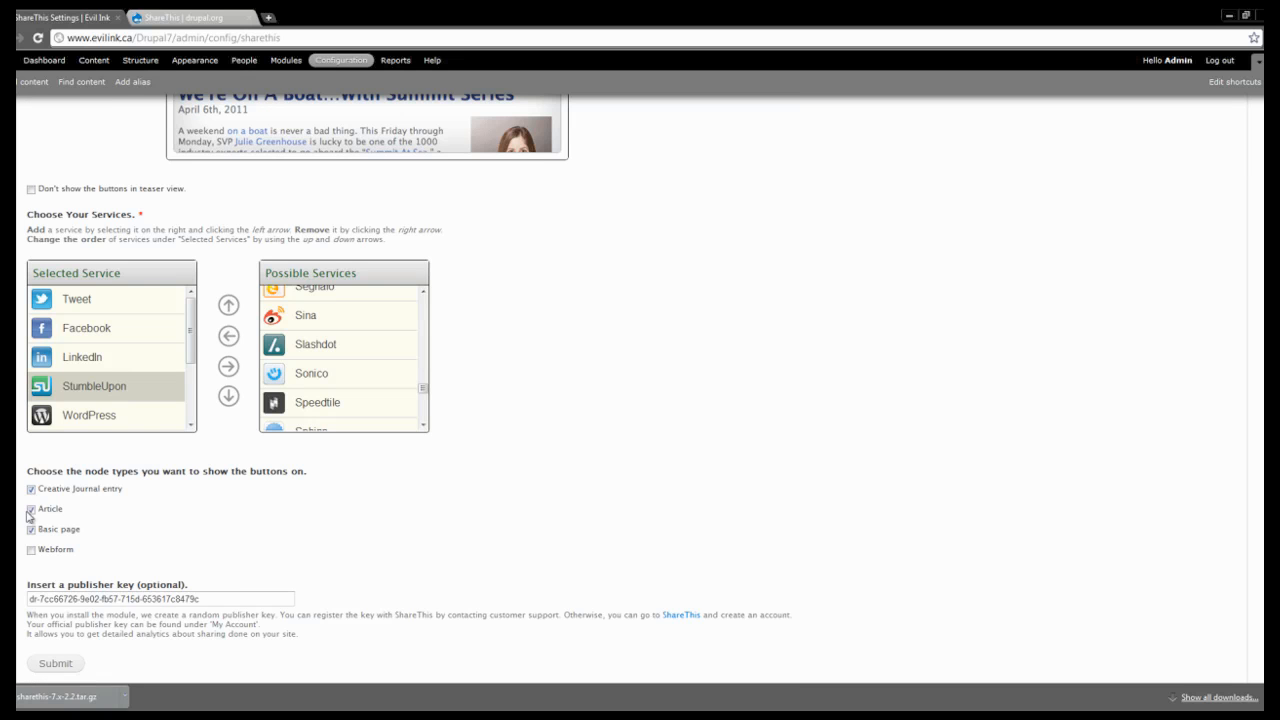
left_click(28, 509)
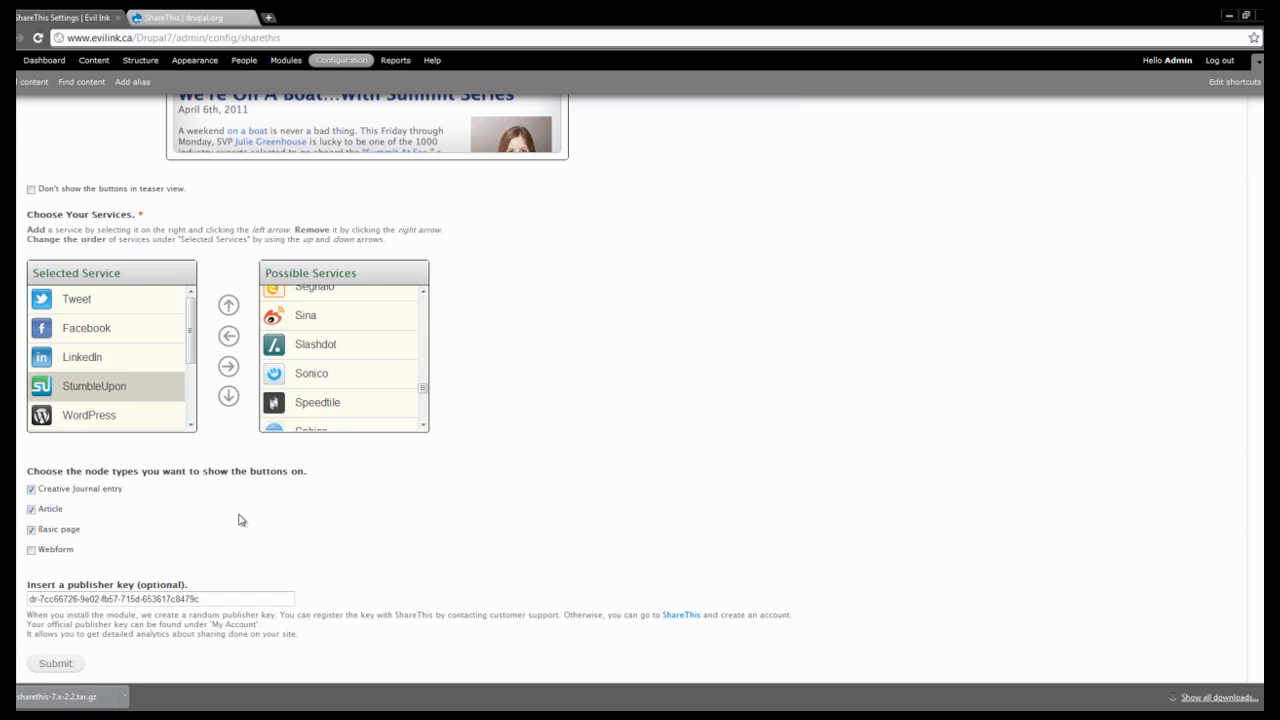
mouse_move(294, 521)
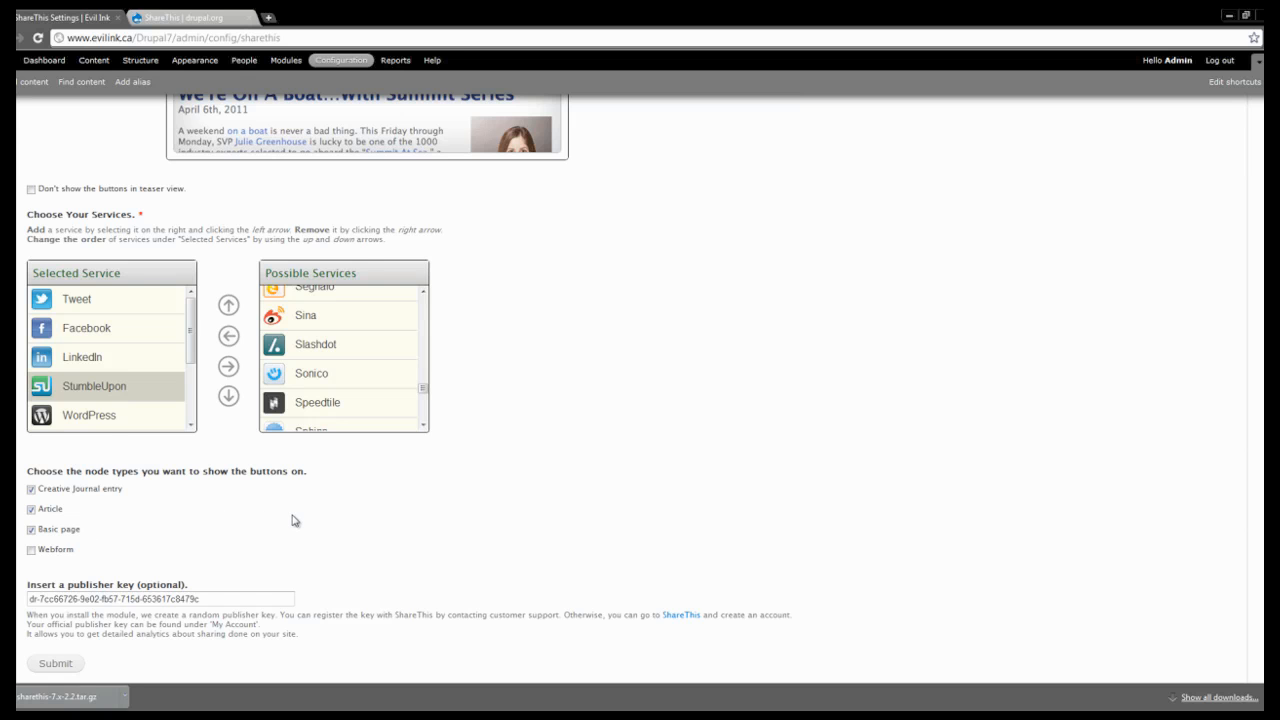
scroll("down", 3)
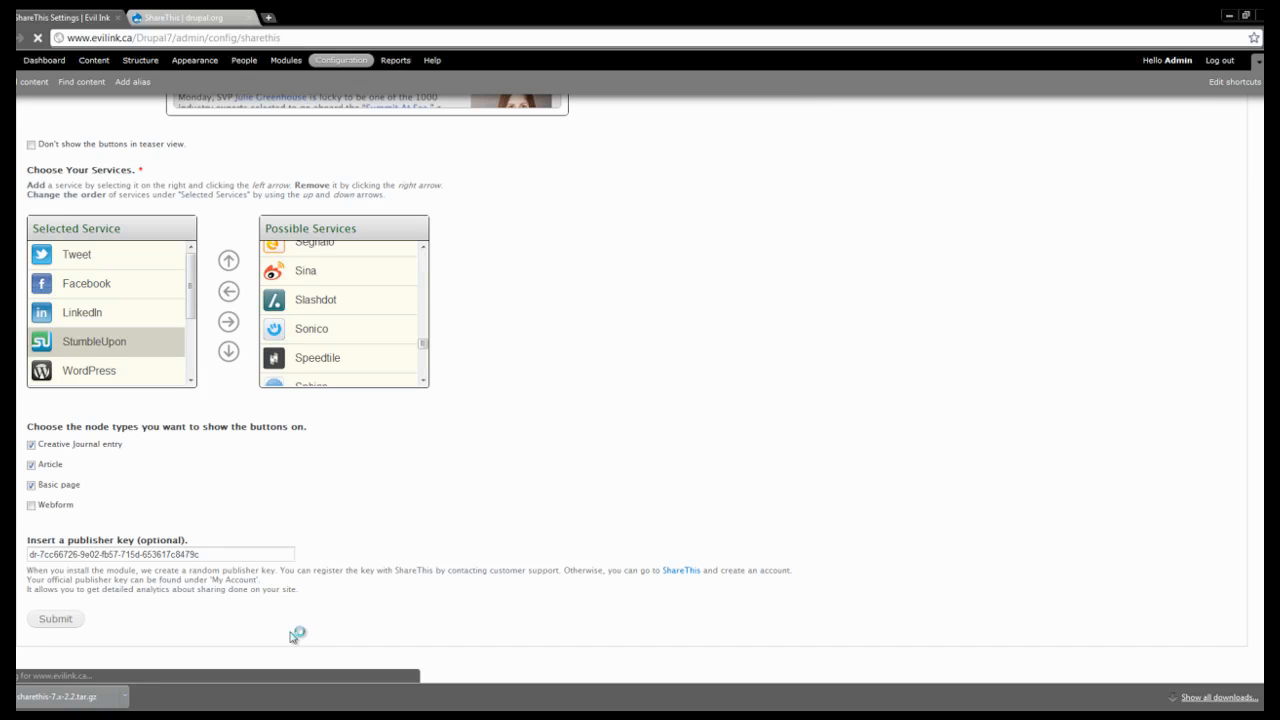
left_click(52, 620)
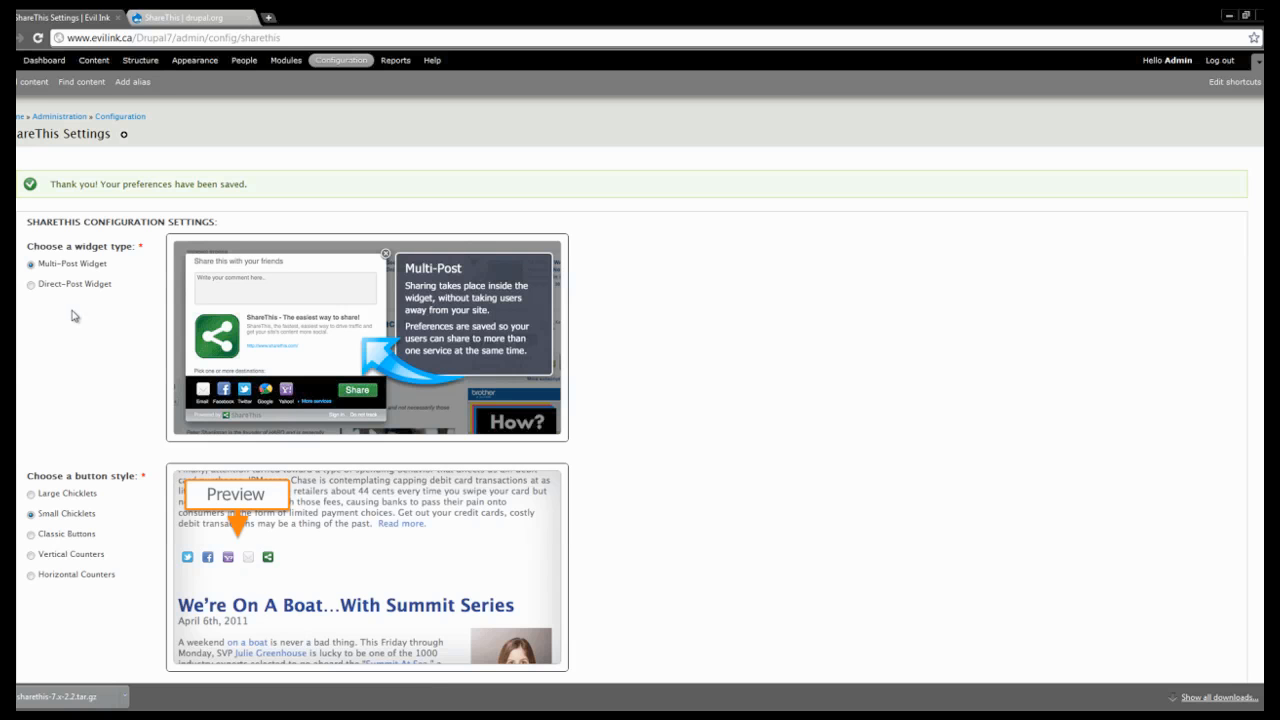
Under Structure > Blocks, open the configure page of the disabled ShareThis block.
left_click(139, 60)
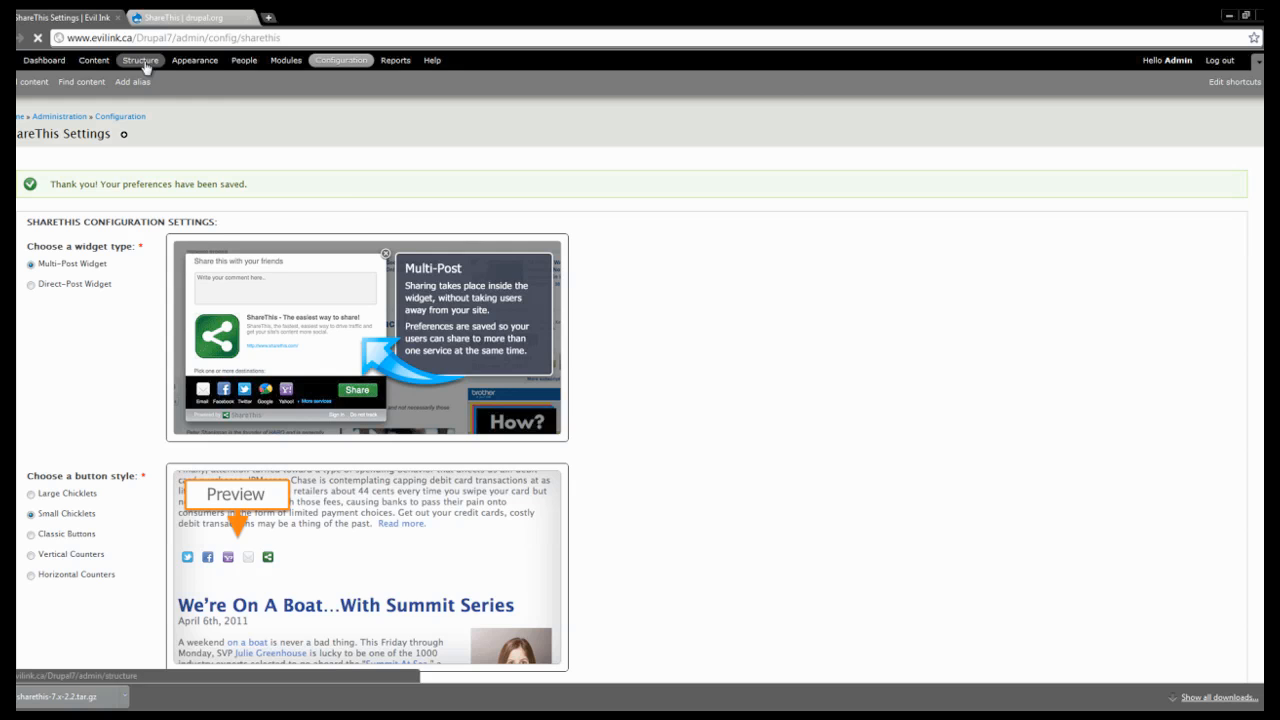
left_click(128, 65)
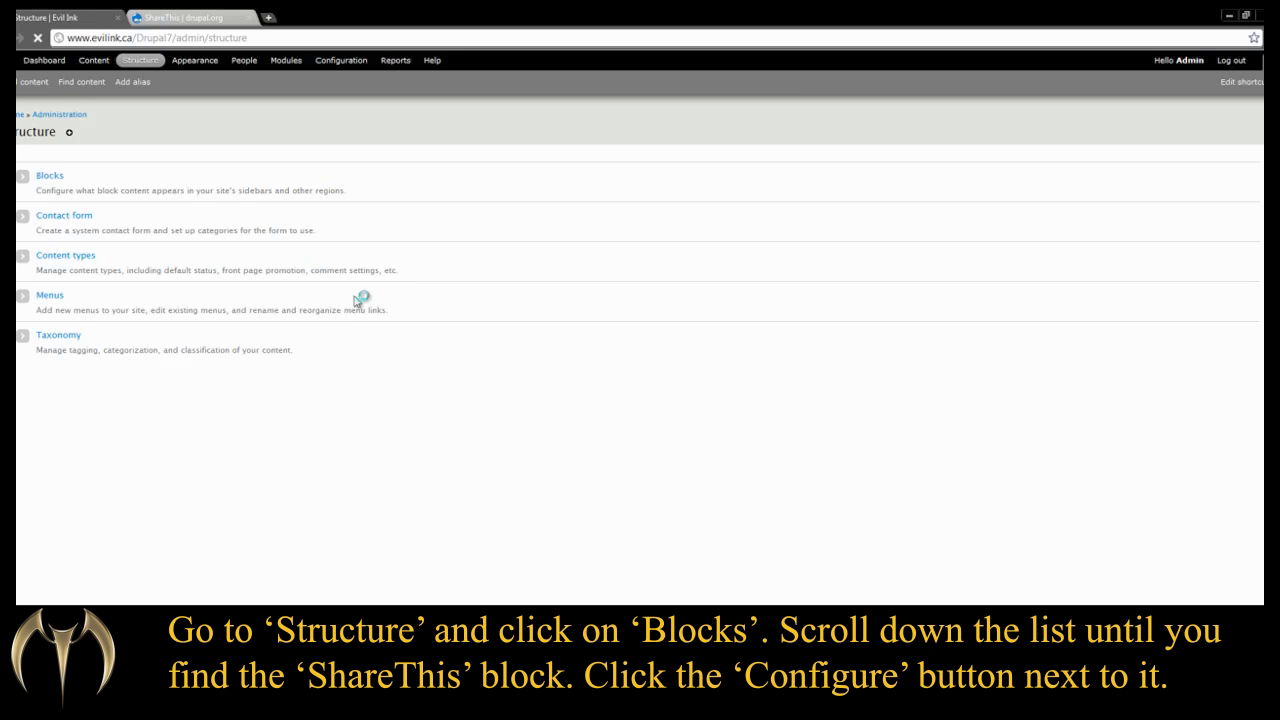
mouse_move(386, 332)
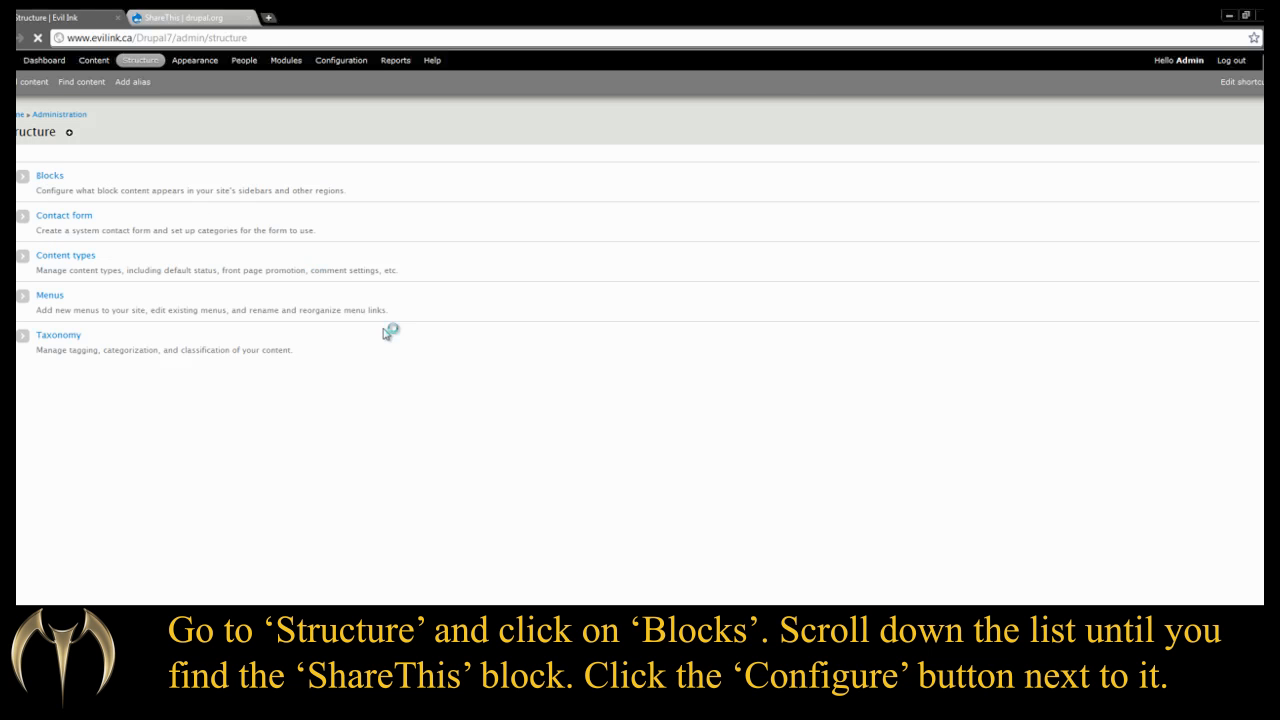
left_click(52, 175)
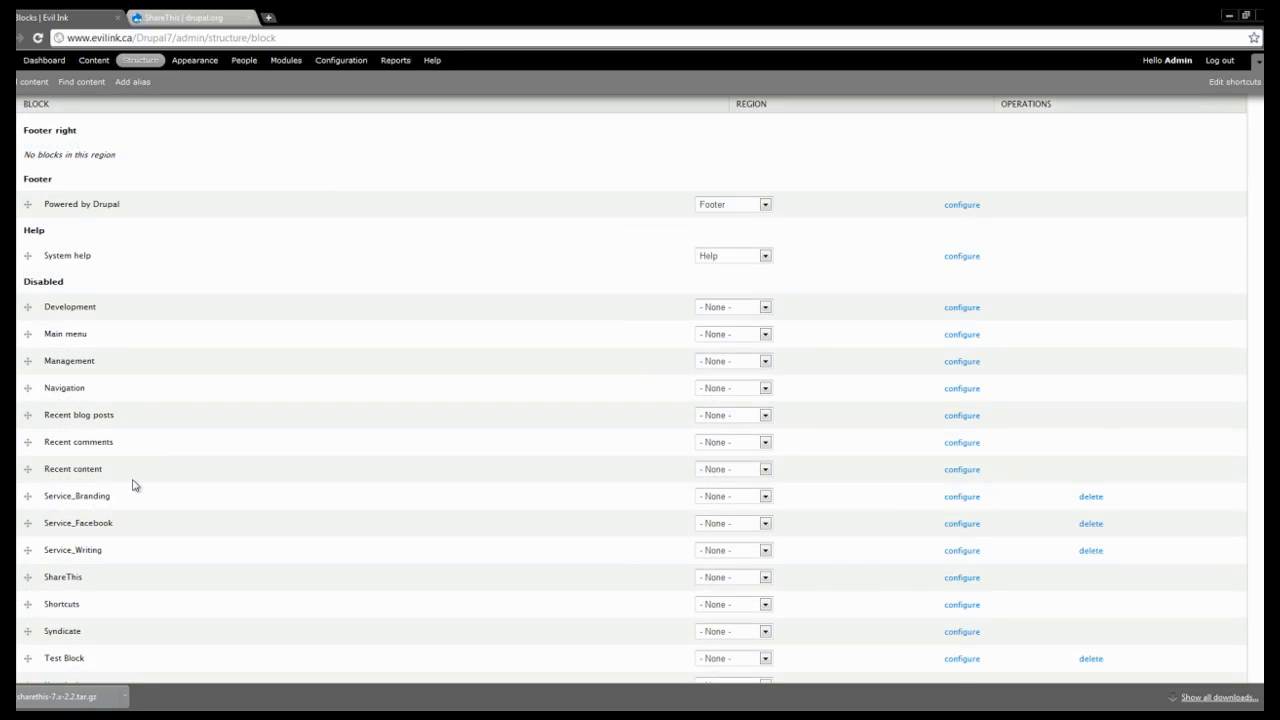
scroll("down", 3)
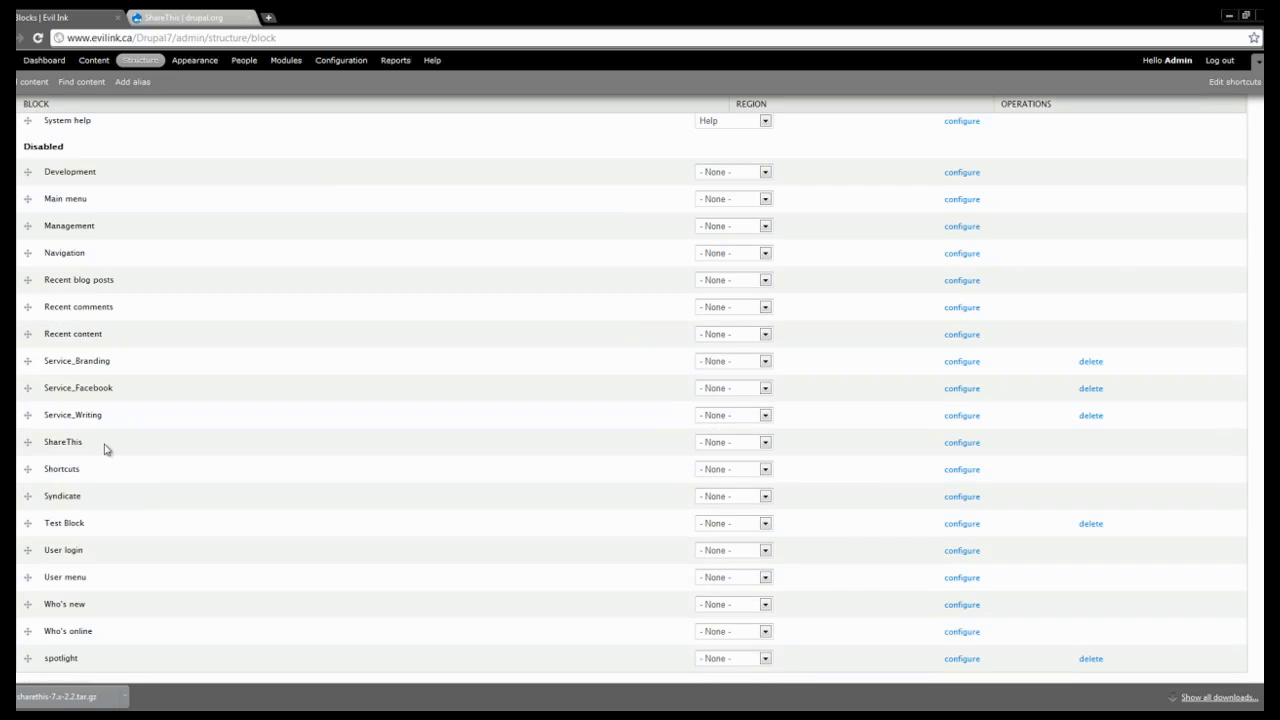
mouse_move(927, 443)
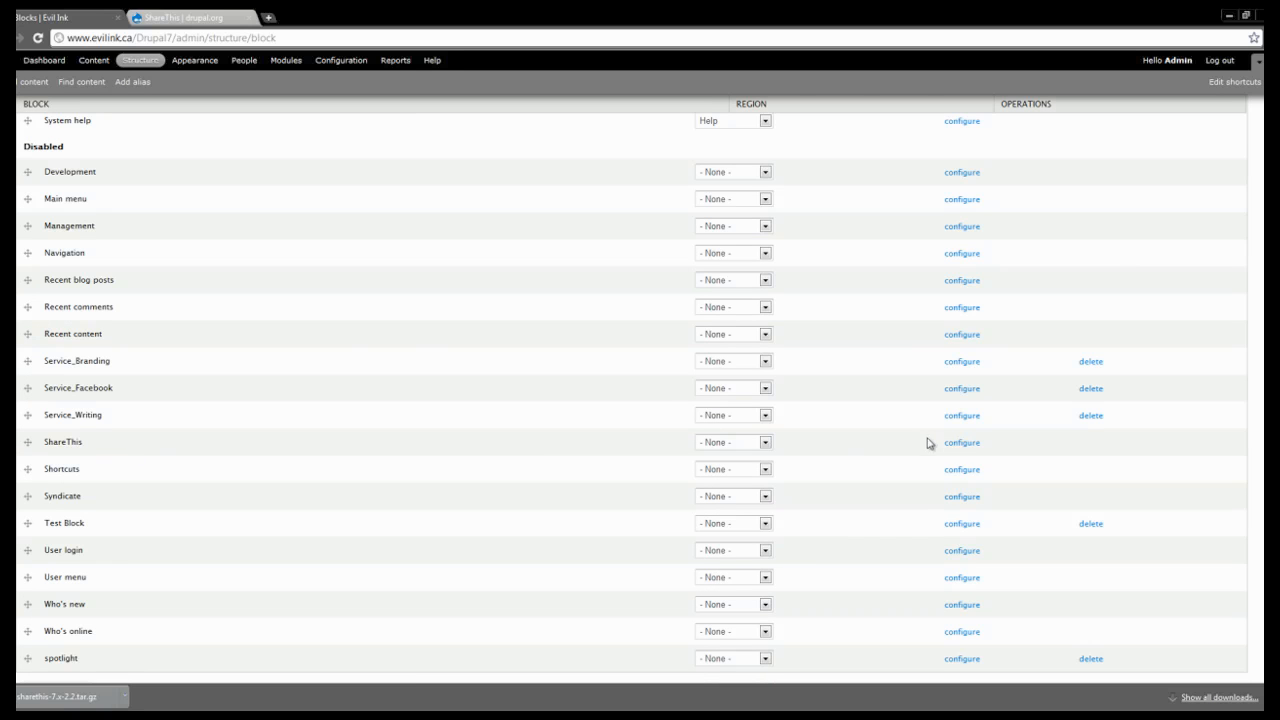
left_click(962, 443)
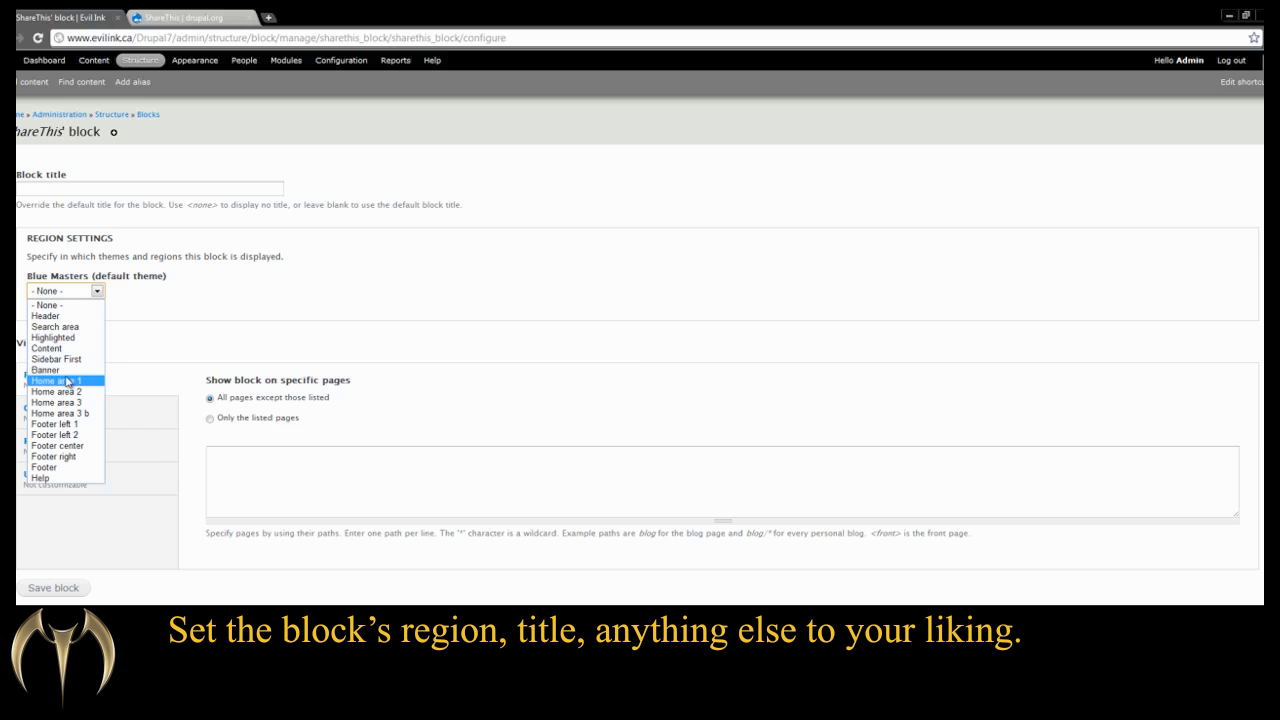
Place ShareThis in Sidebar First titled 'Share This', visible only on blog/* and CreativeJournal/*.
left_click(57, 357)
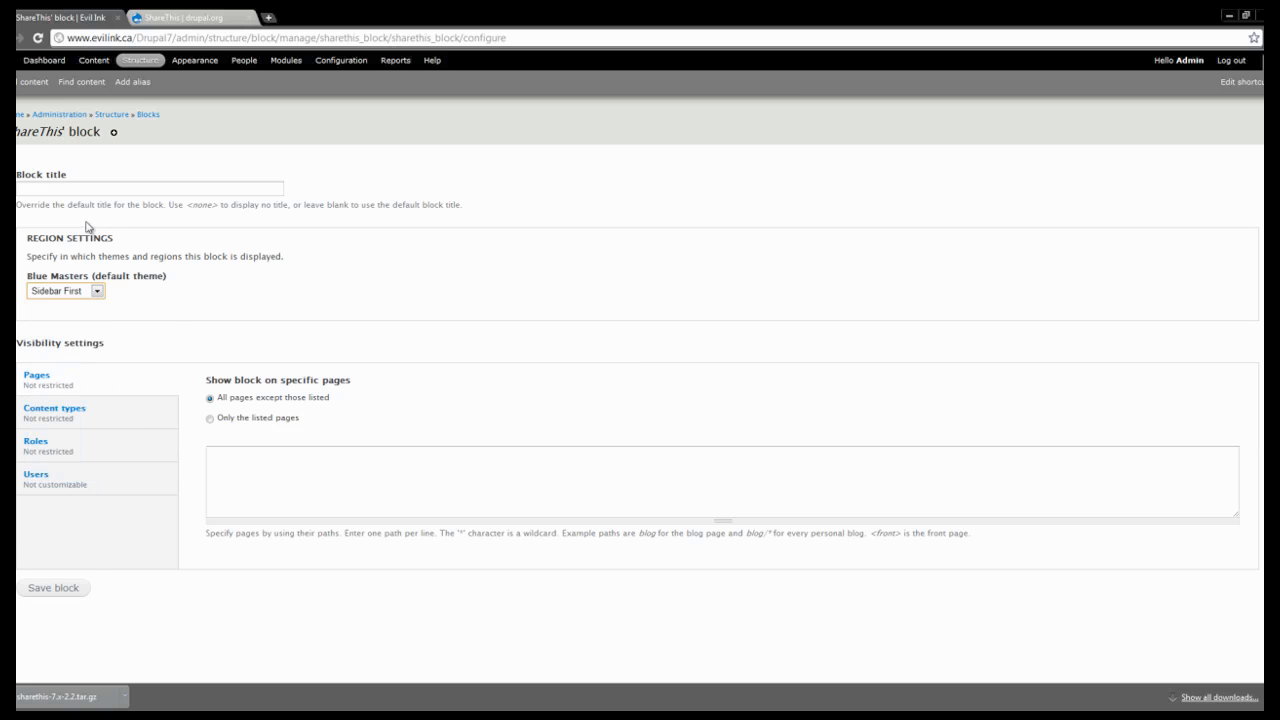
type("Share This")
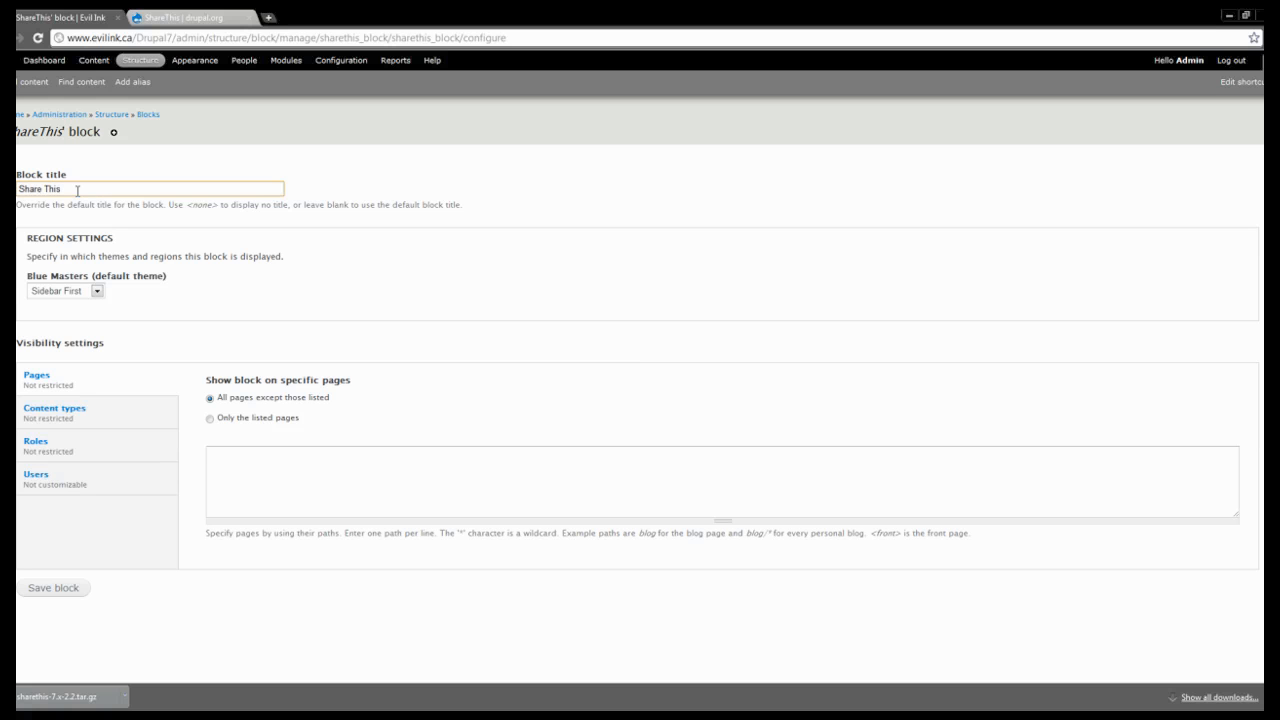
mouse_move(246, 463)
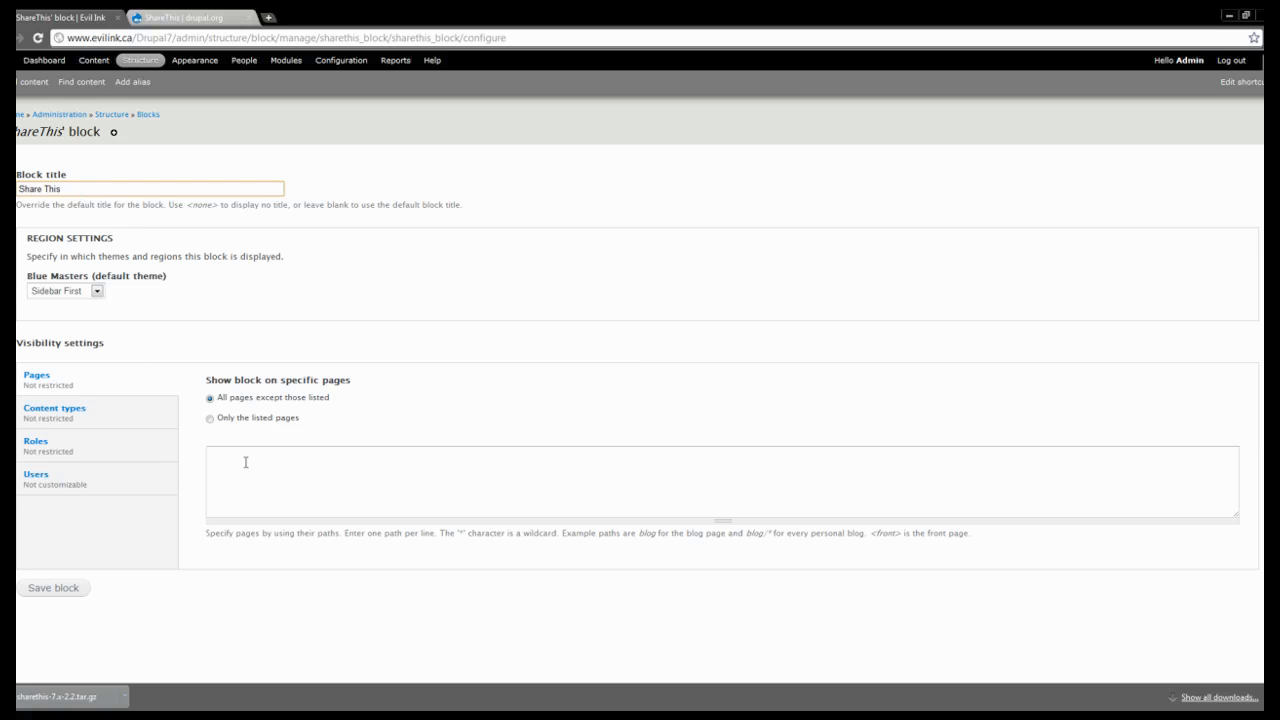
left_click(208, 419)
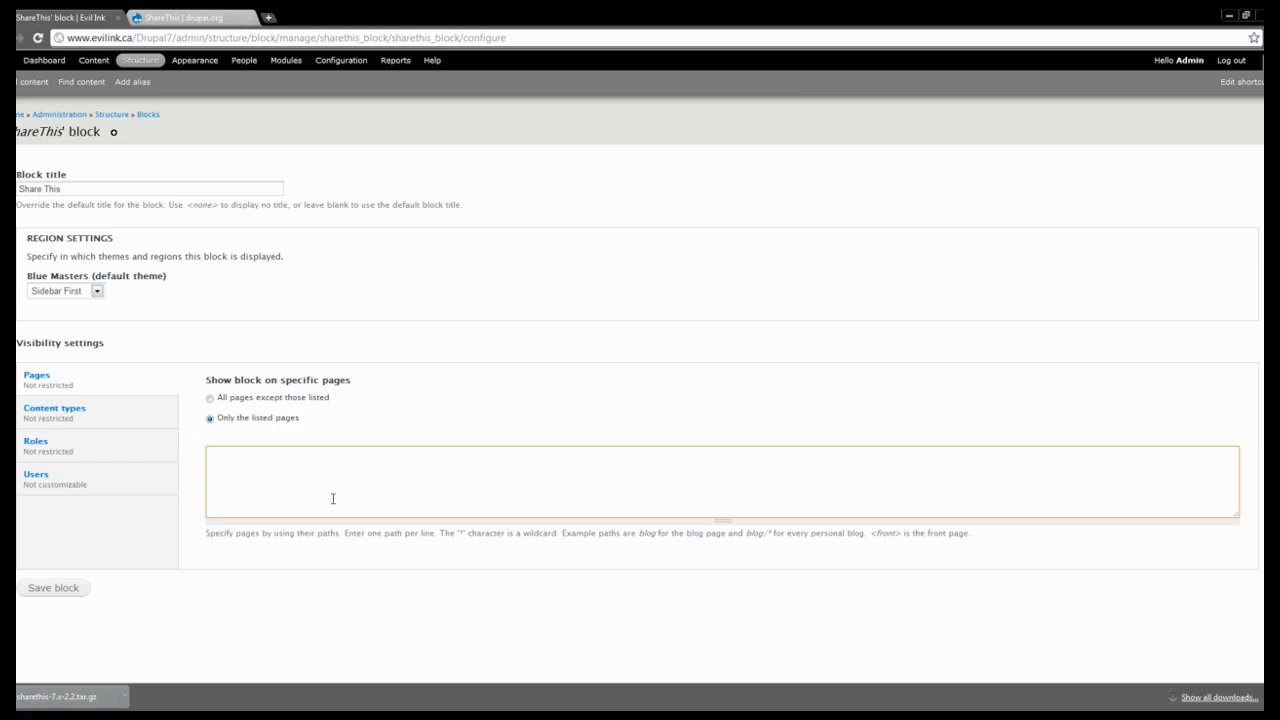
type("blog/*")
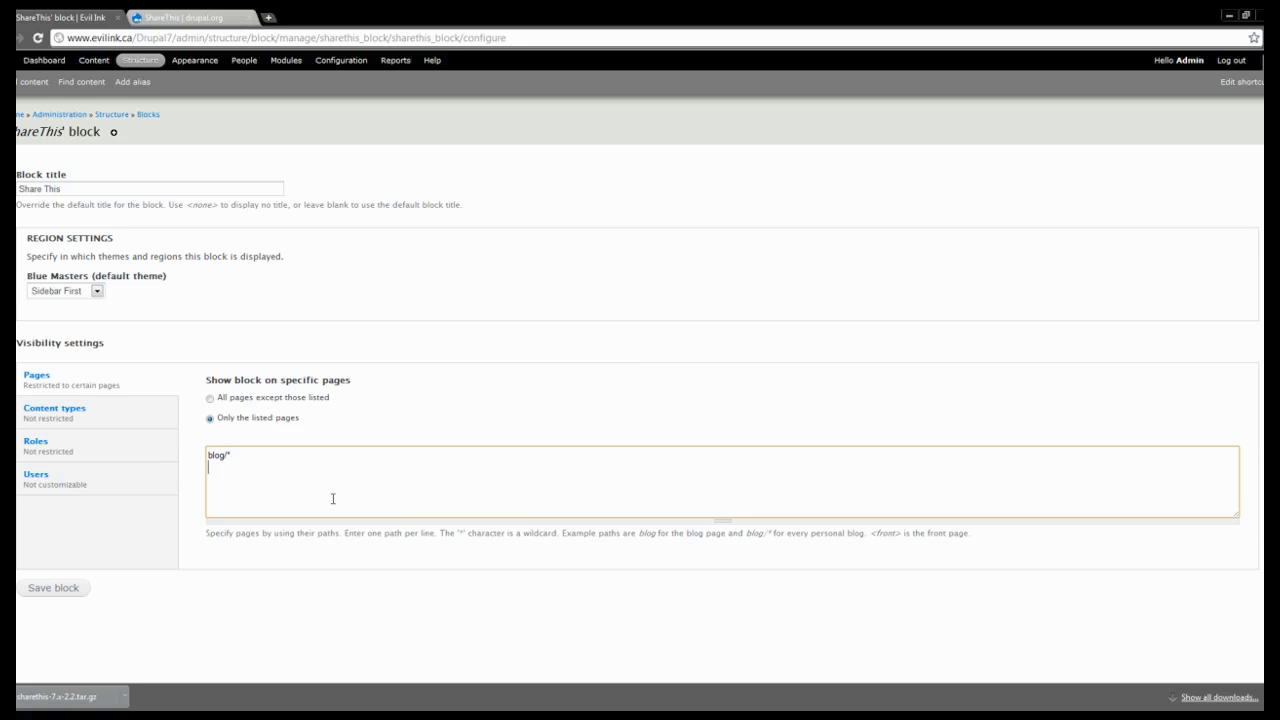
type("CreativeJournal")
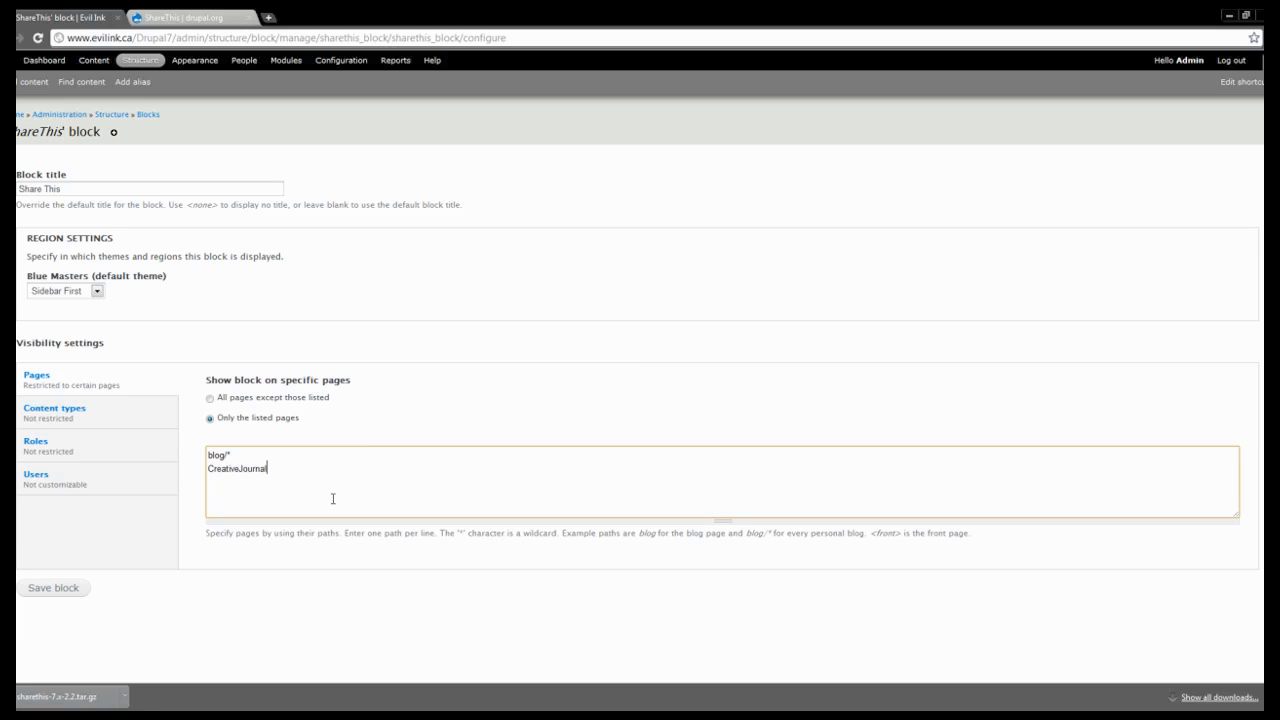
type("/*")
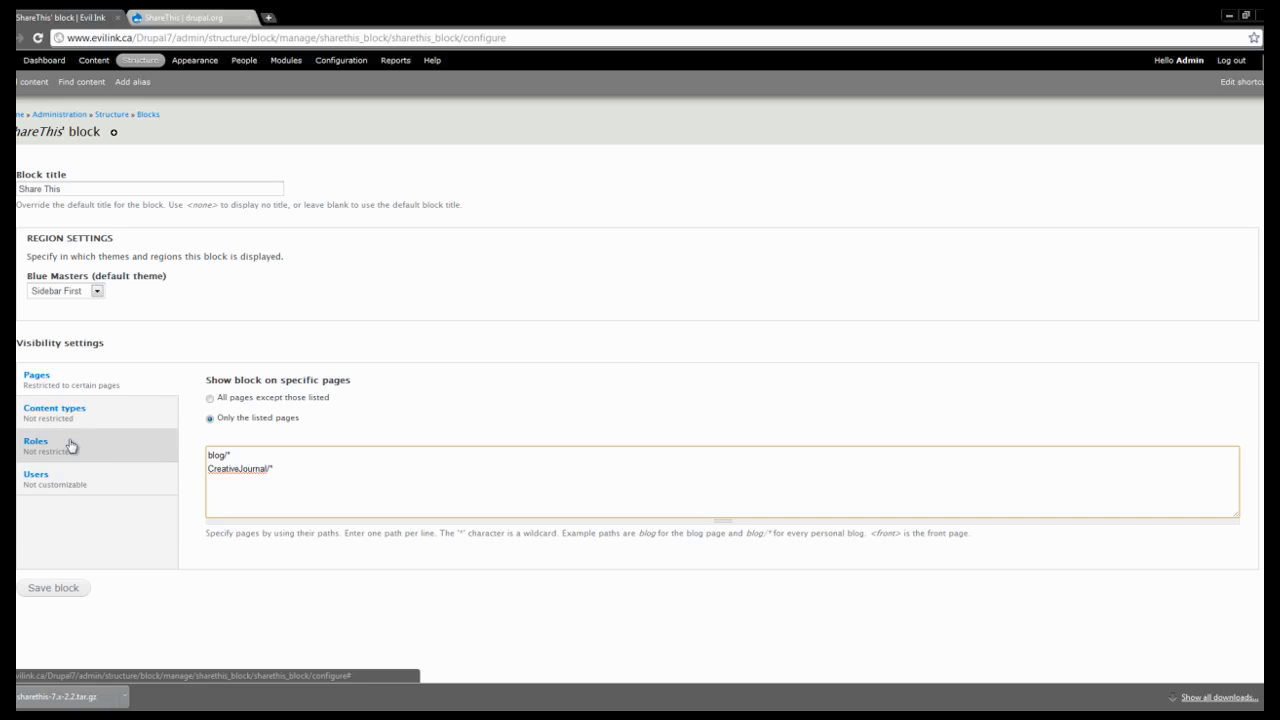
left_click(54, 408)
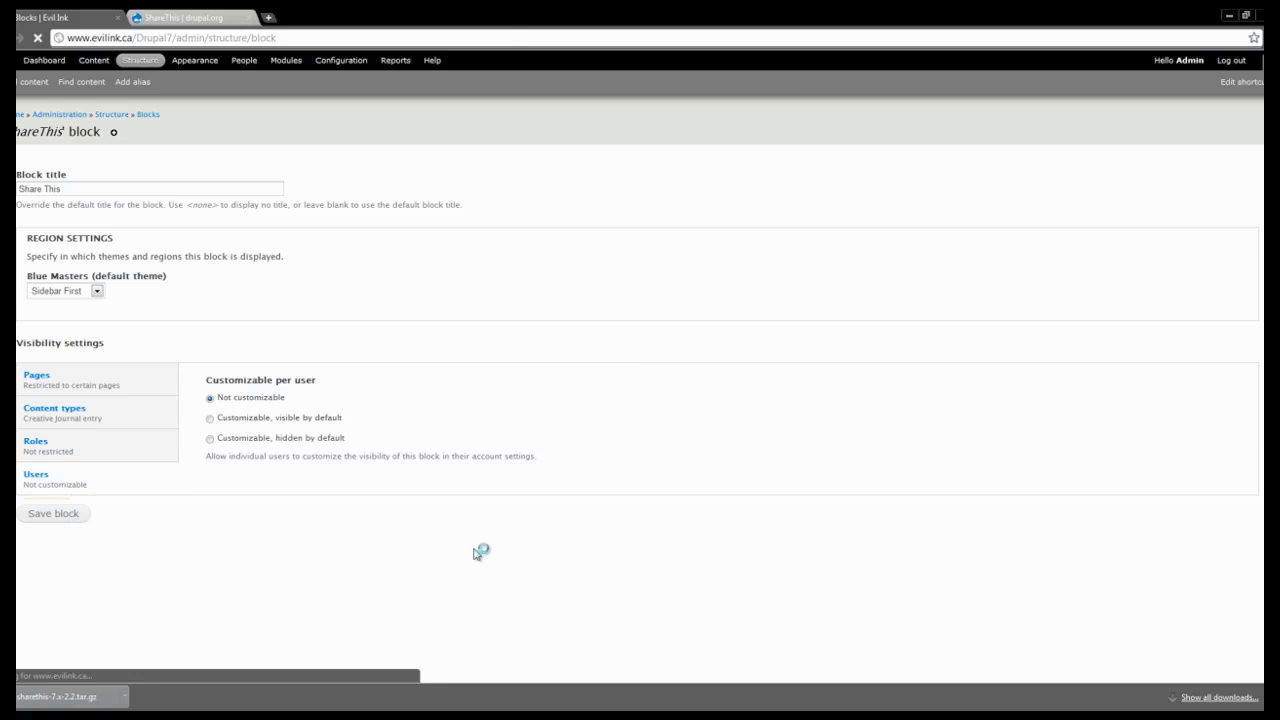
Save the ShareThis block settings, then save the block layout with it under Sidebar First.
left_click(54, 512)
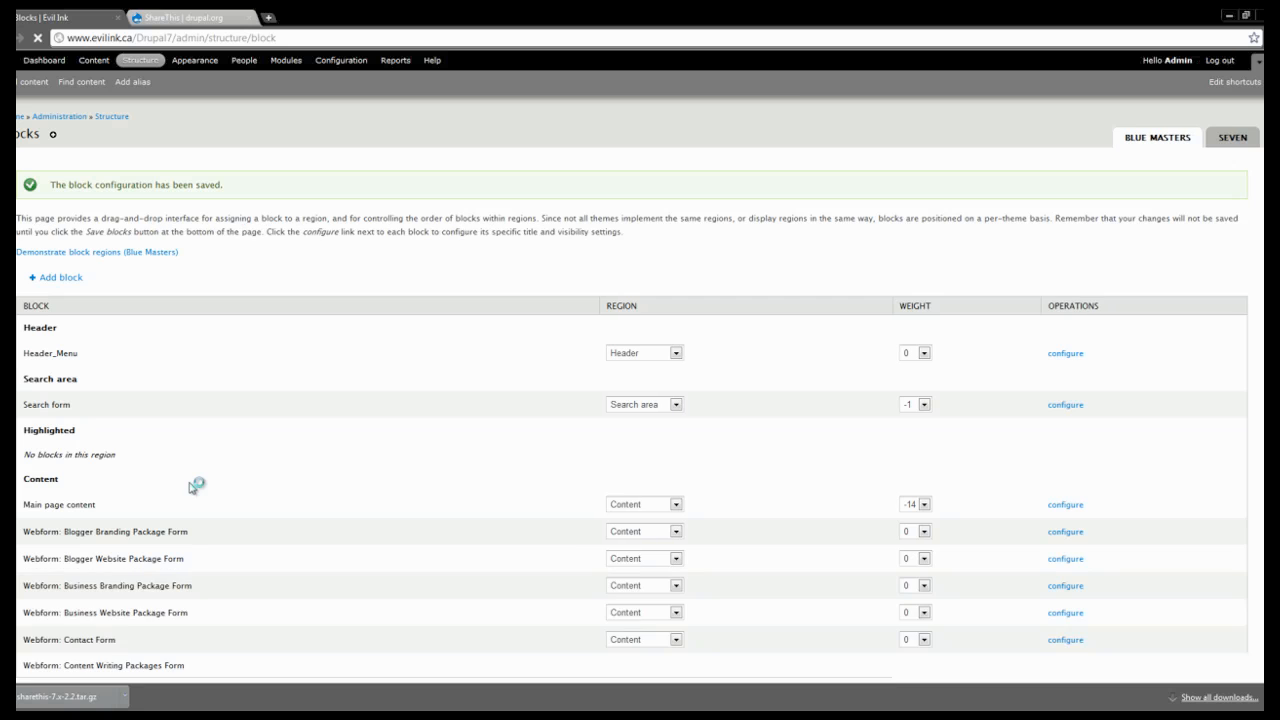
scroll("down", 3)
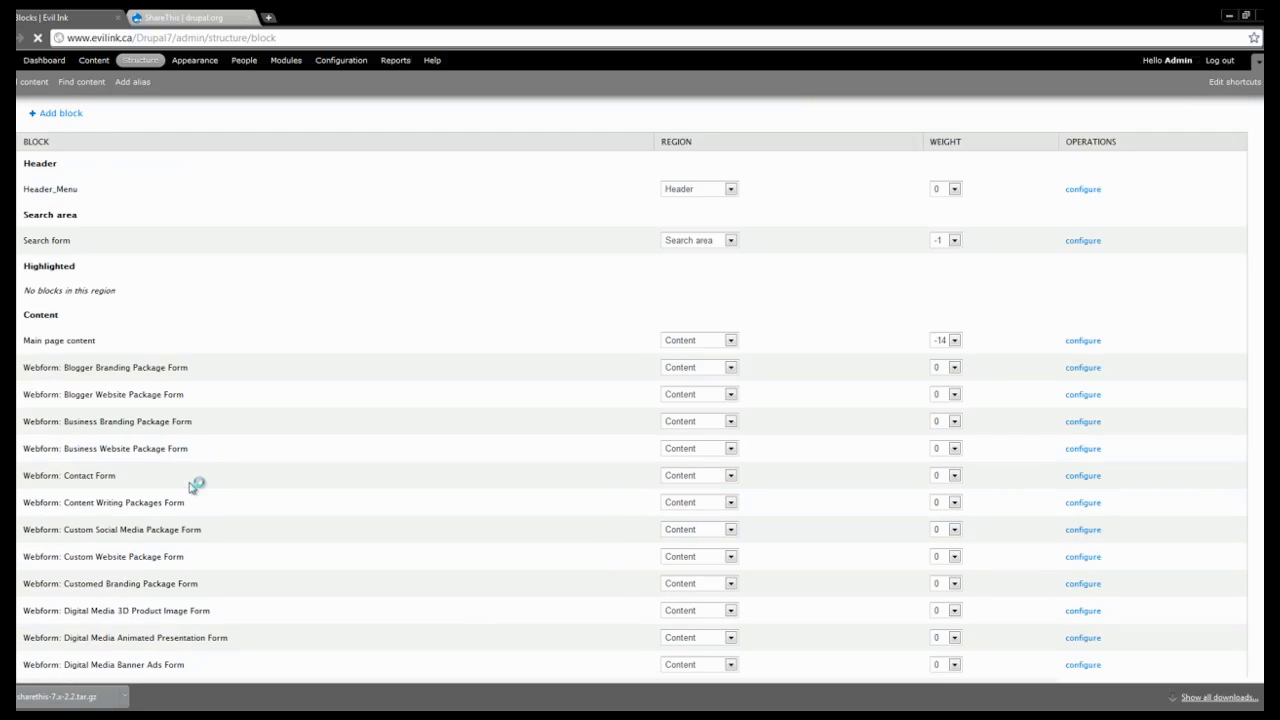
scroll("down", 3)
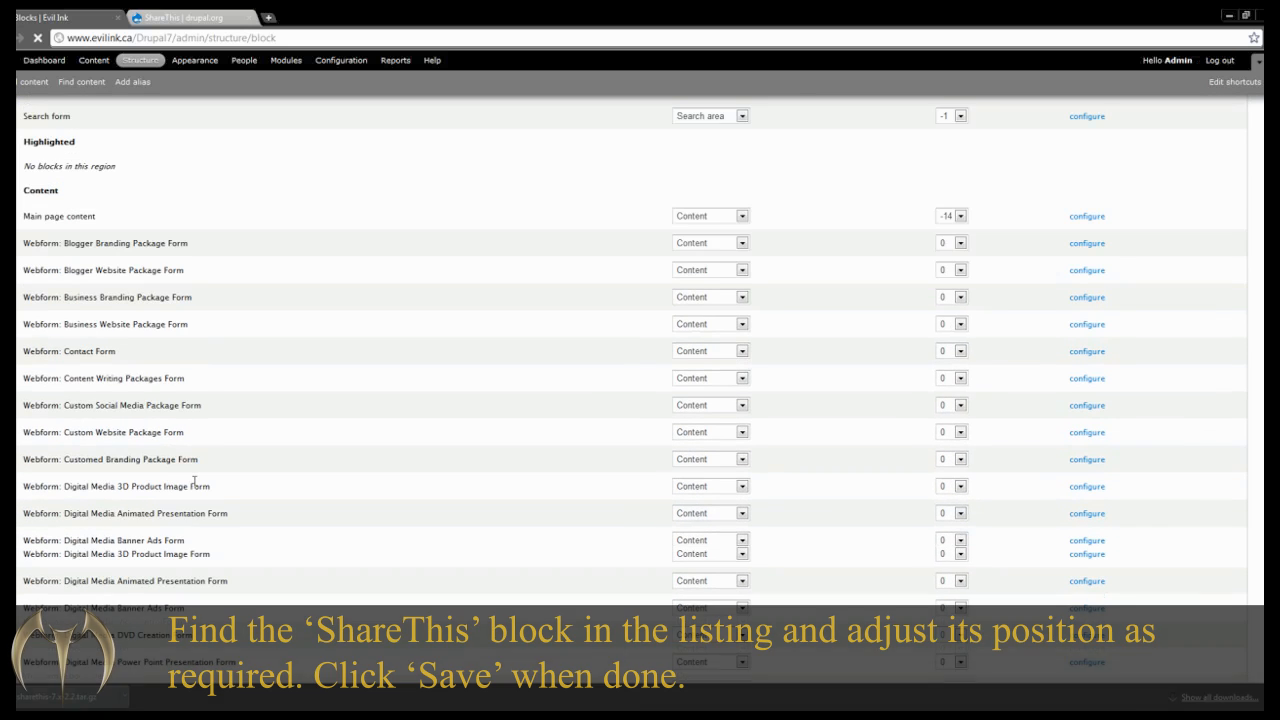
scroll("down", 3)
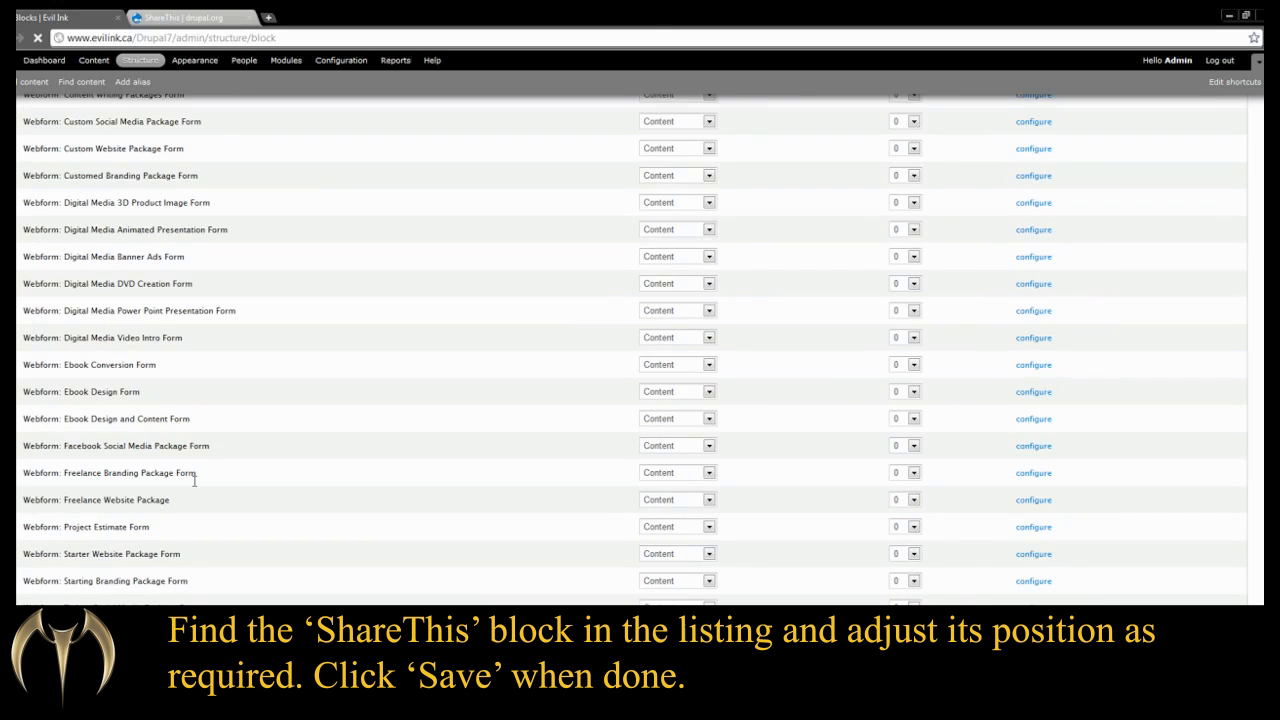
scroll("down", 3)
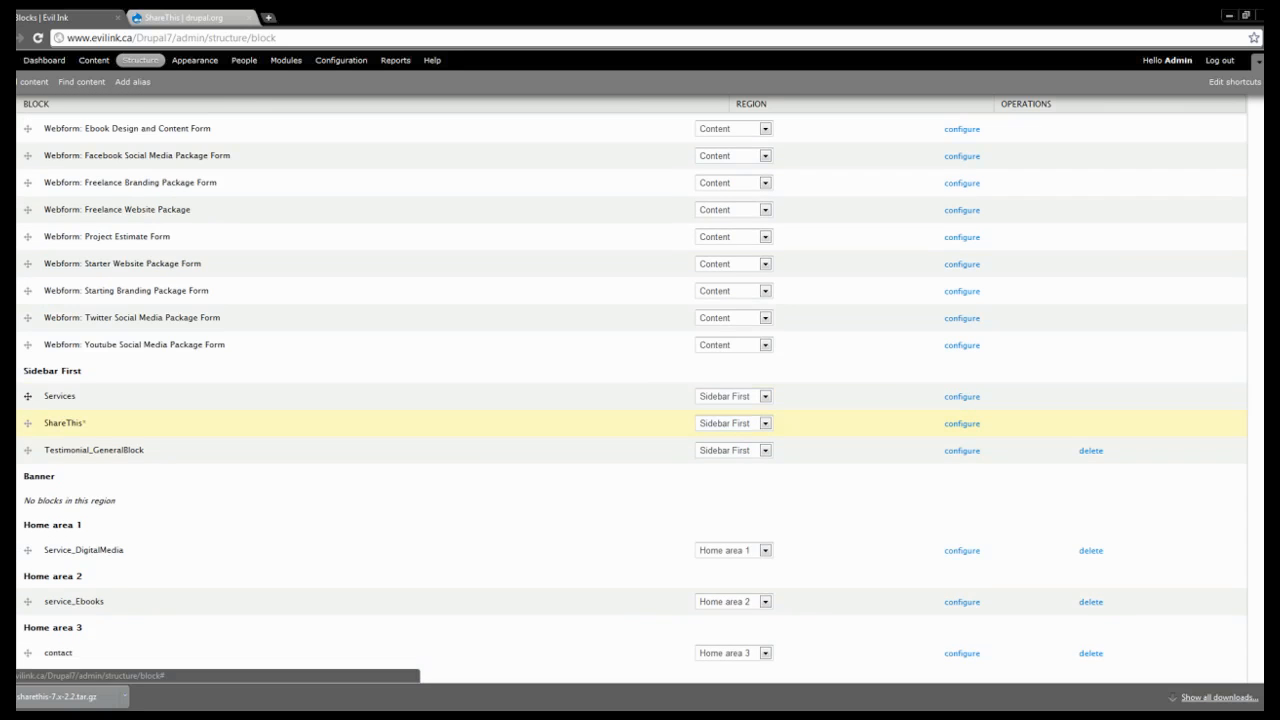
scroll("down", 3)
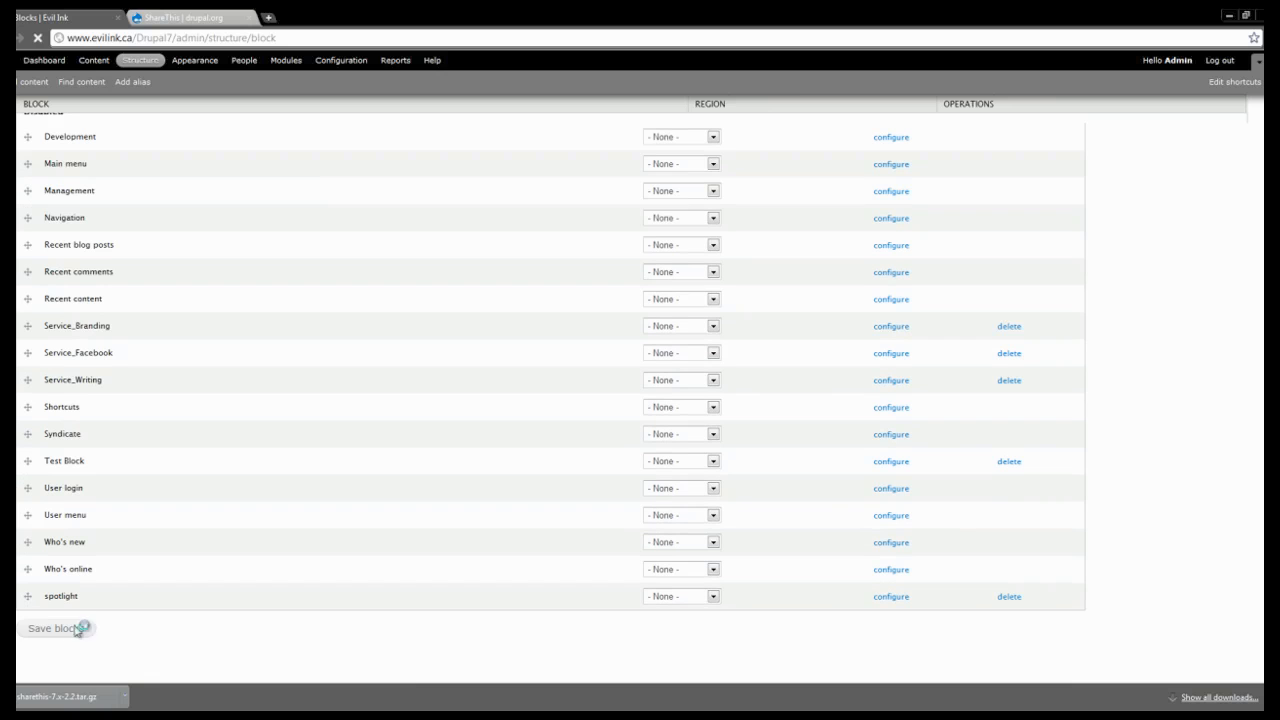
left_click(56, 628)
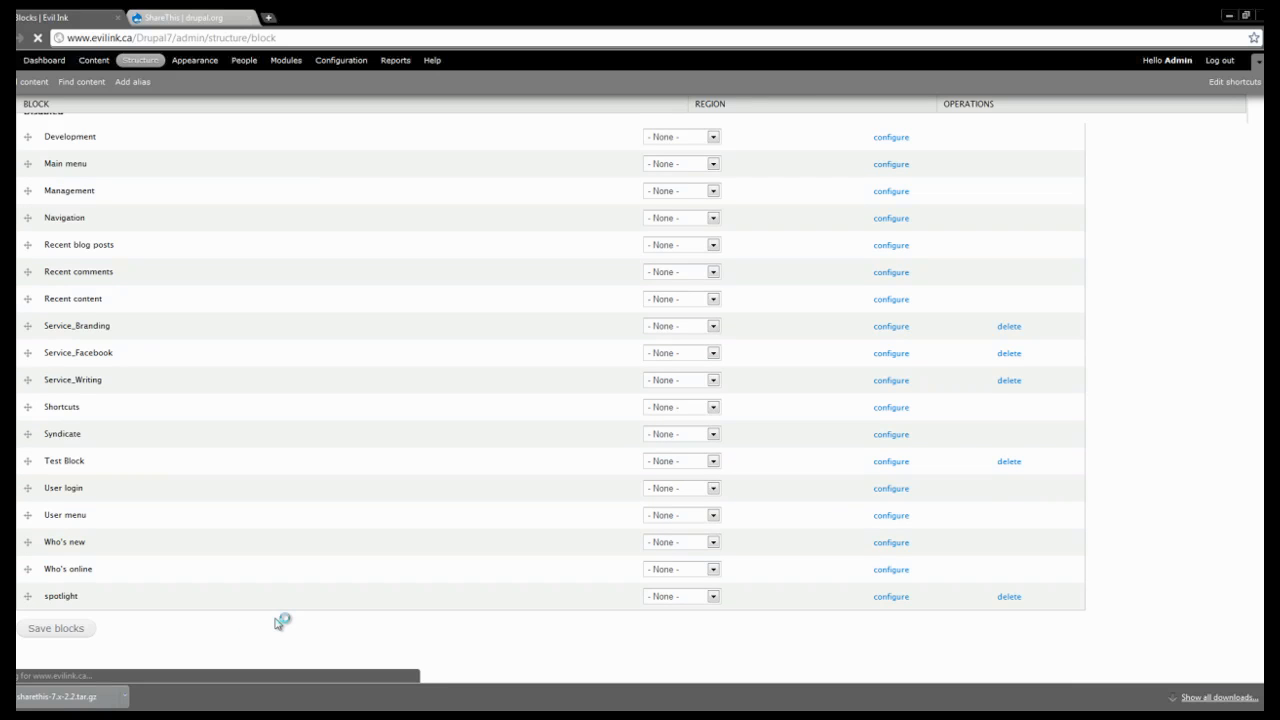
left_click(57, 628)
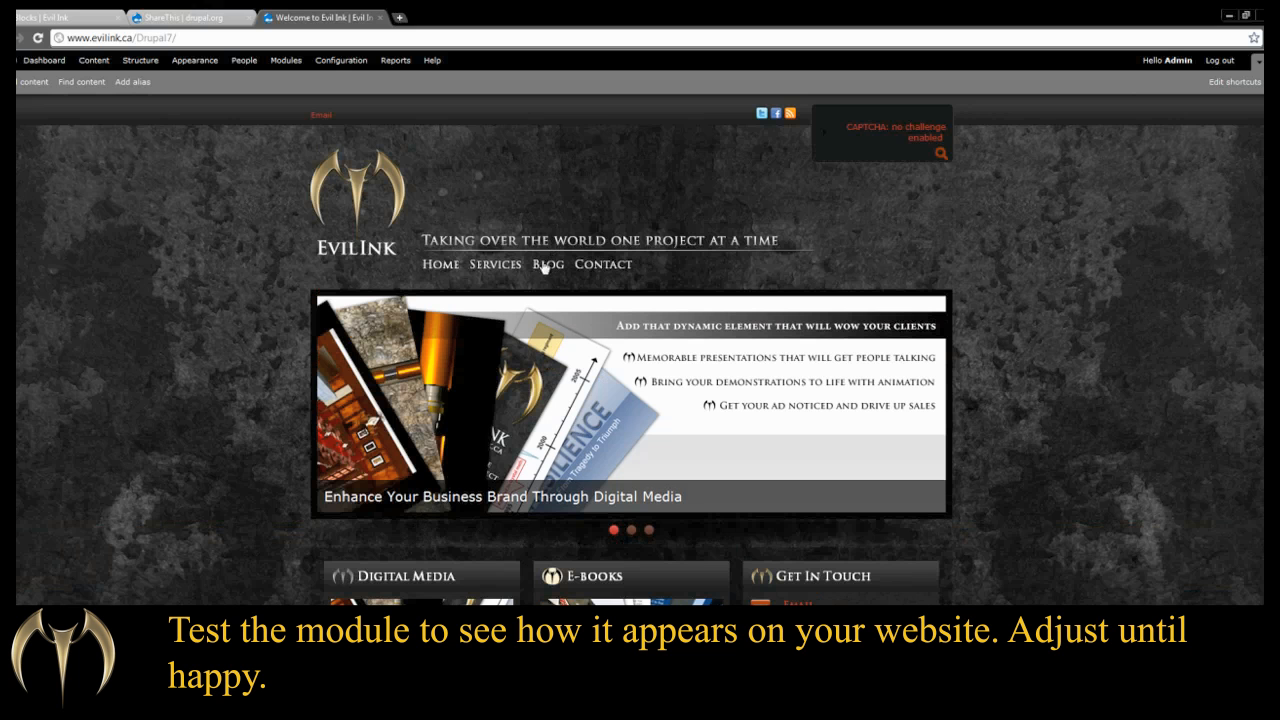
Browse the Evil Ink blog listing to confirm ShareThis icons under each post.
left_click(547, 264)
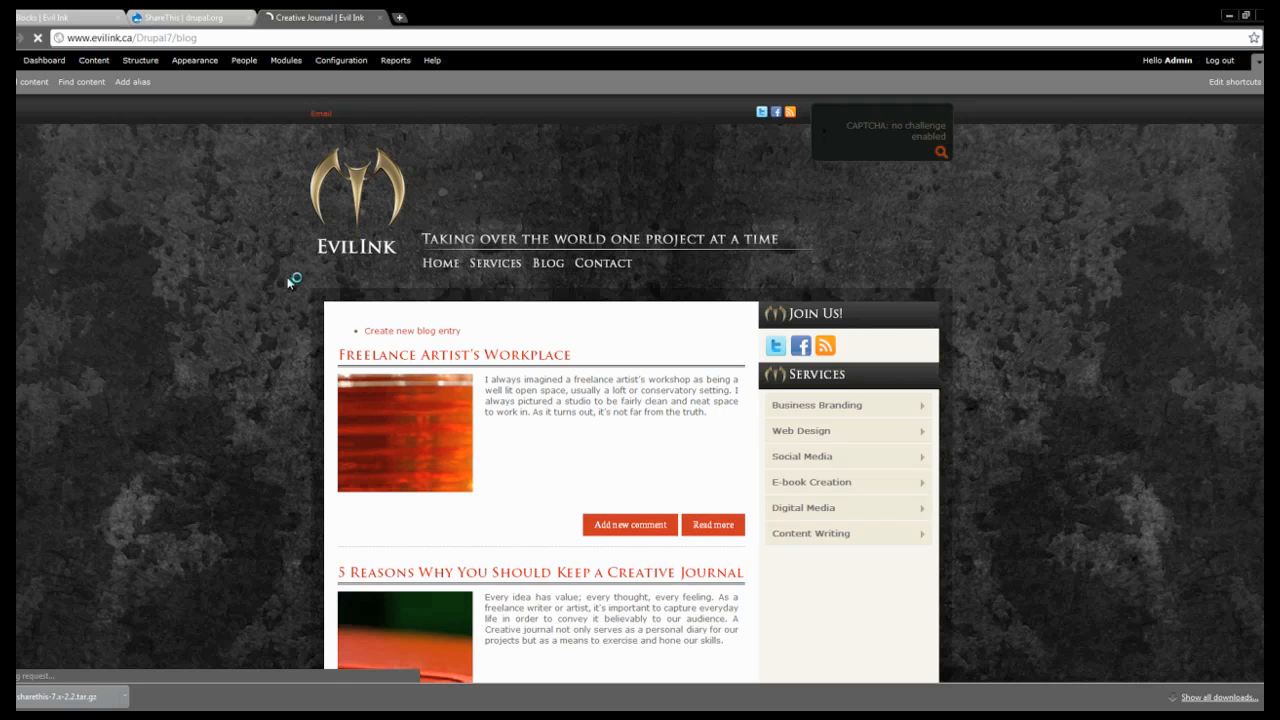
scroll("down", 3)
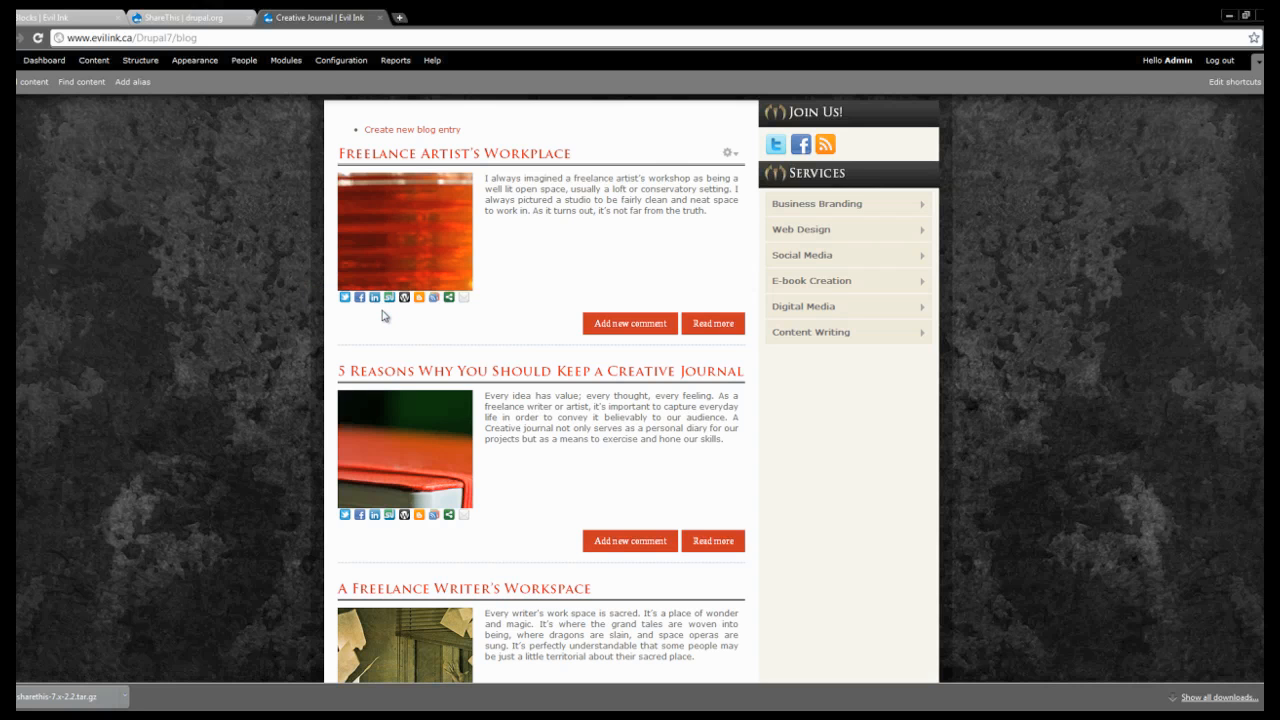
mouse_move(290, 323)
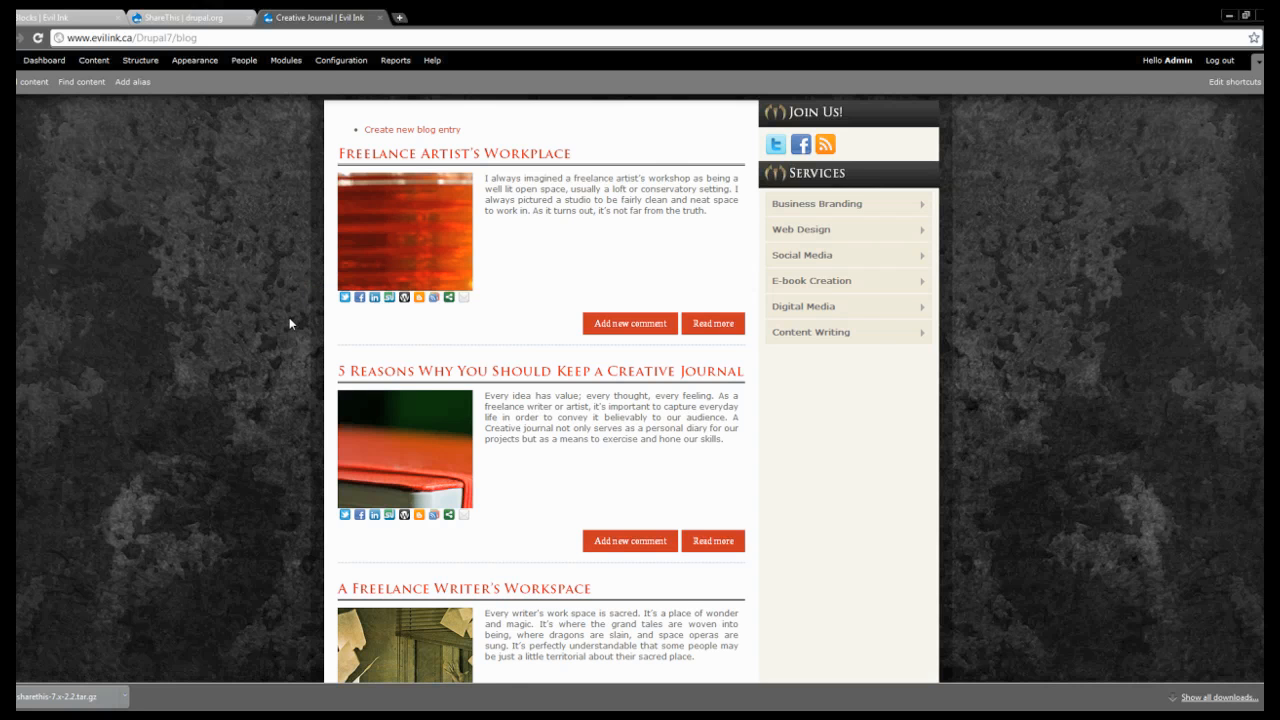
scroll("down", 3)
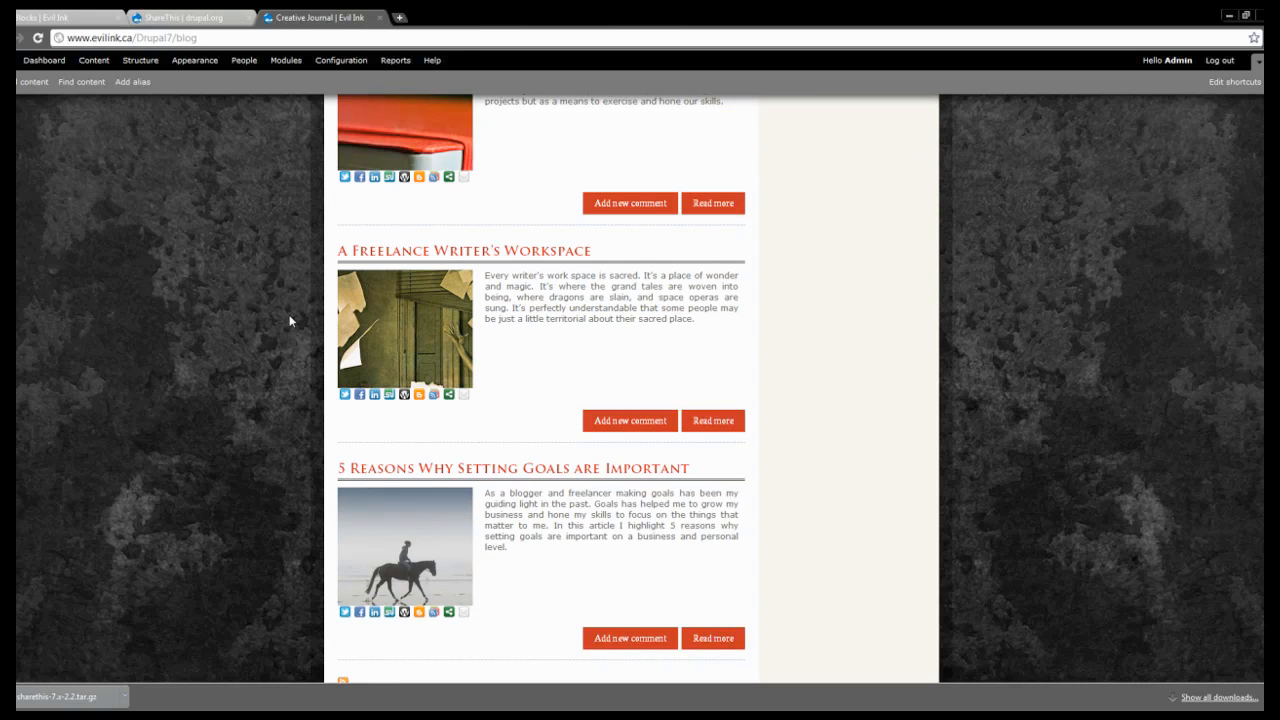
scroll("down", 3)
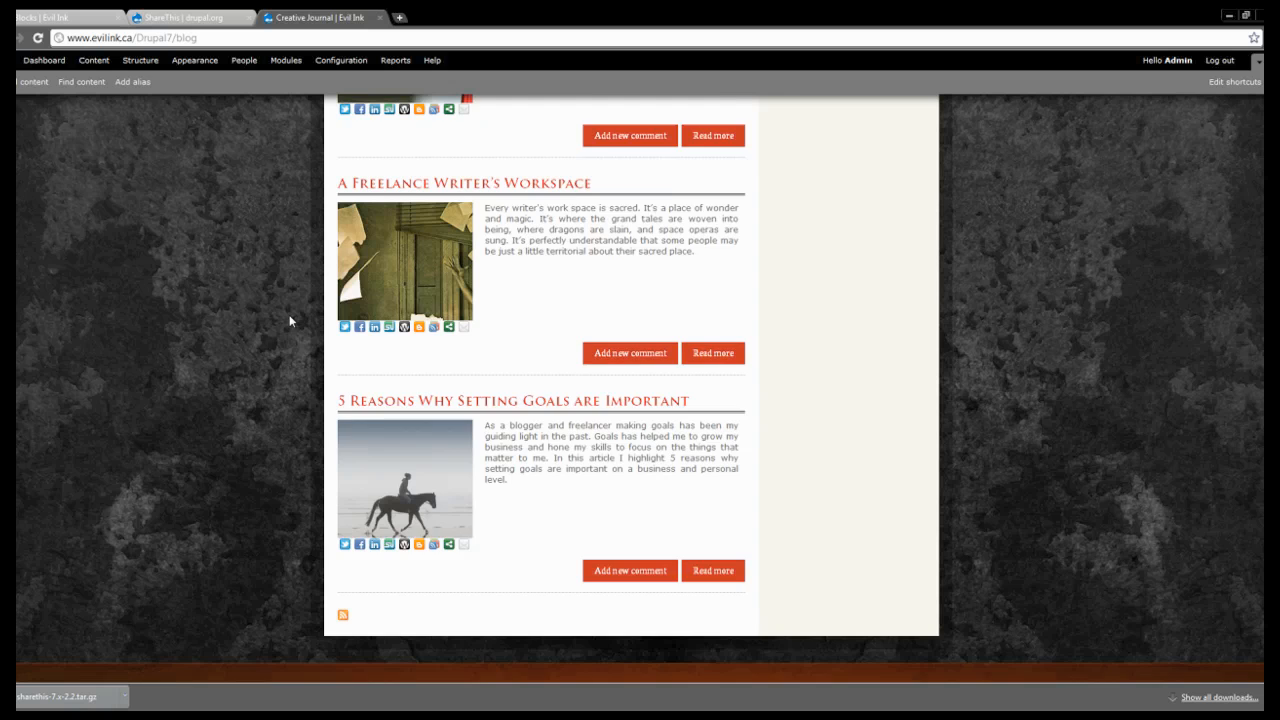
scroll("up", 3)
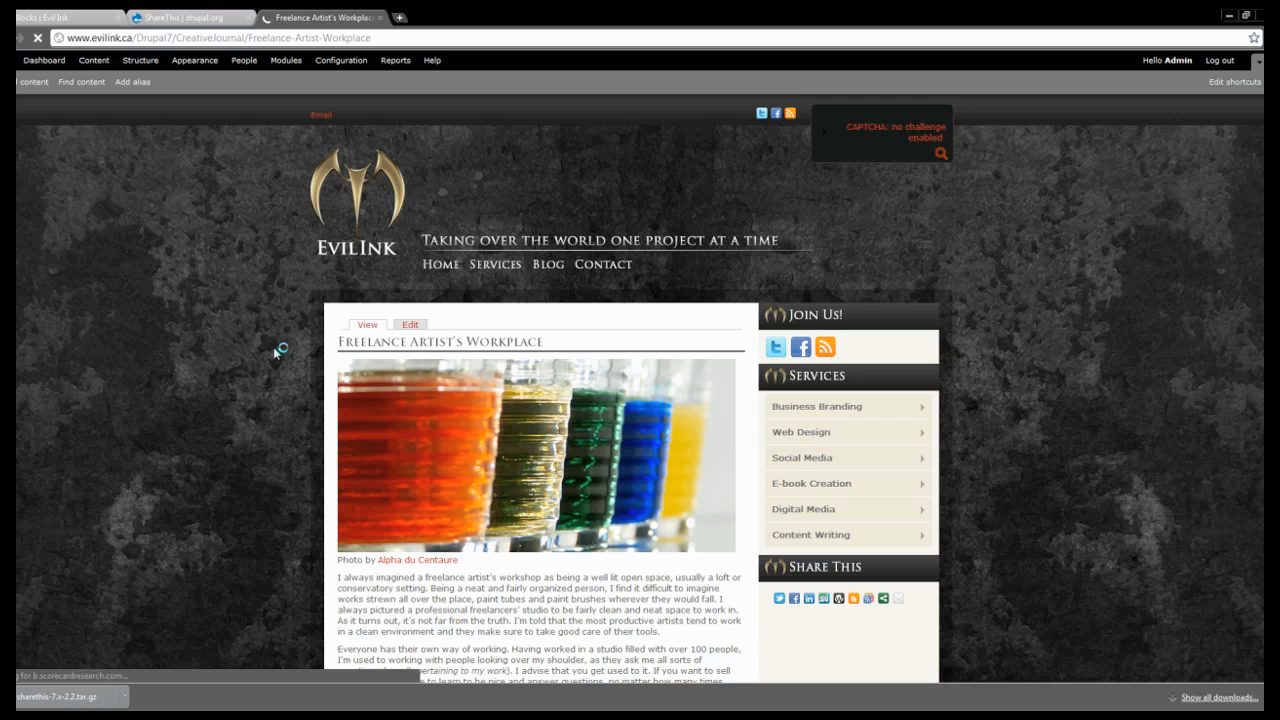
Scroll the Freelance Artist's Workplace post to view the Share This sidebar block.
scroll("down", 3)
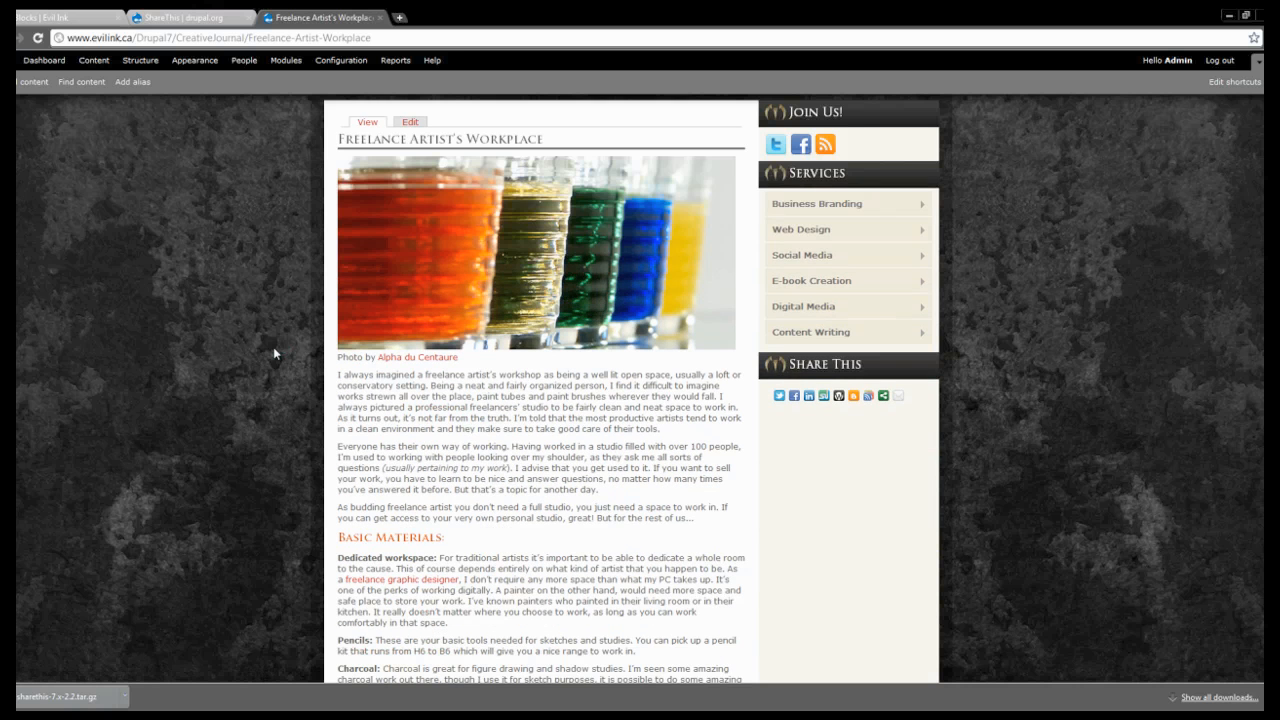